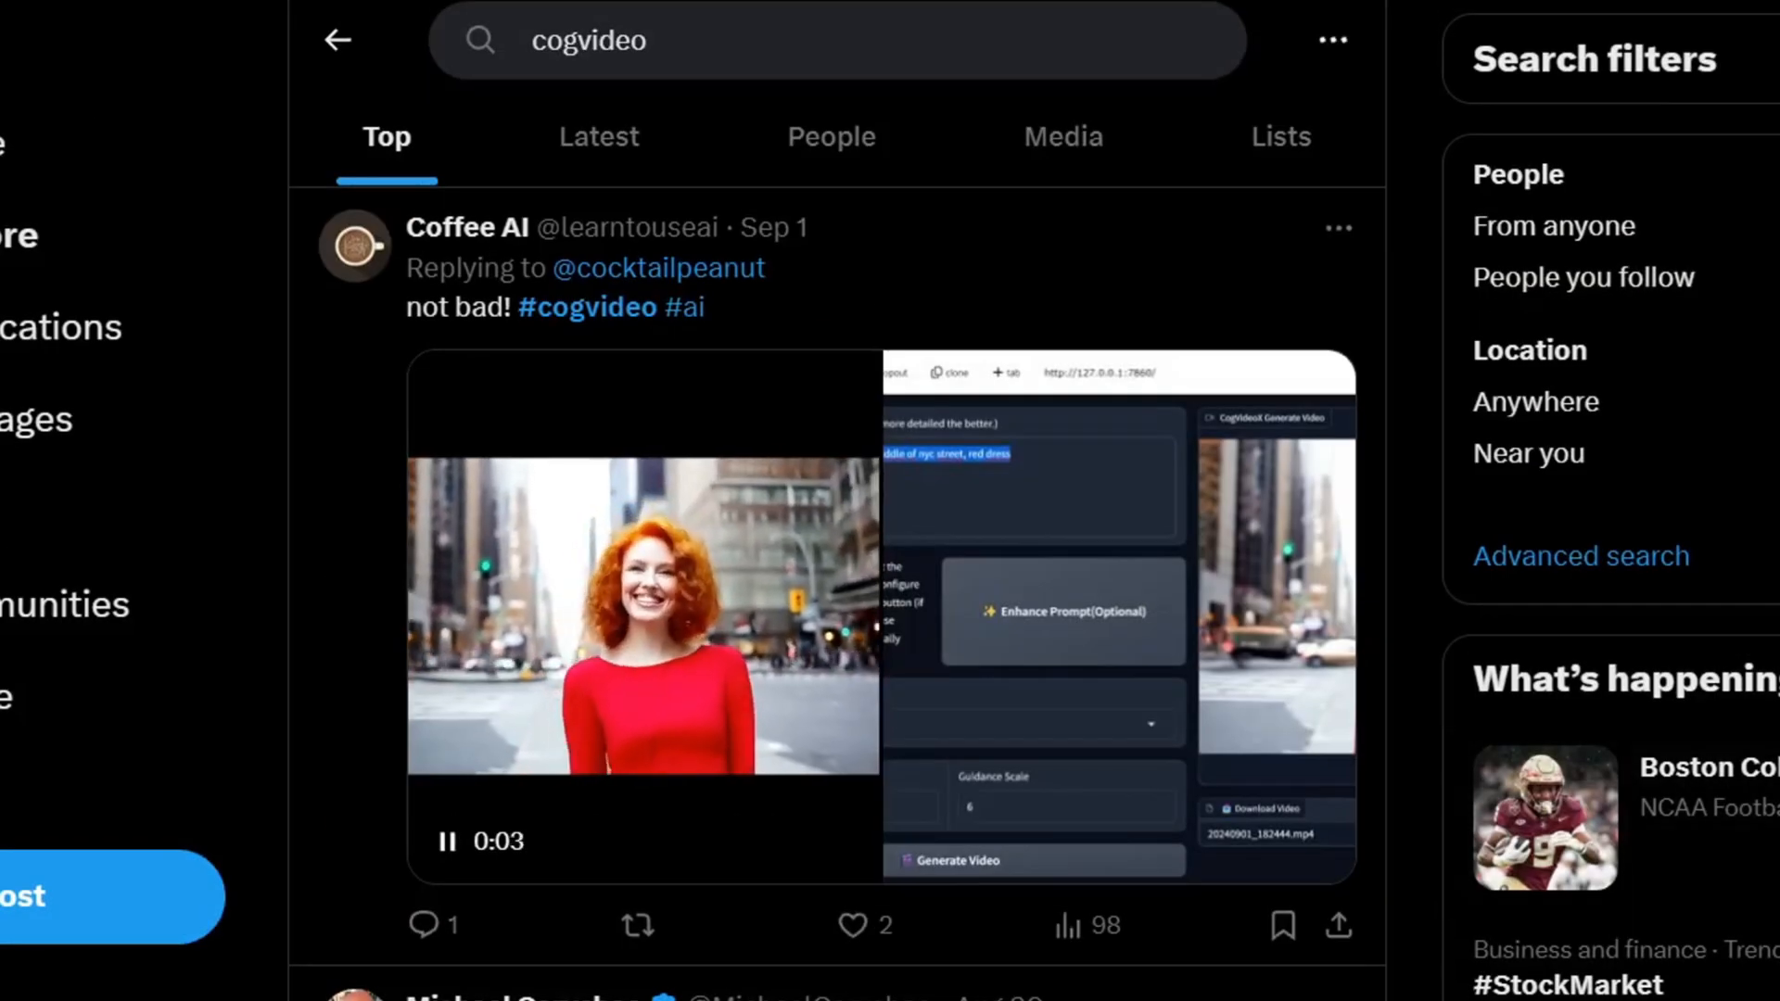
Step: Browse pinokio.computer and go to the Pinokio install instructions
scroll(down, 3)
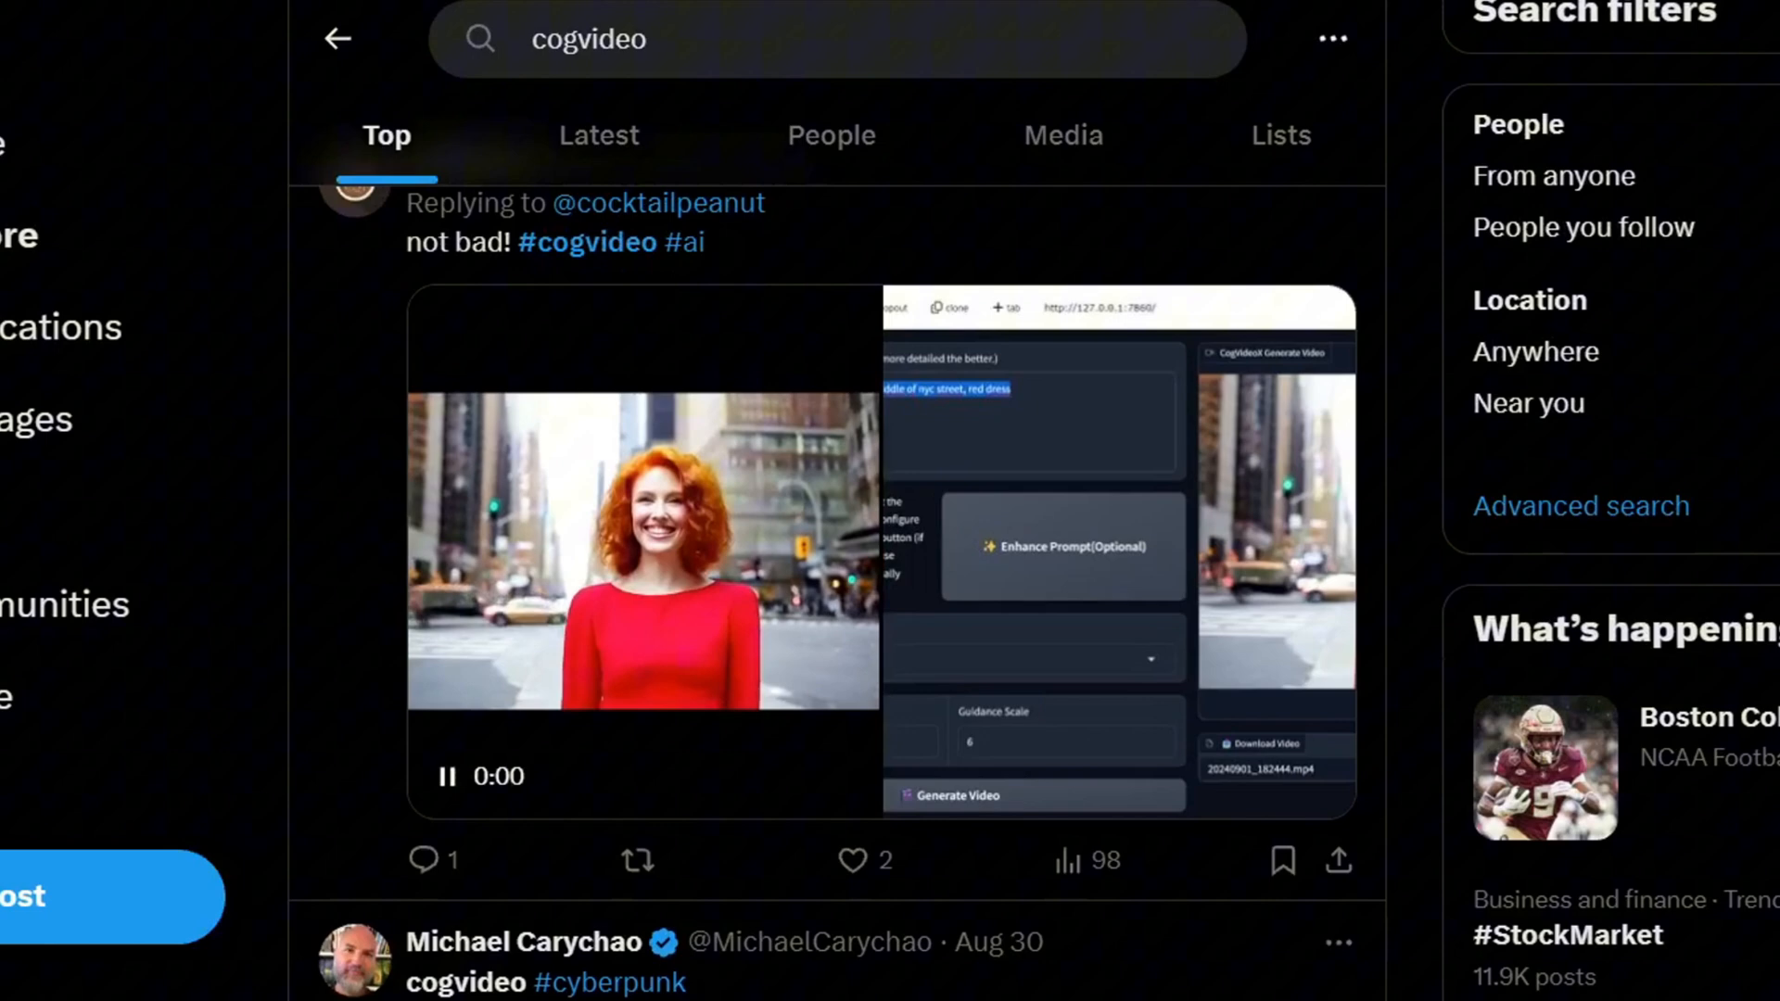
scroll(down, 3)
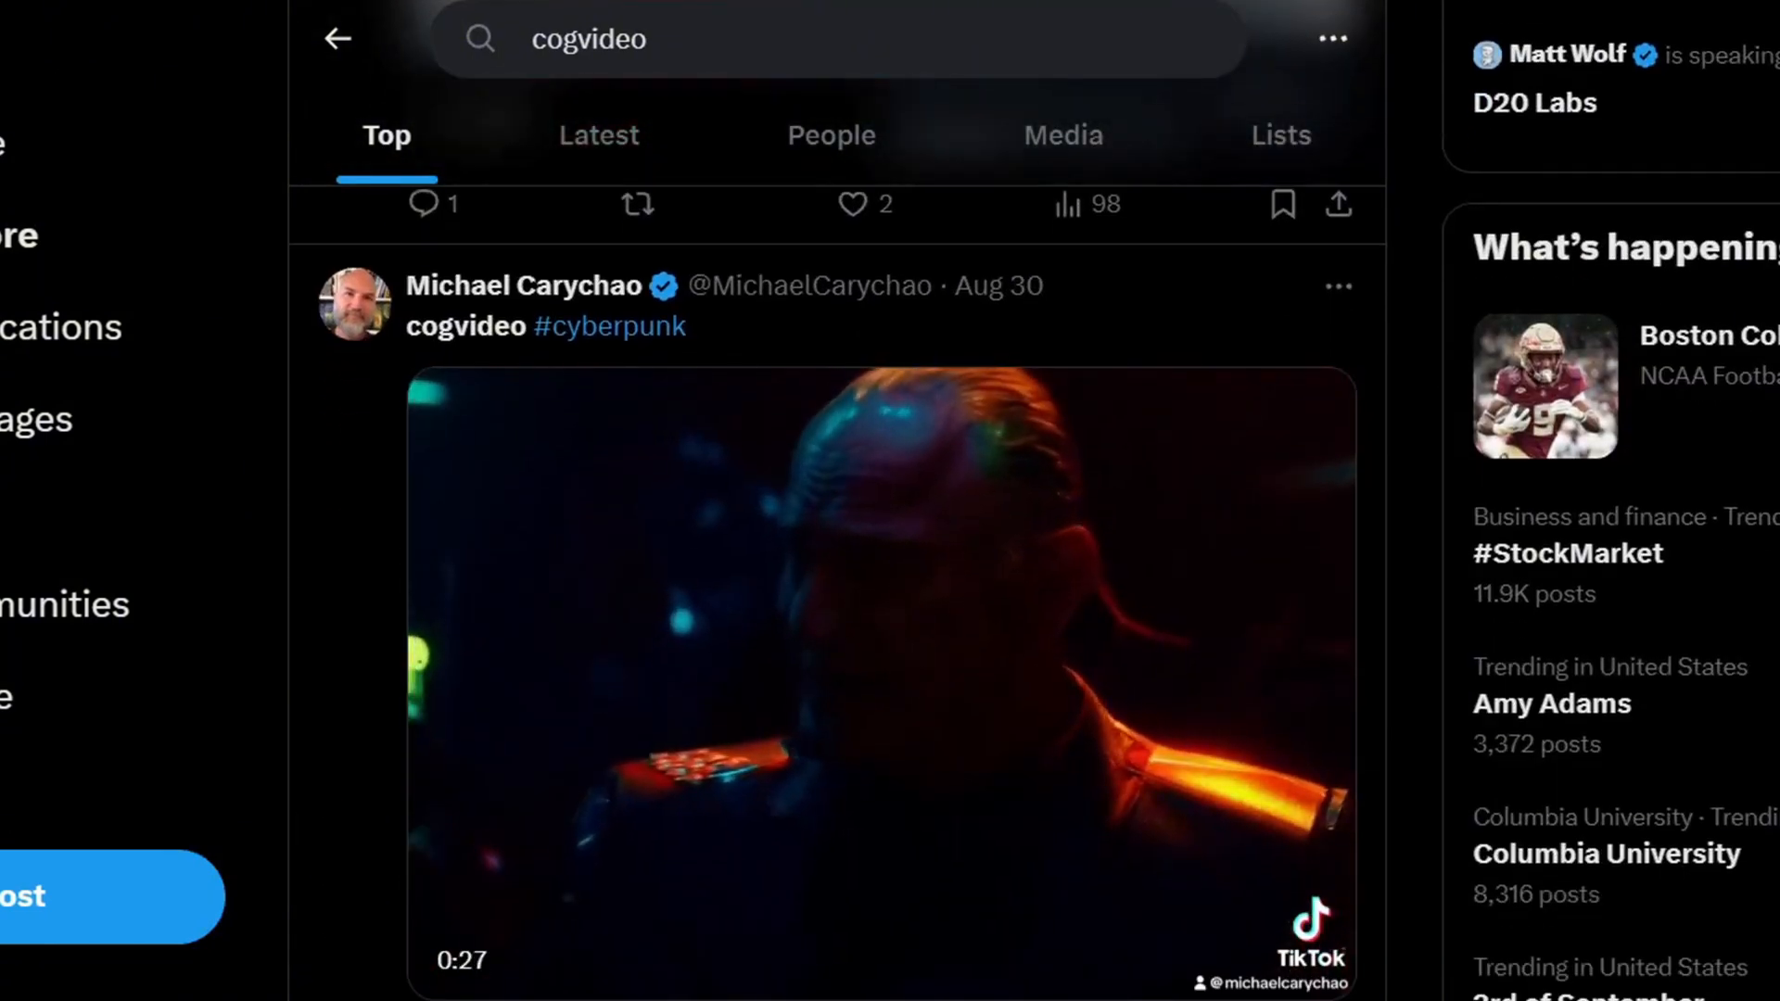
scroll(down, 3)
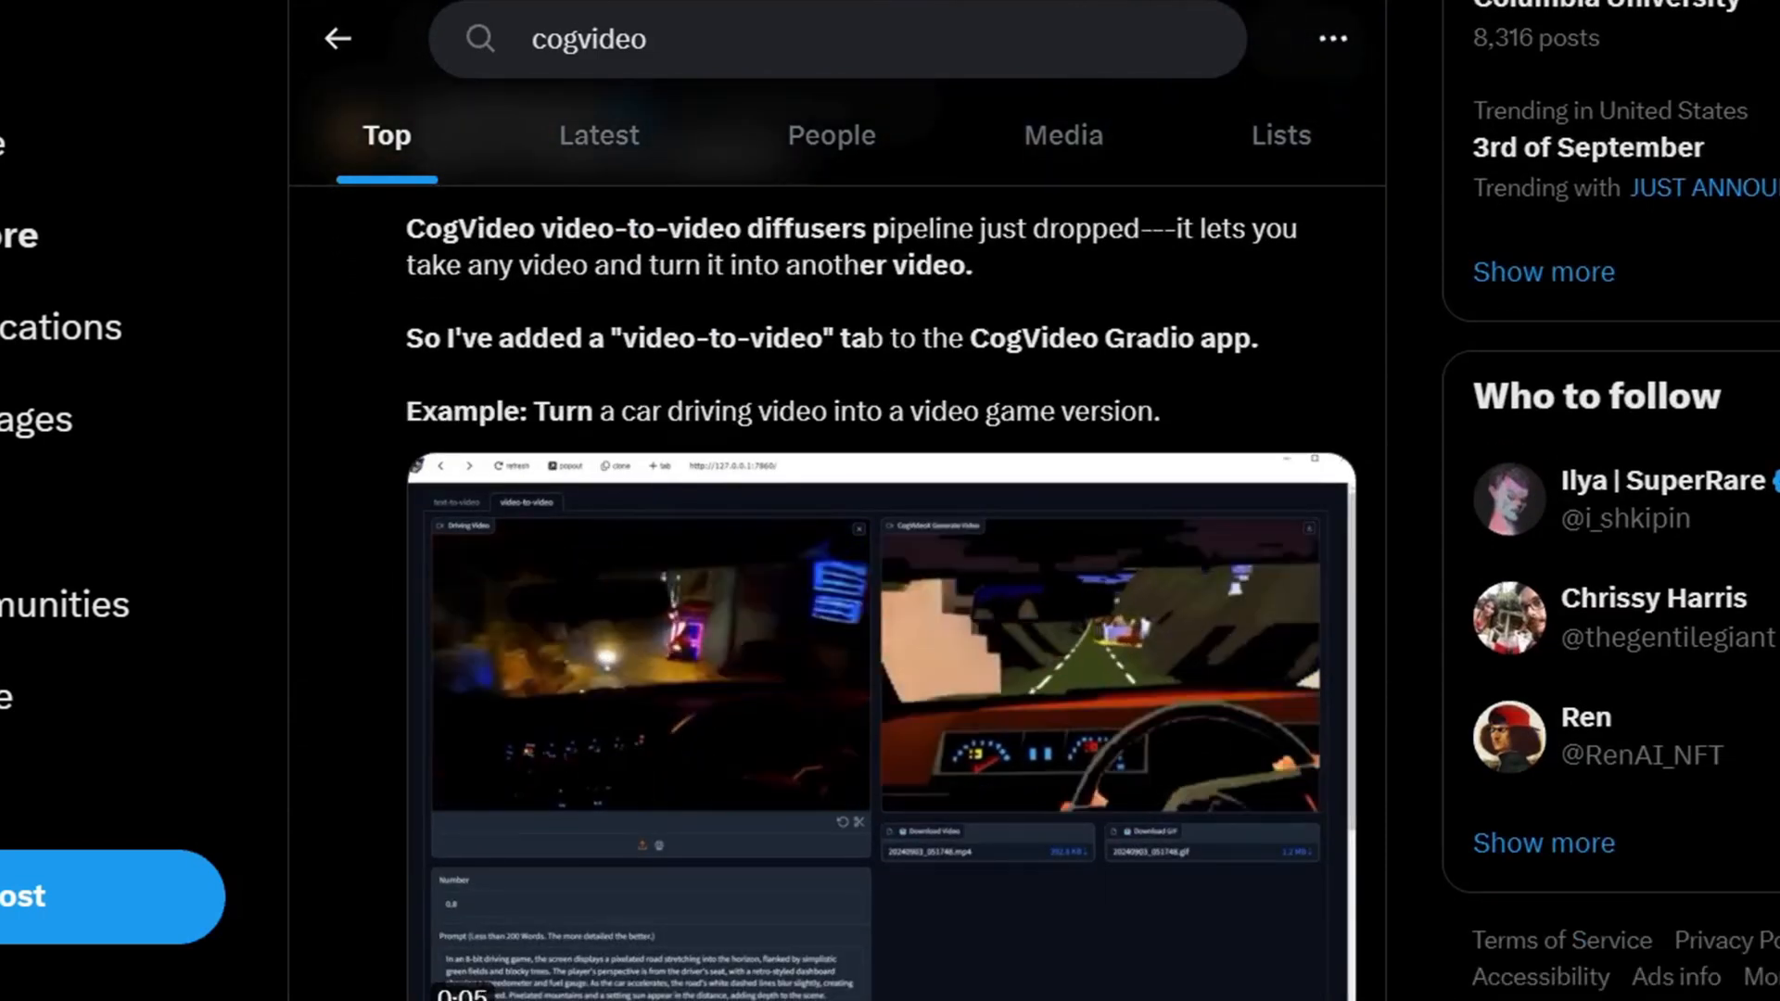
scroll(down, 3)
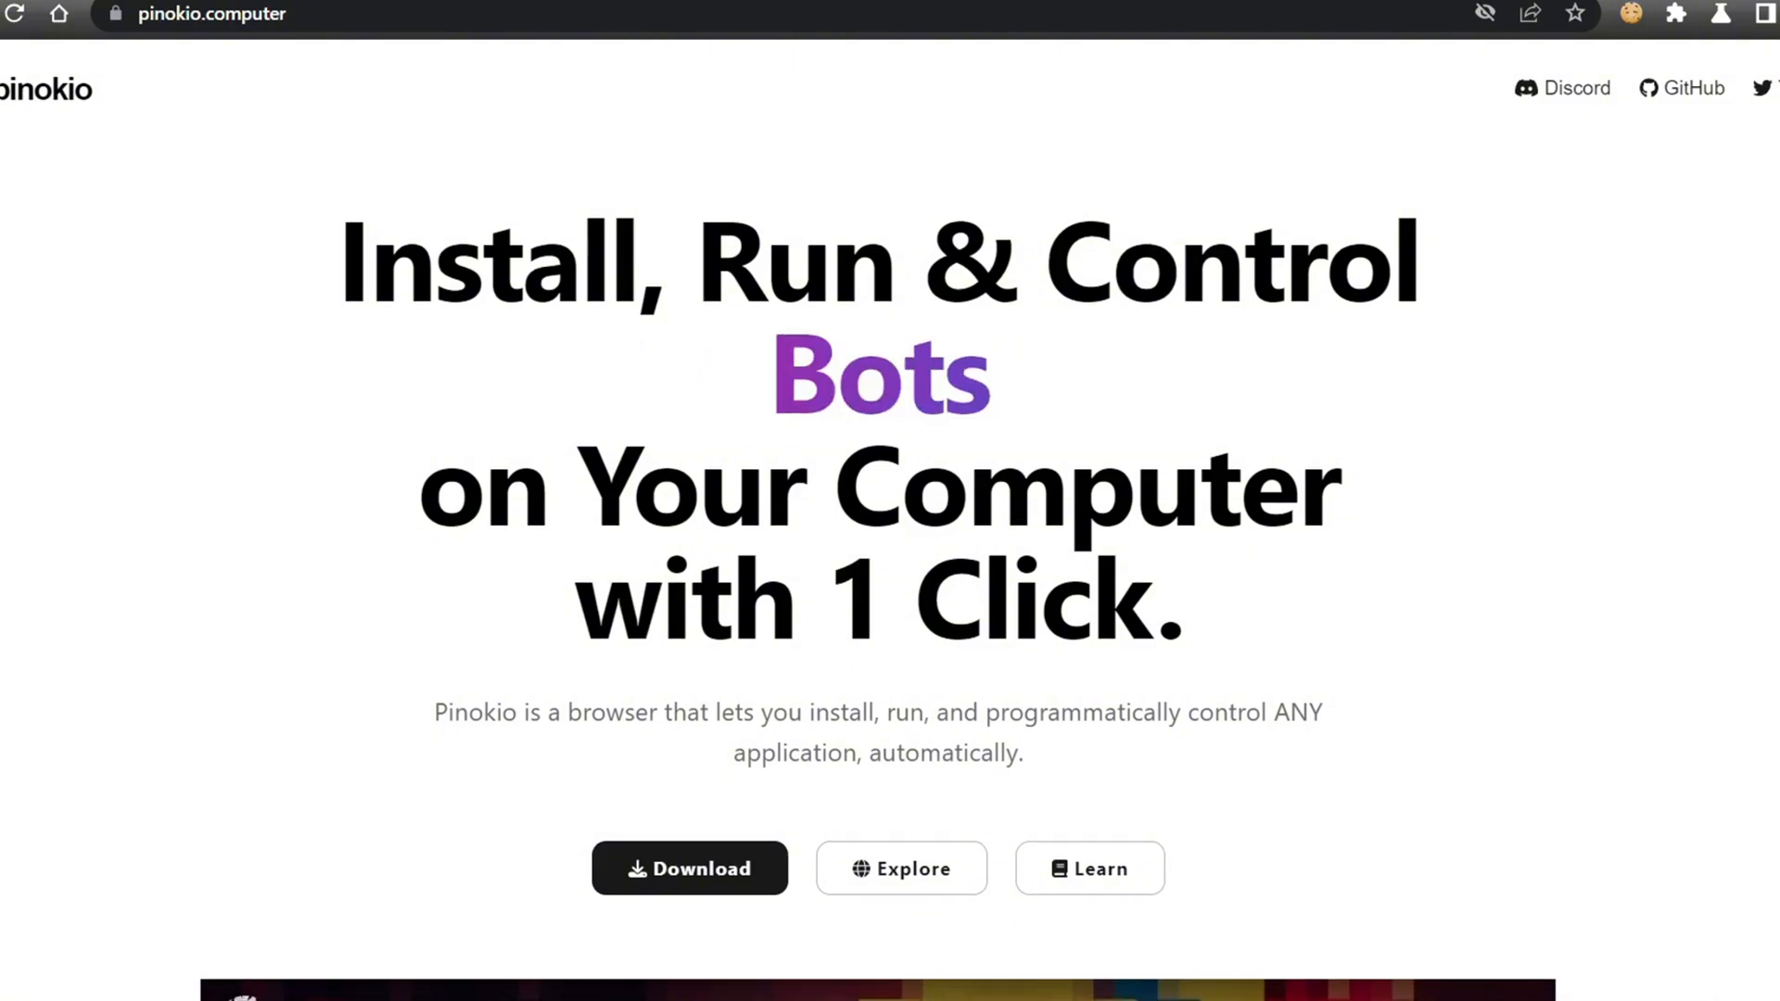
scroll(down, 3)
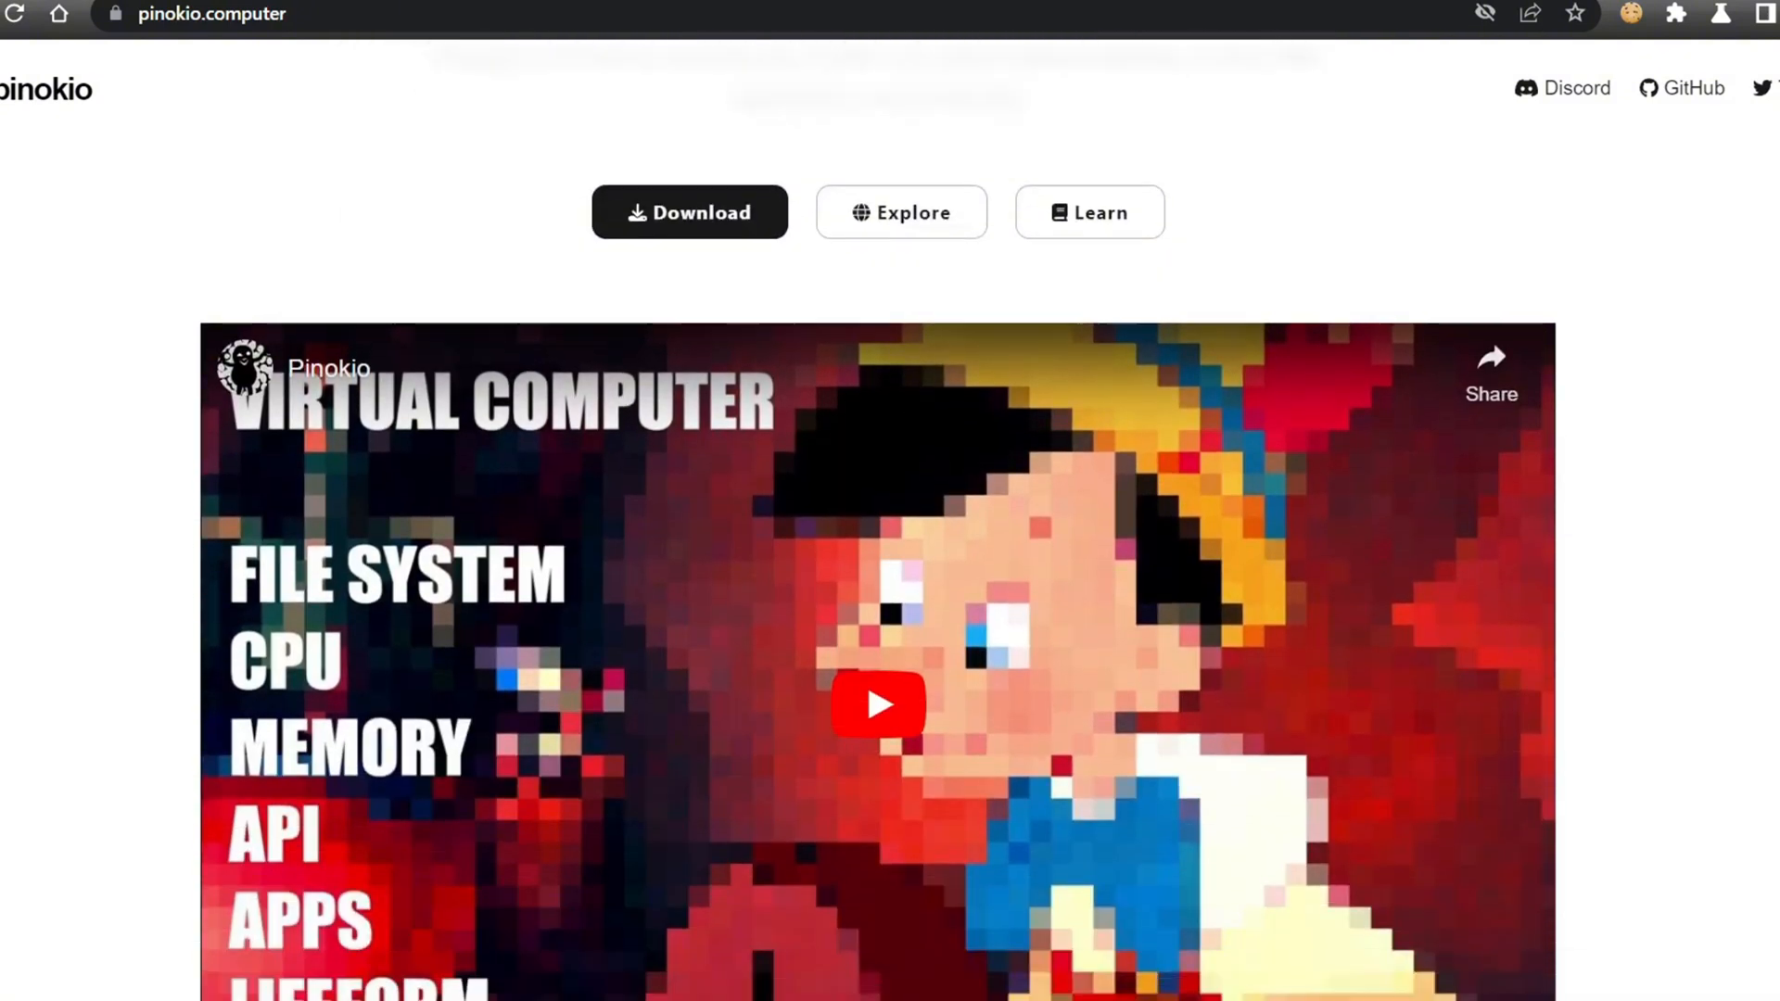
scroll(down, 3)
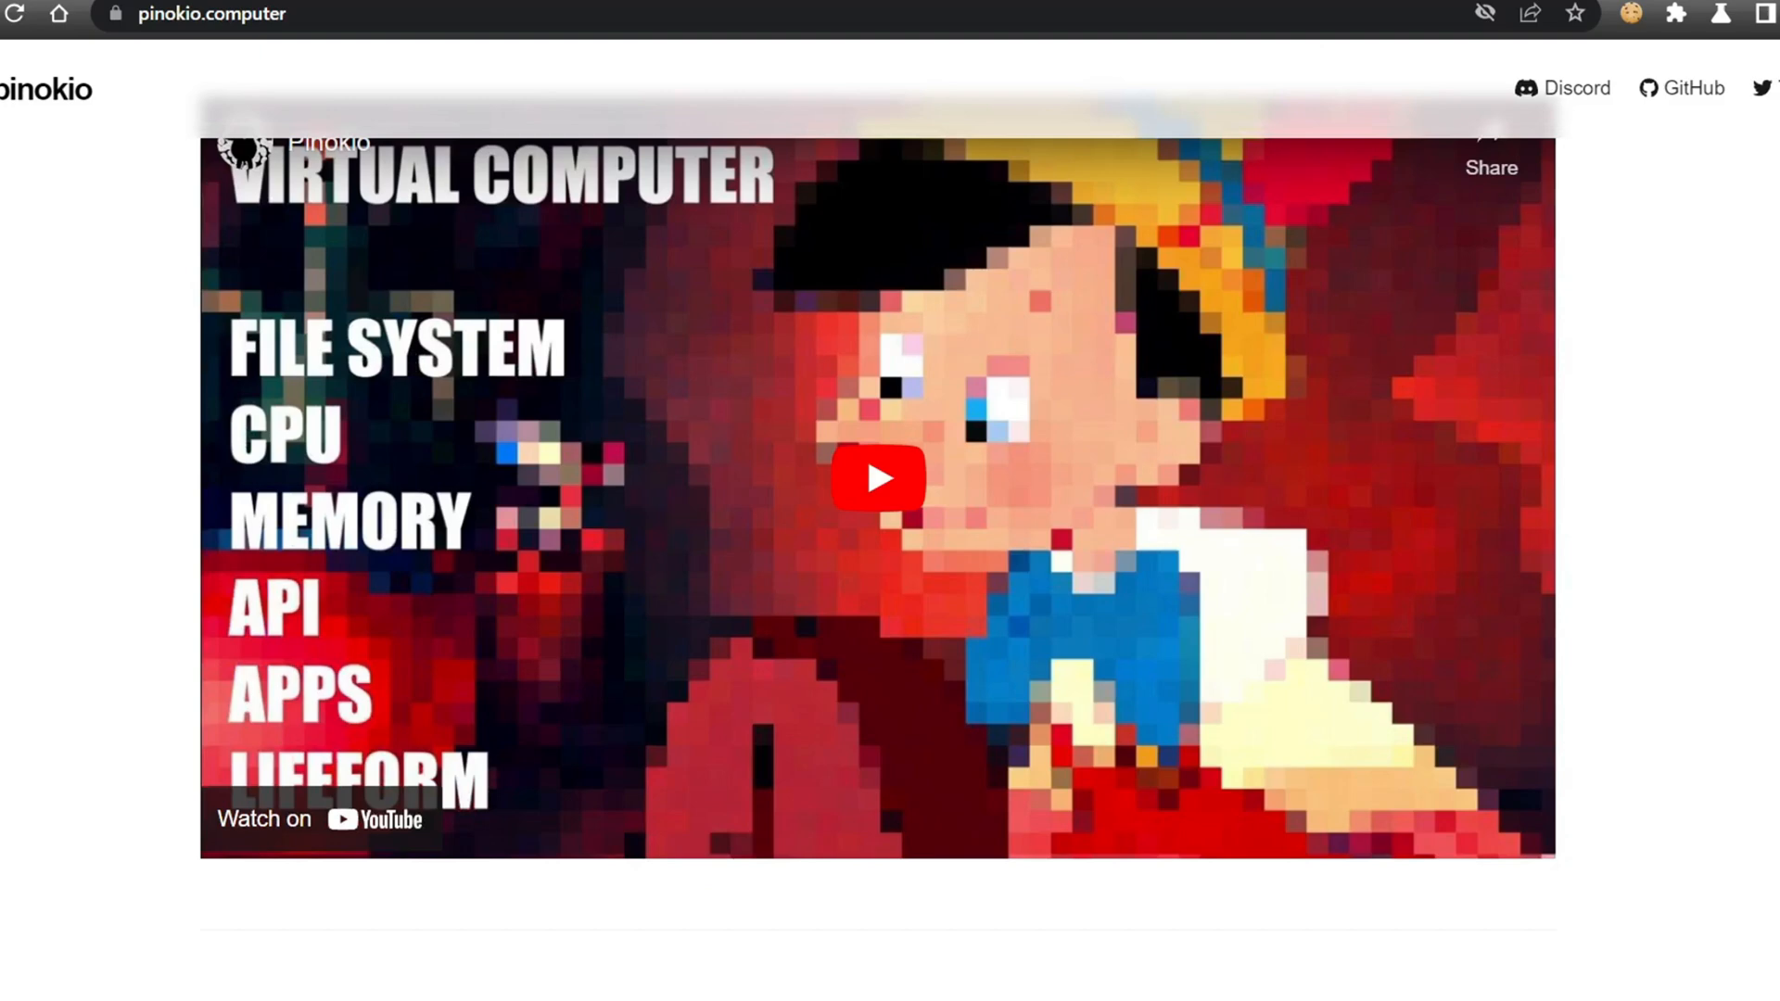
scroll(up, 3)
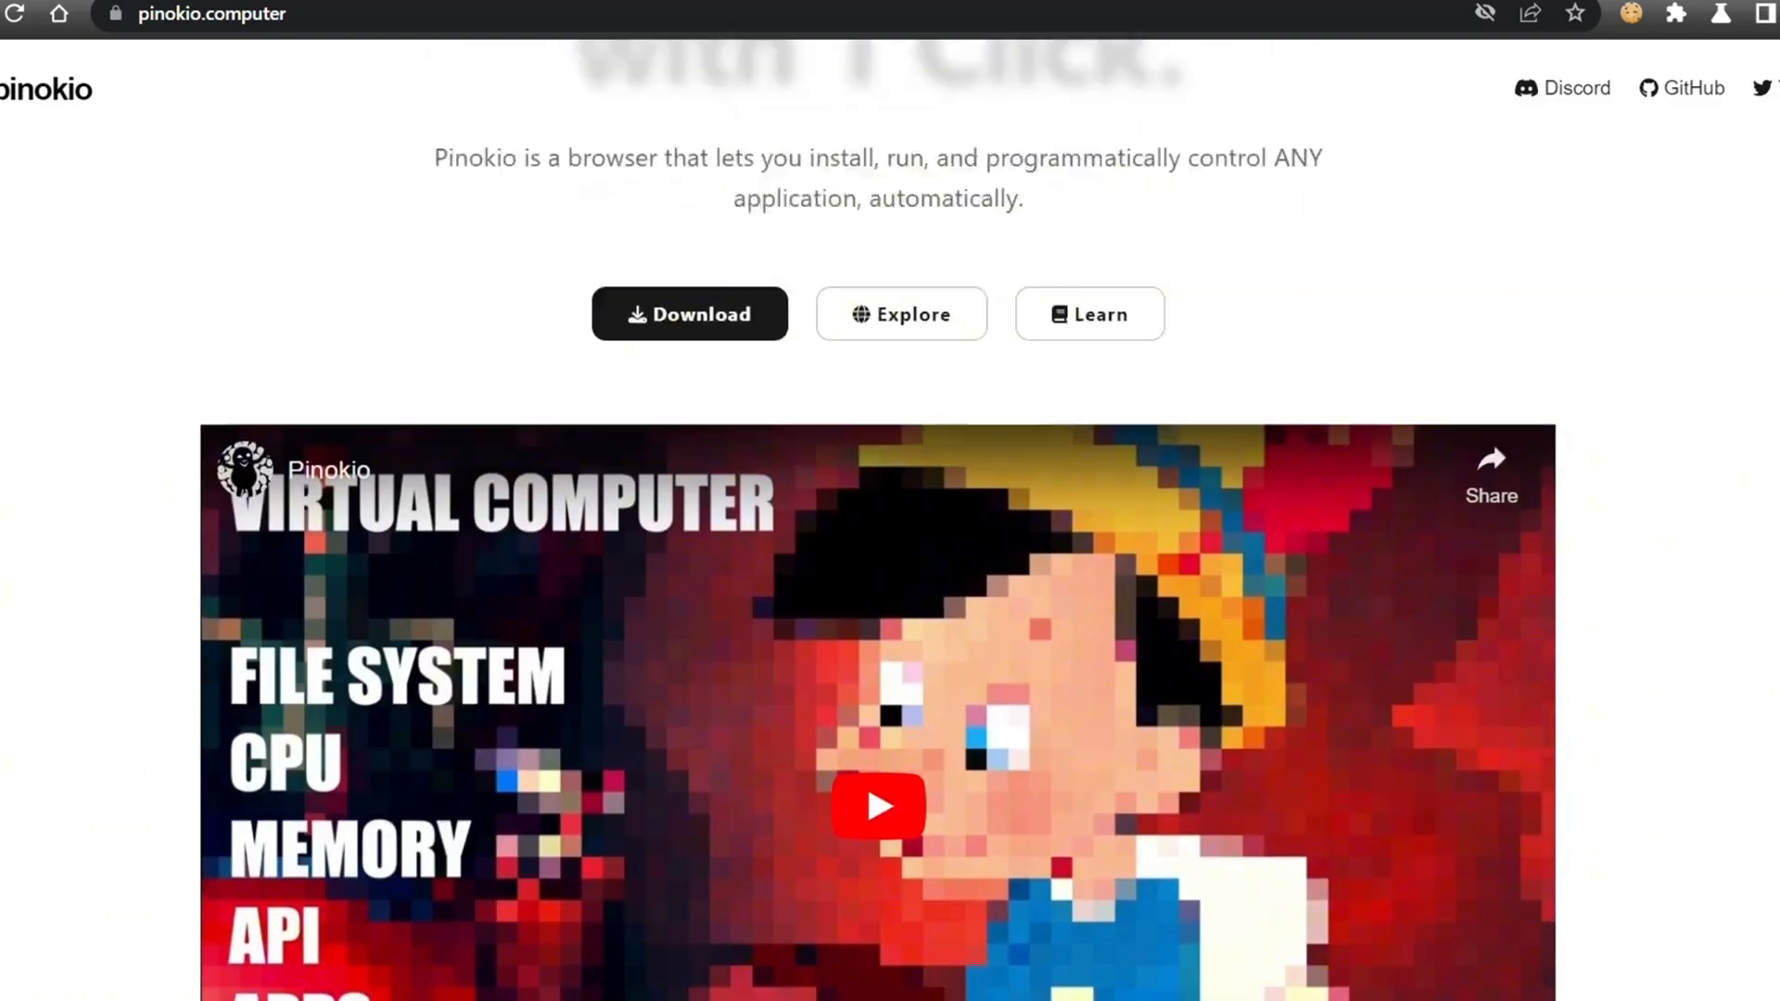
scroll(up, 3)
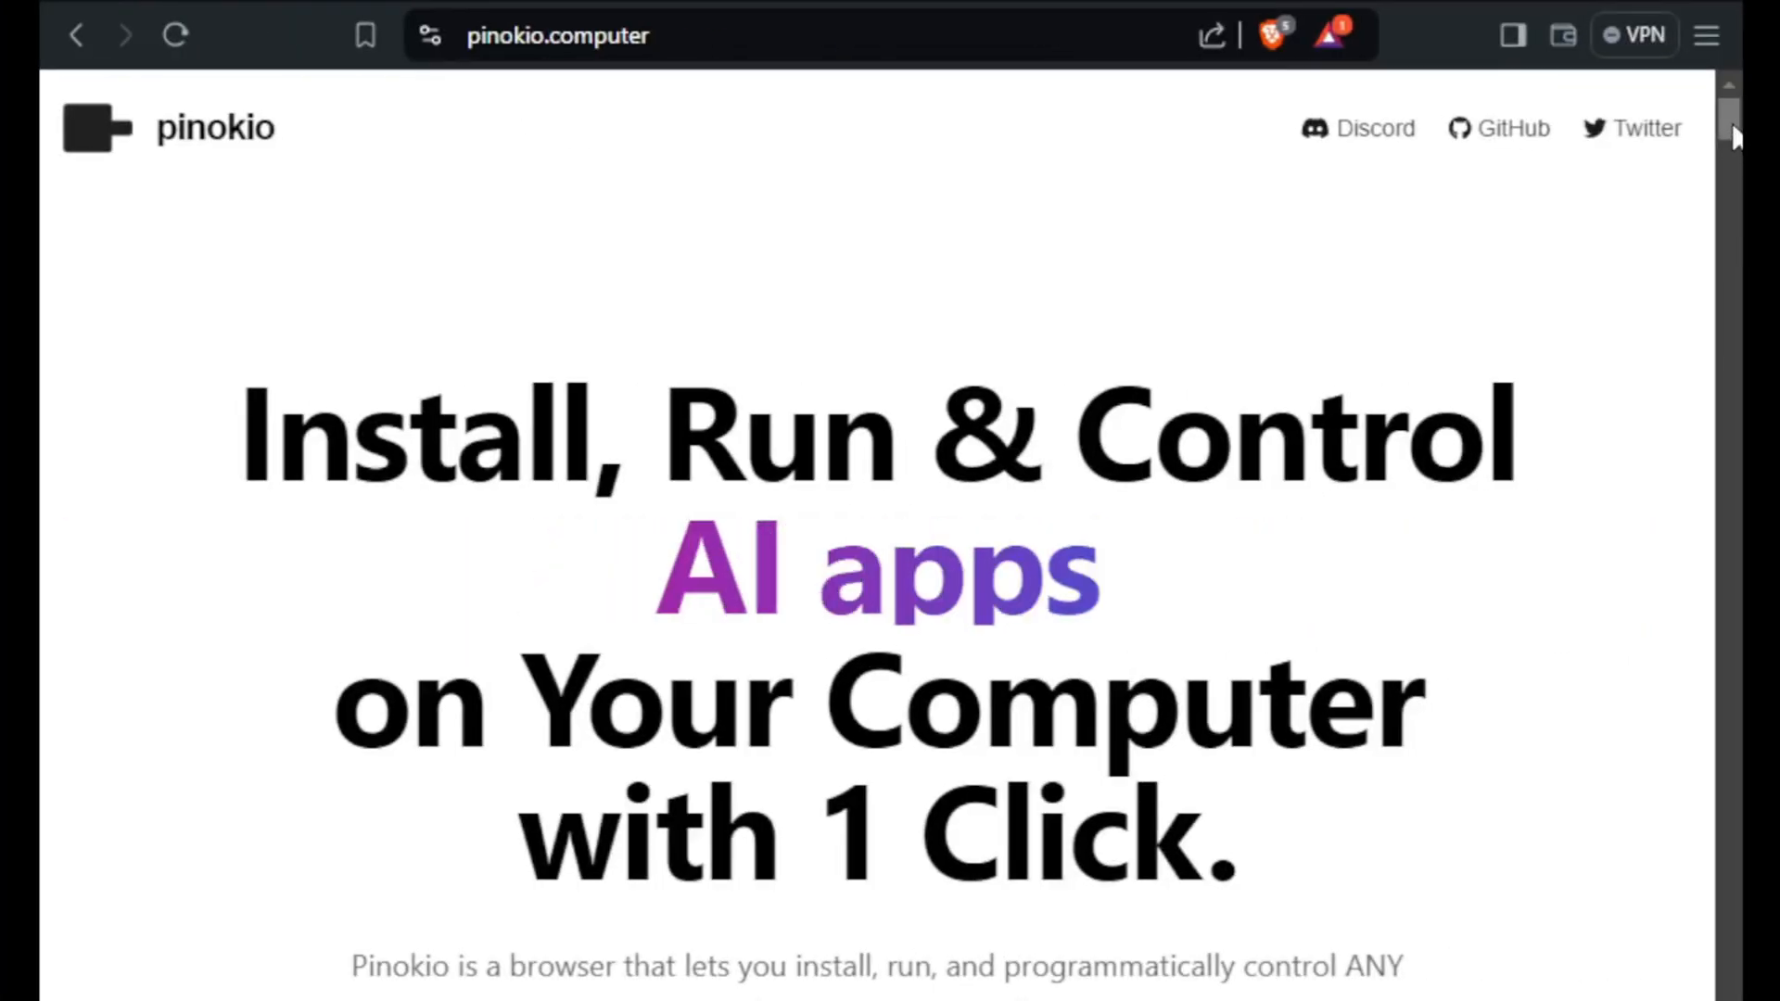
scroll(down, 3)
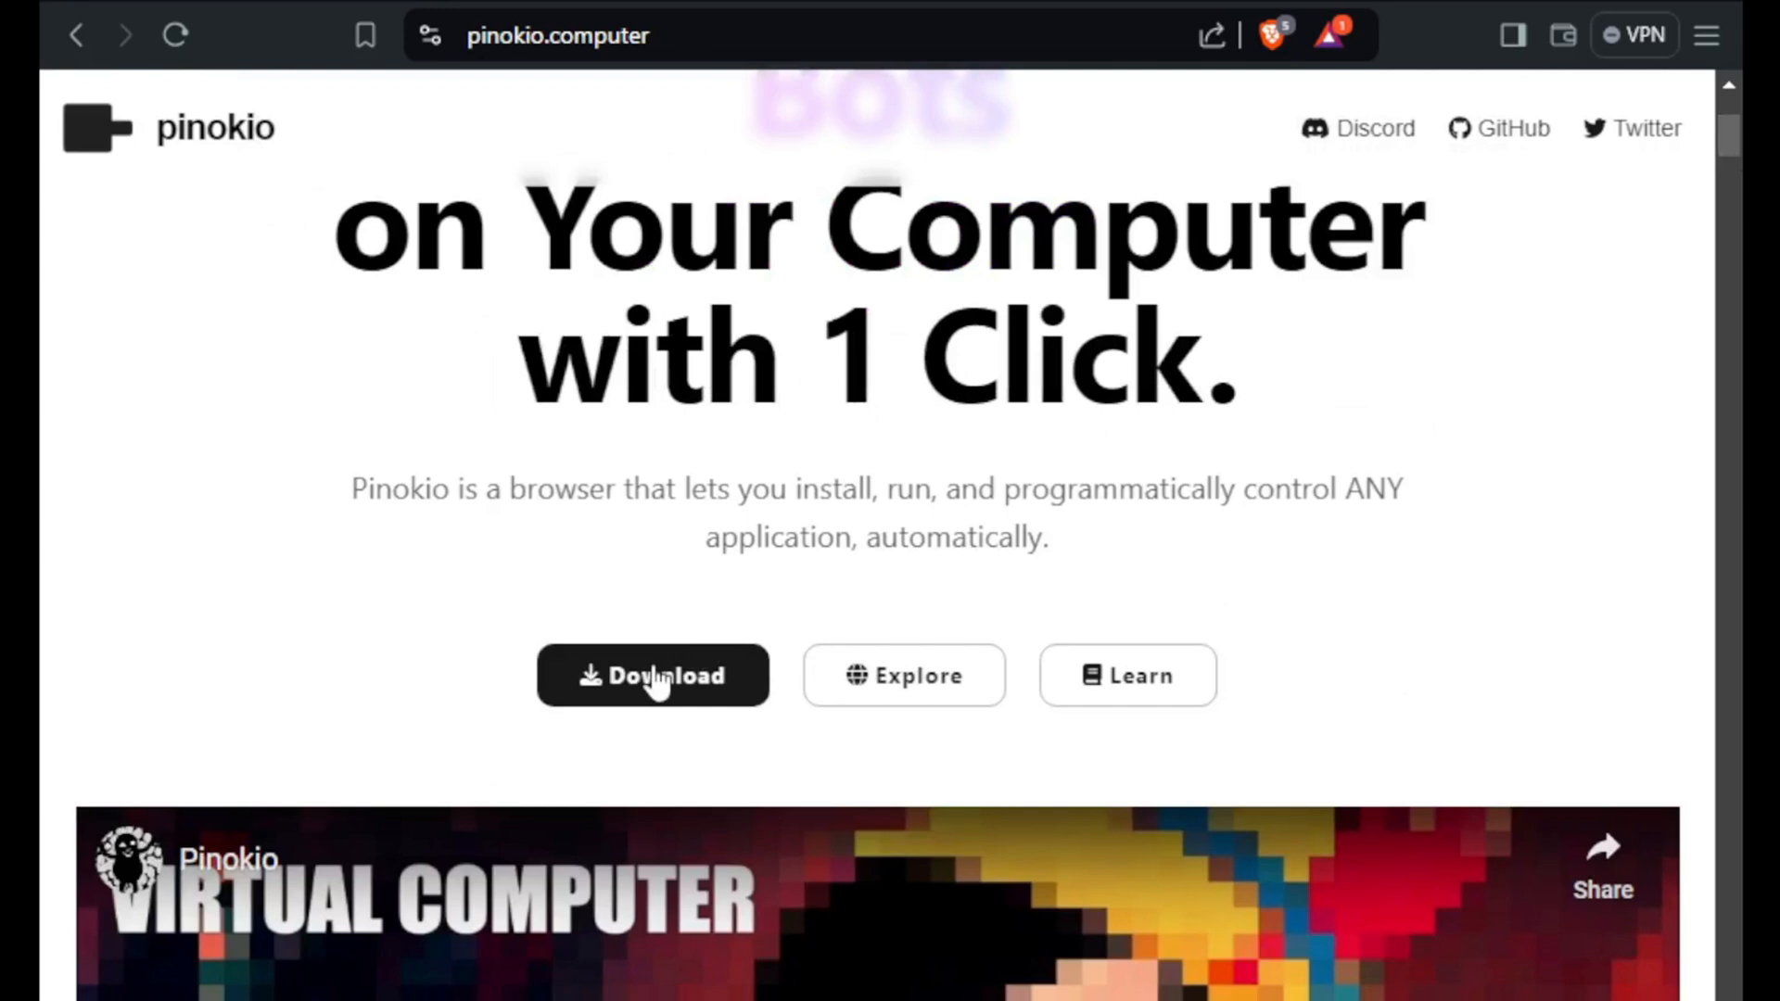
click(653, 676)
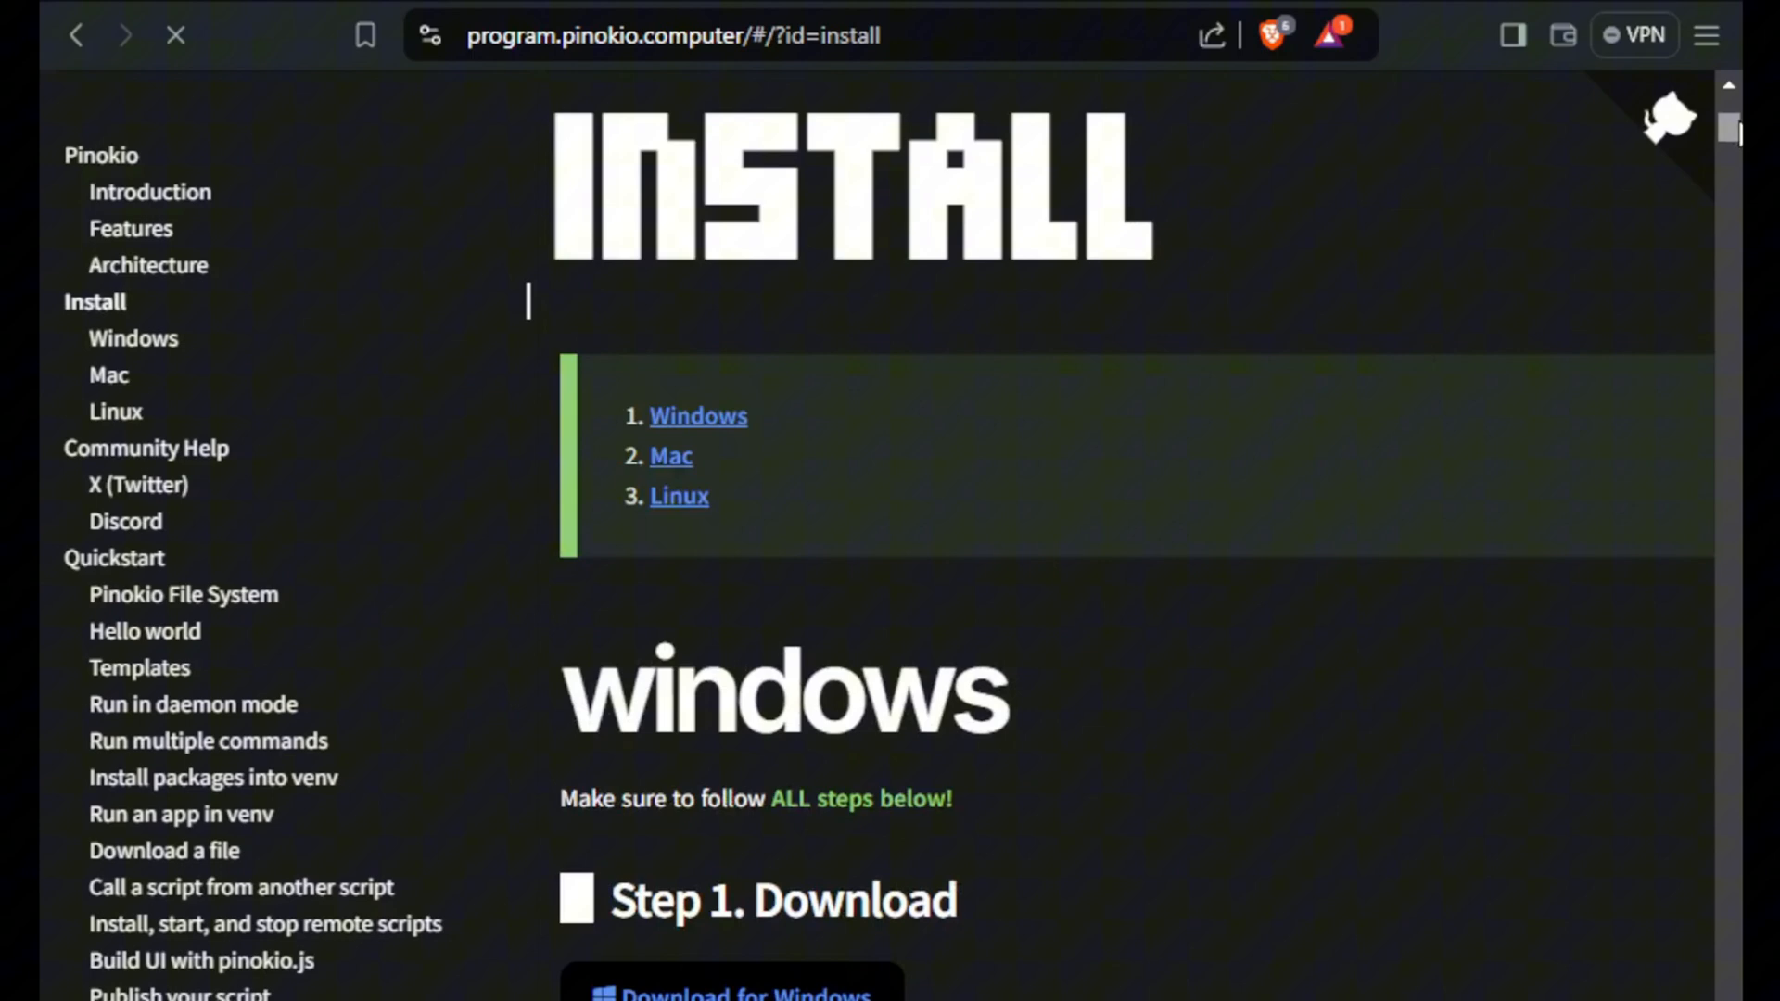
Step: Download the Windows build and save the Pinokio-2.14.3-win32 zip into Downloads
scroll(down, 3)
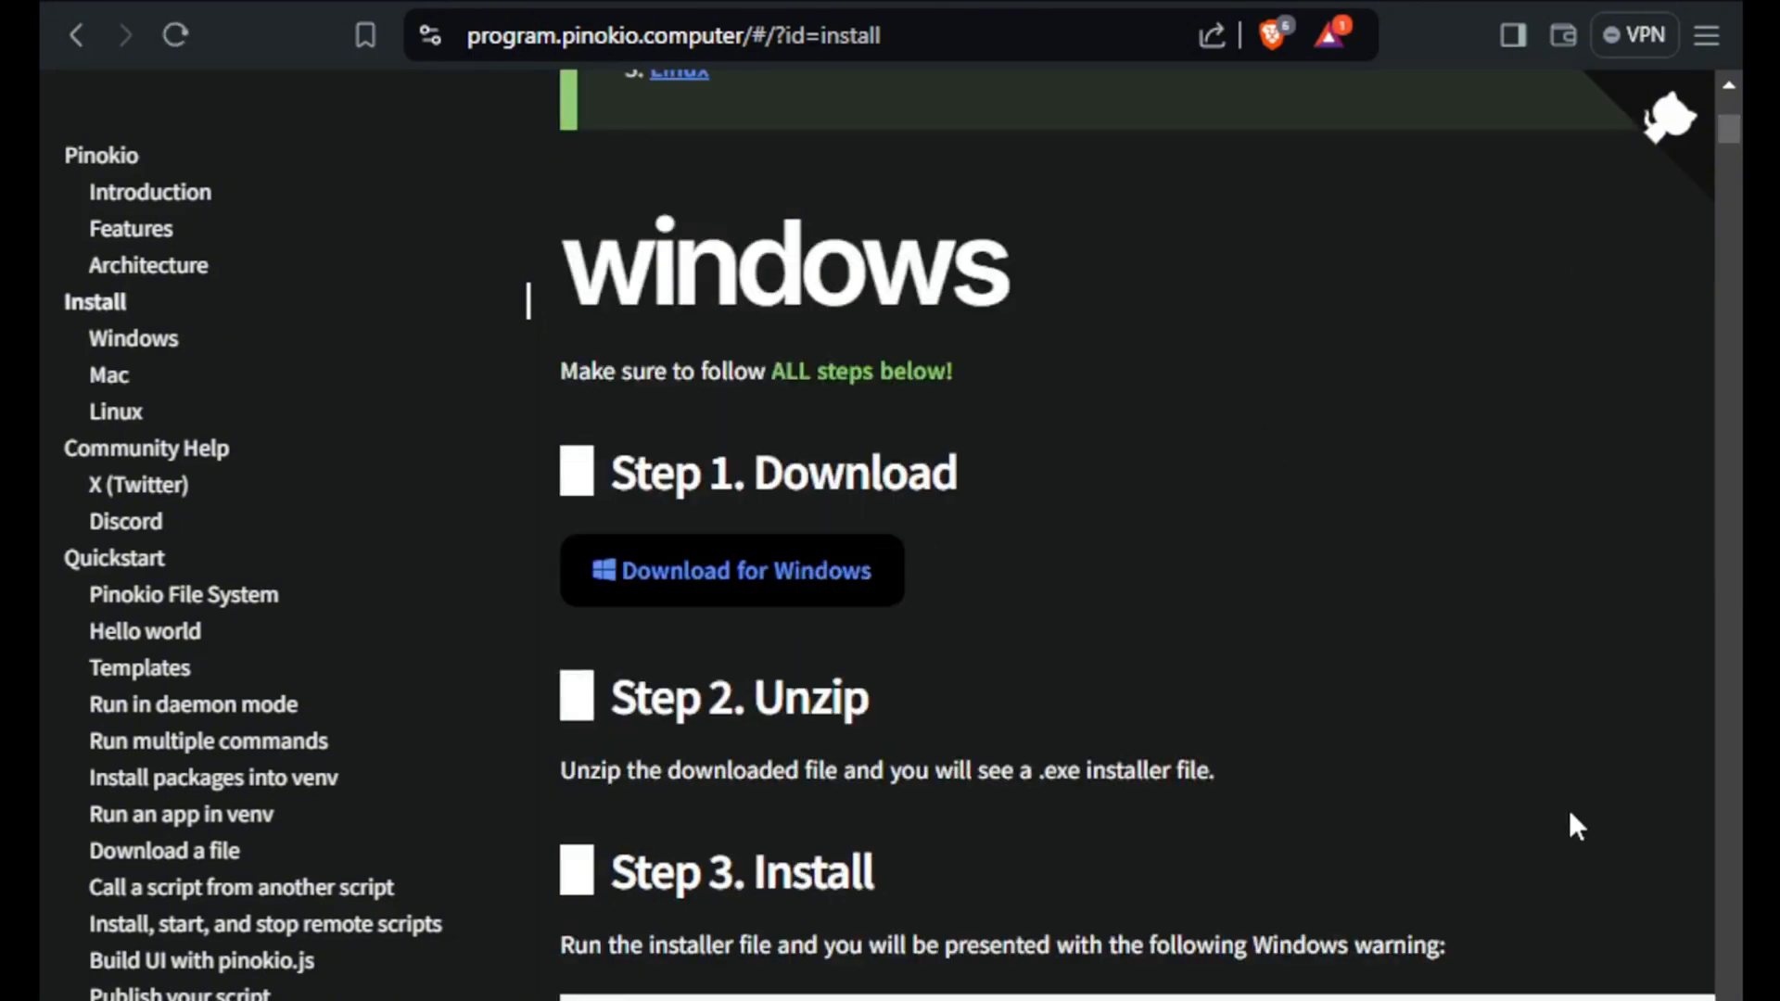
click(732, 570)
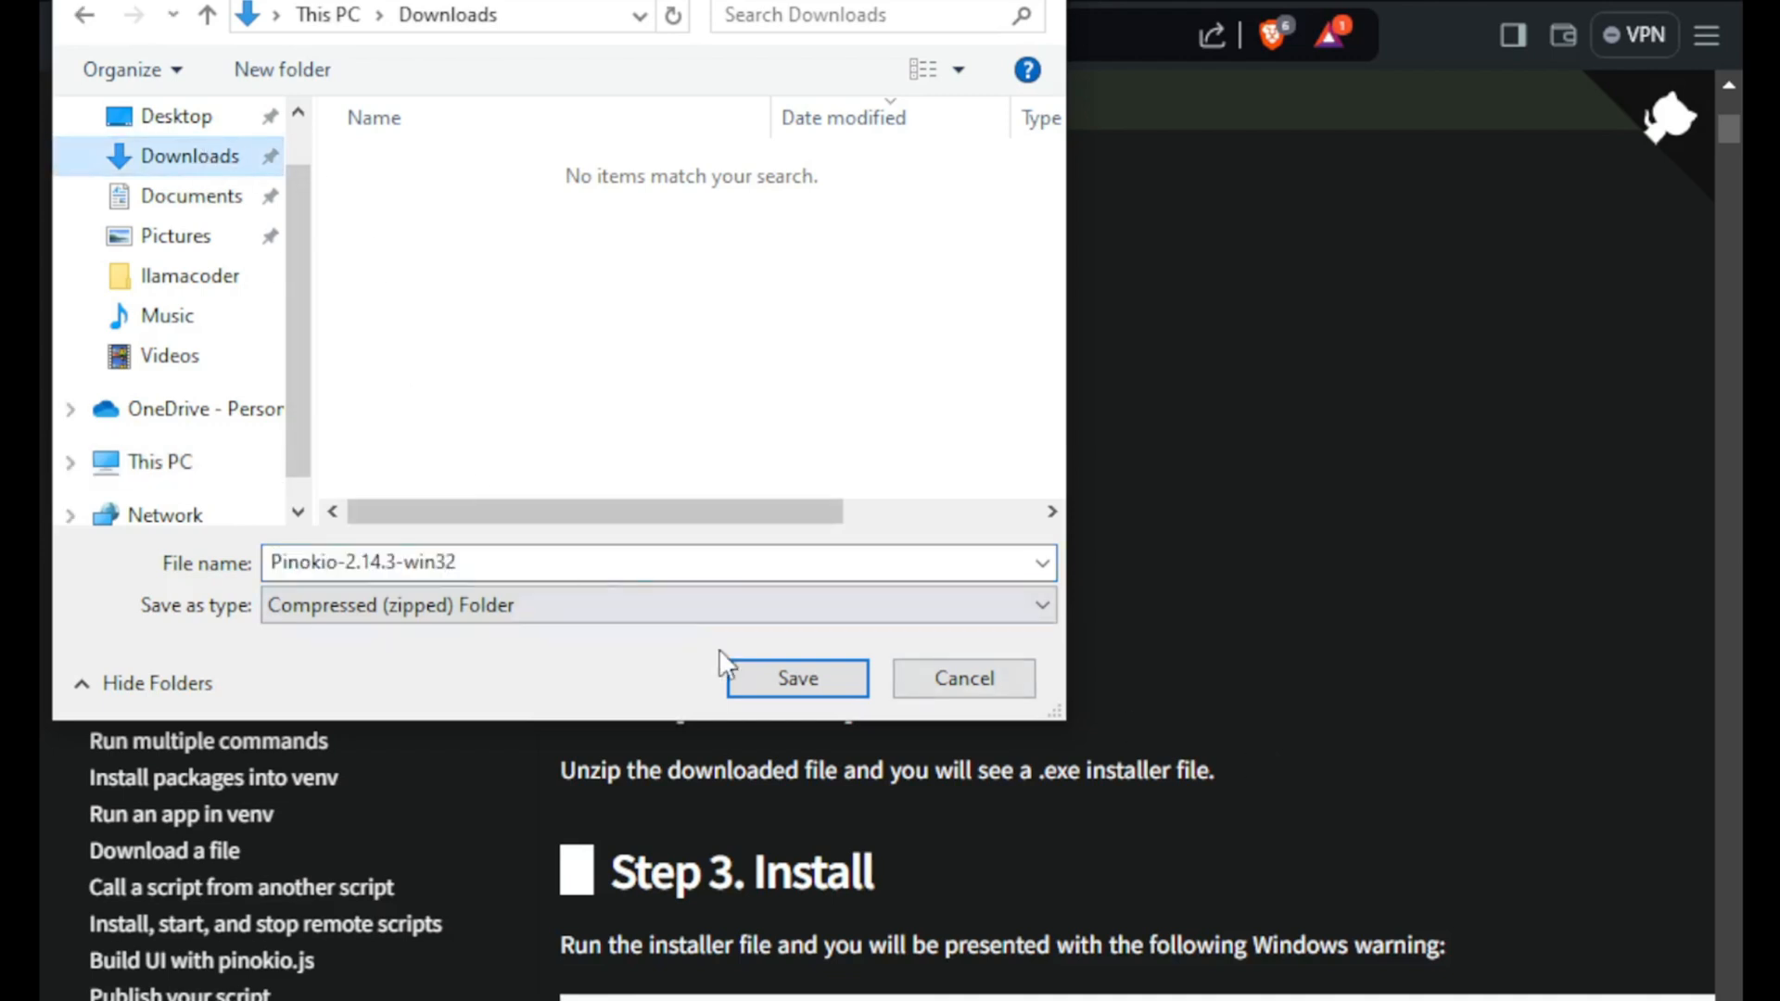
click(798, 678)
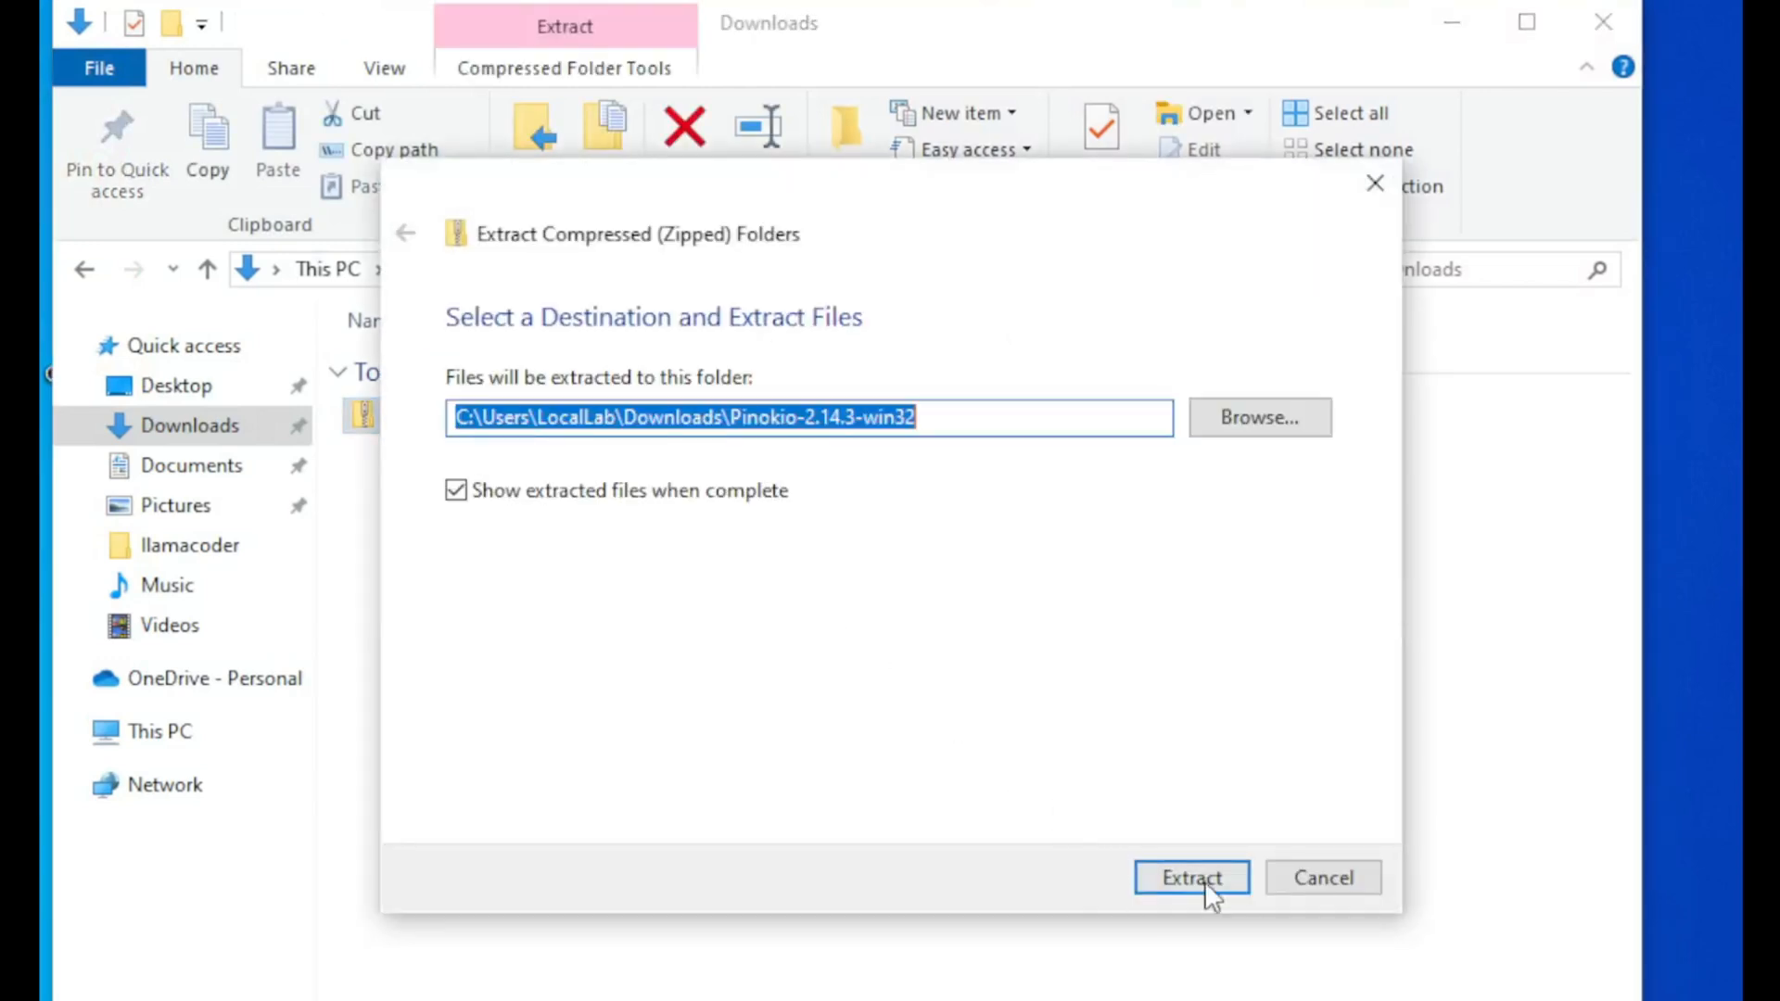
Step: Extract the Pinokio zip, run Pinokio Setup 2.14.3, and launch Pinokio from the desktop
click(1190, 876)
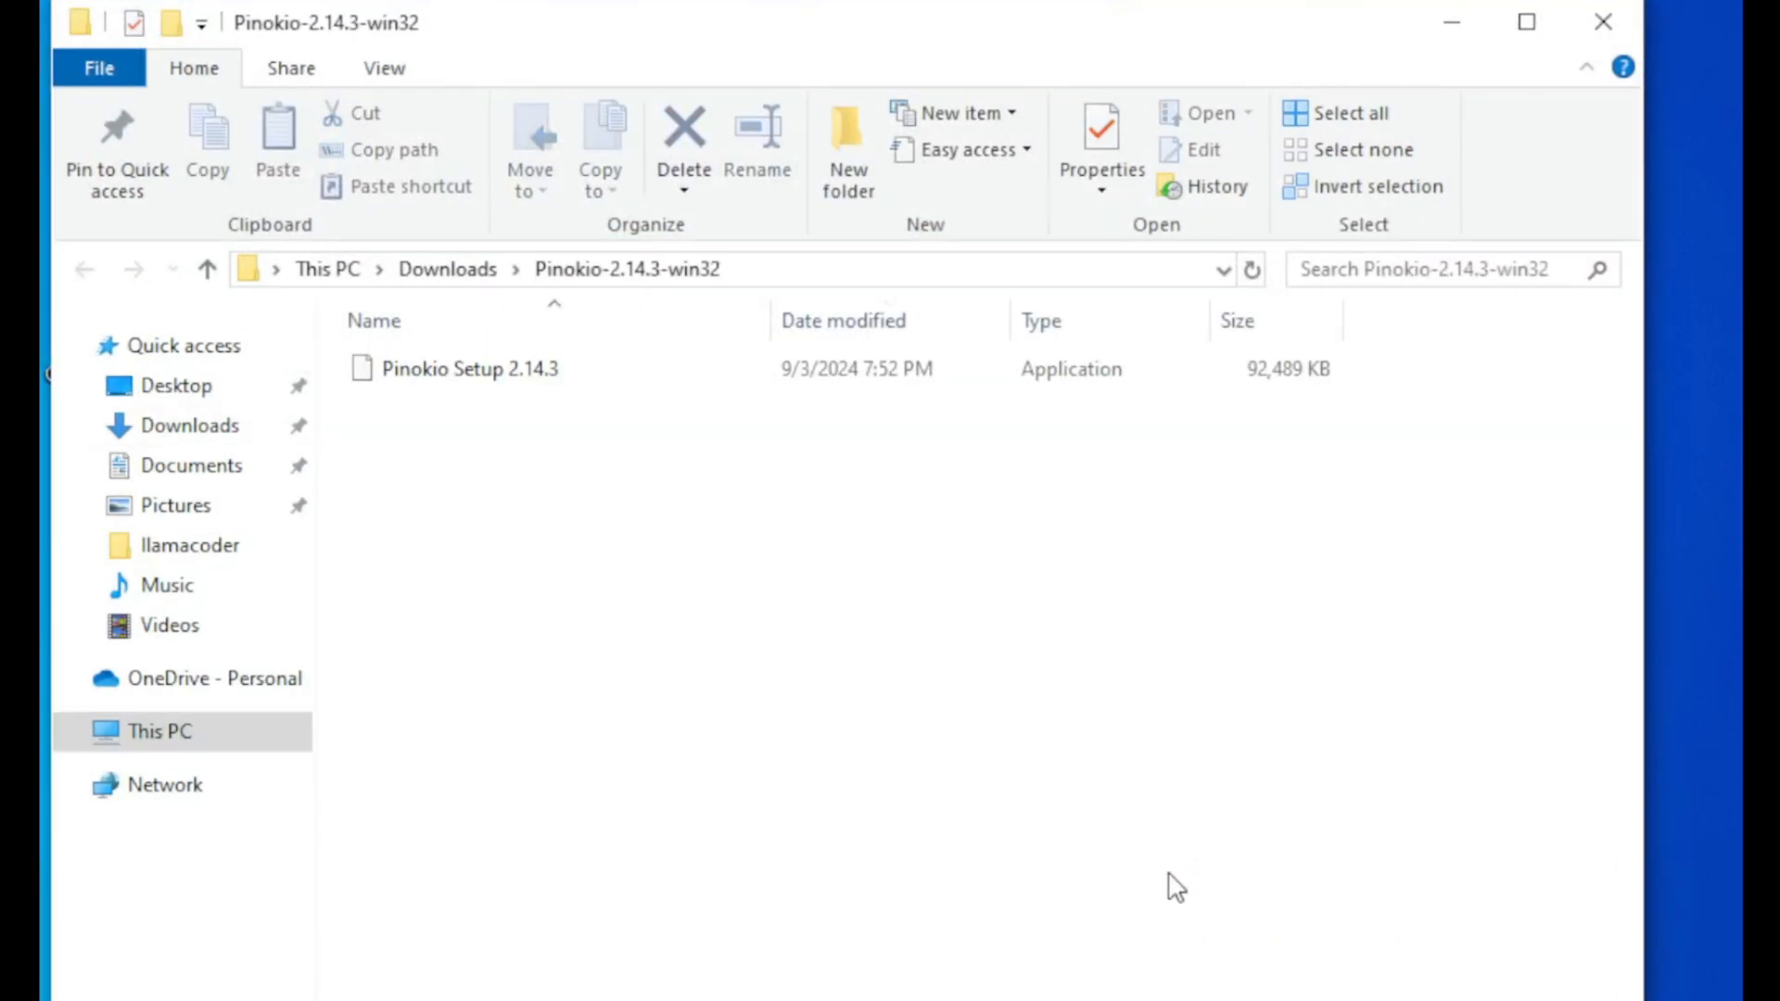
double_click(469, 369)
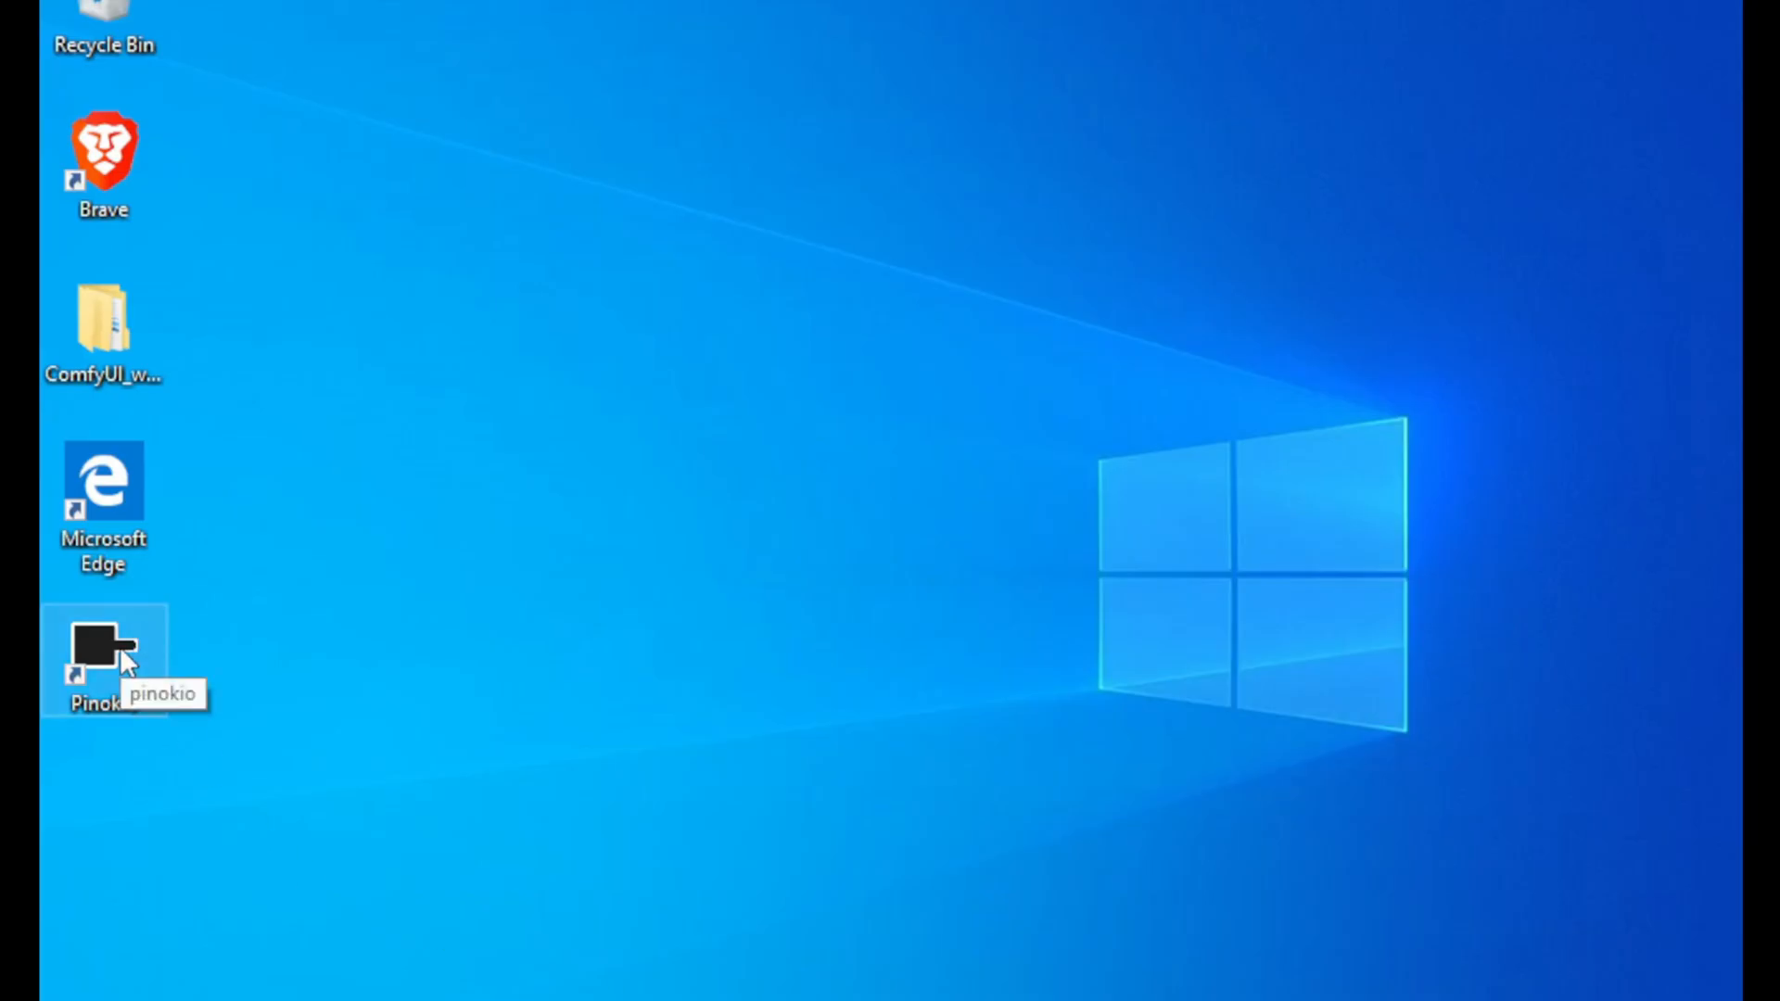
double_click(102, 658)
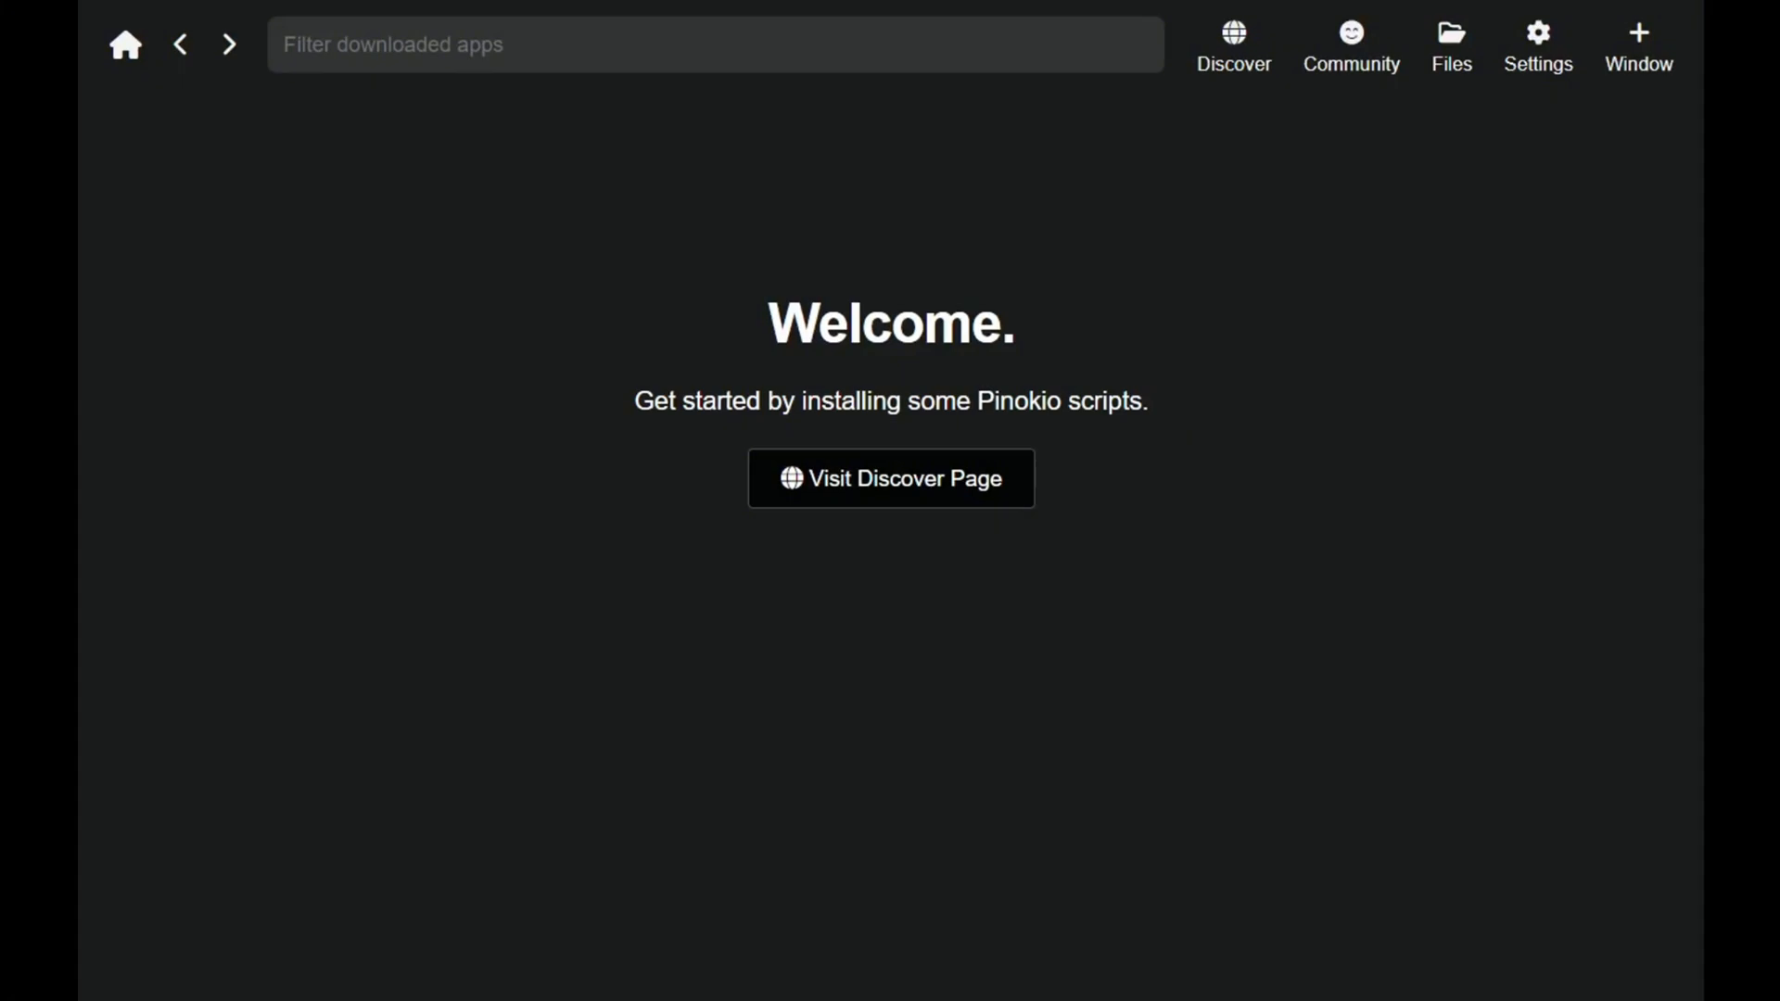
mouse_move(955, 503)
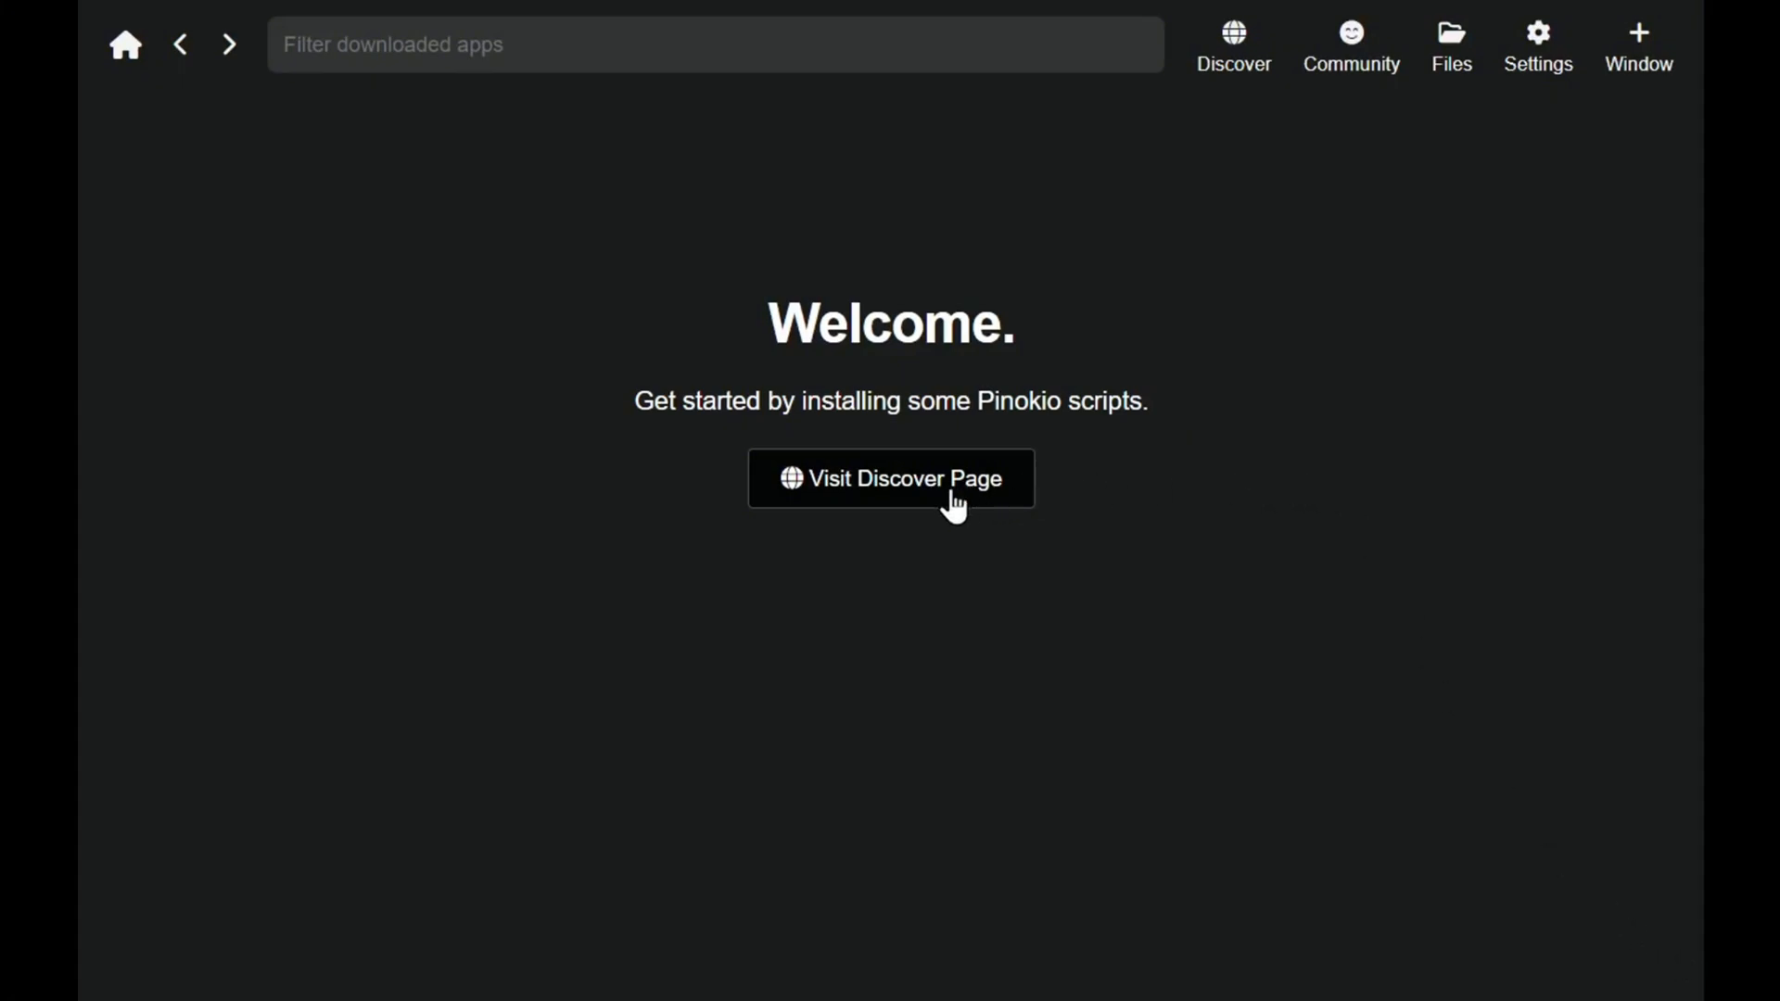
Step: Open the Discover page and browse verified scripts like cogvideo, Comfyui and Forge
click(890, 477)
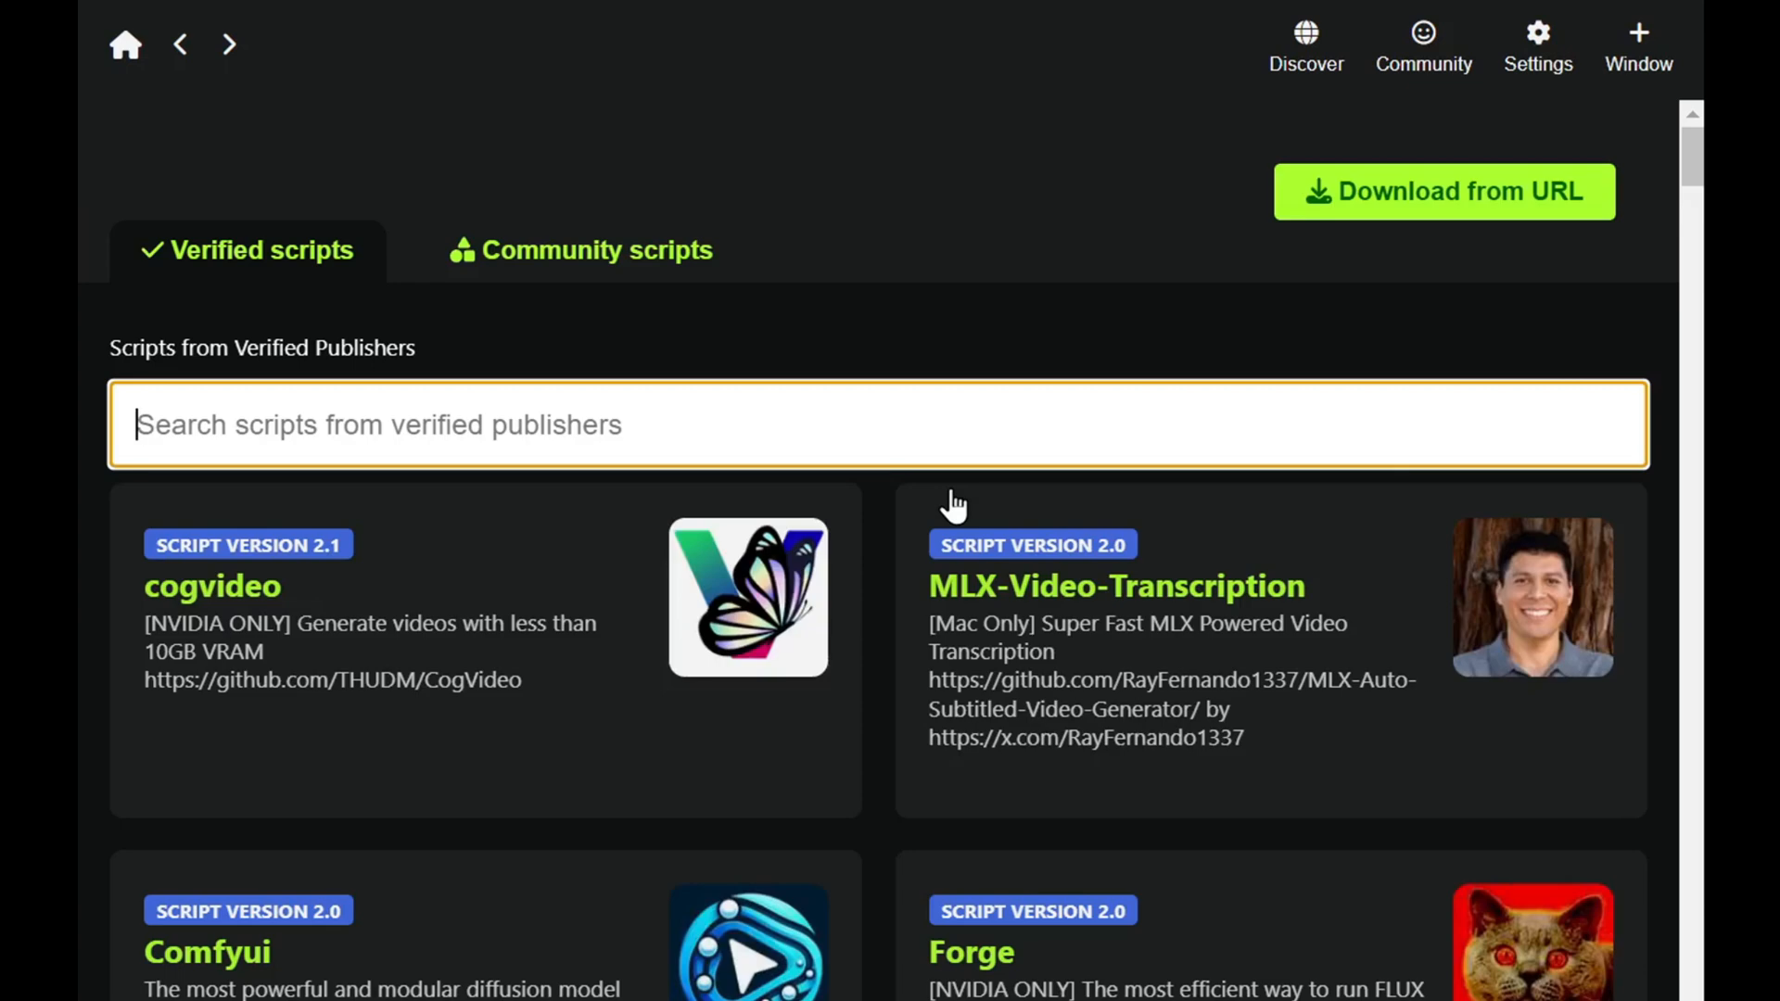
mouse_move(1666, 239)
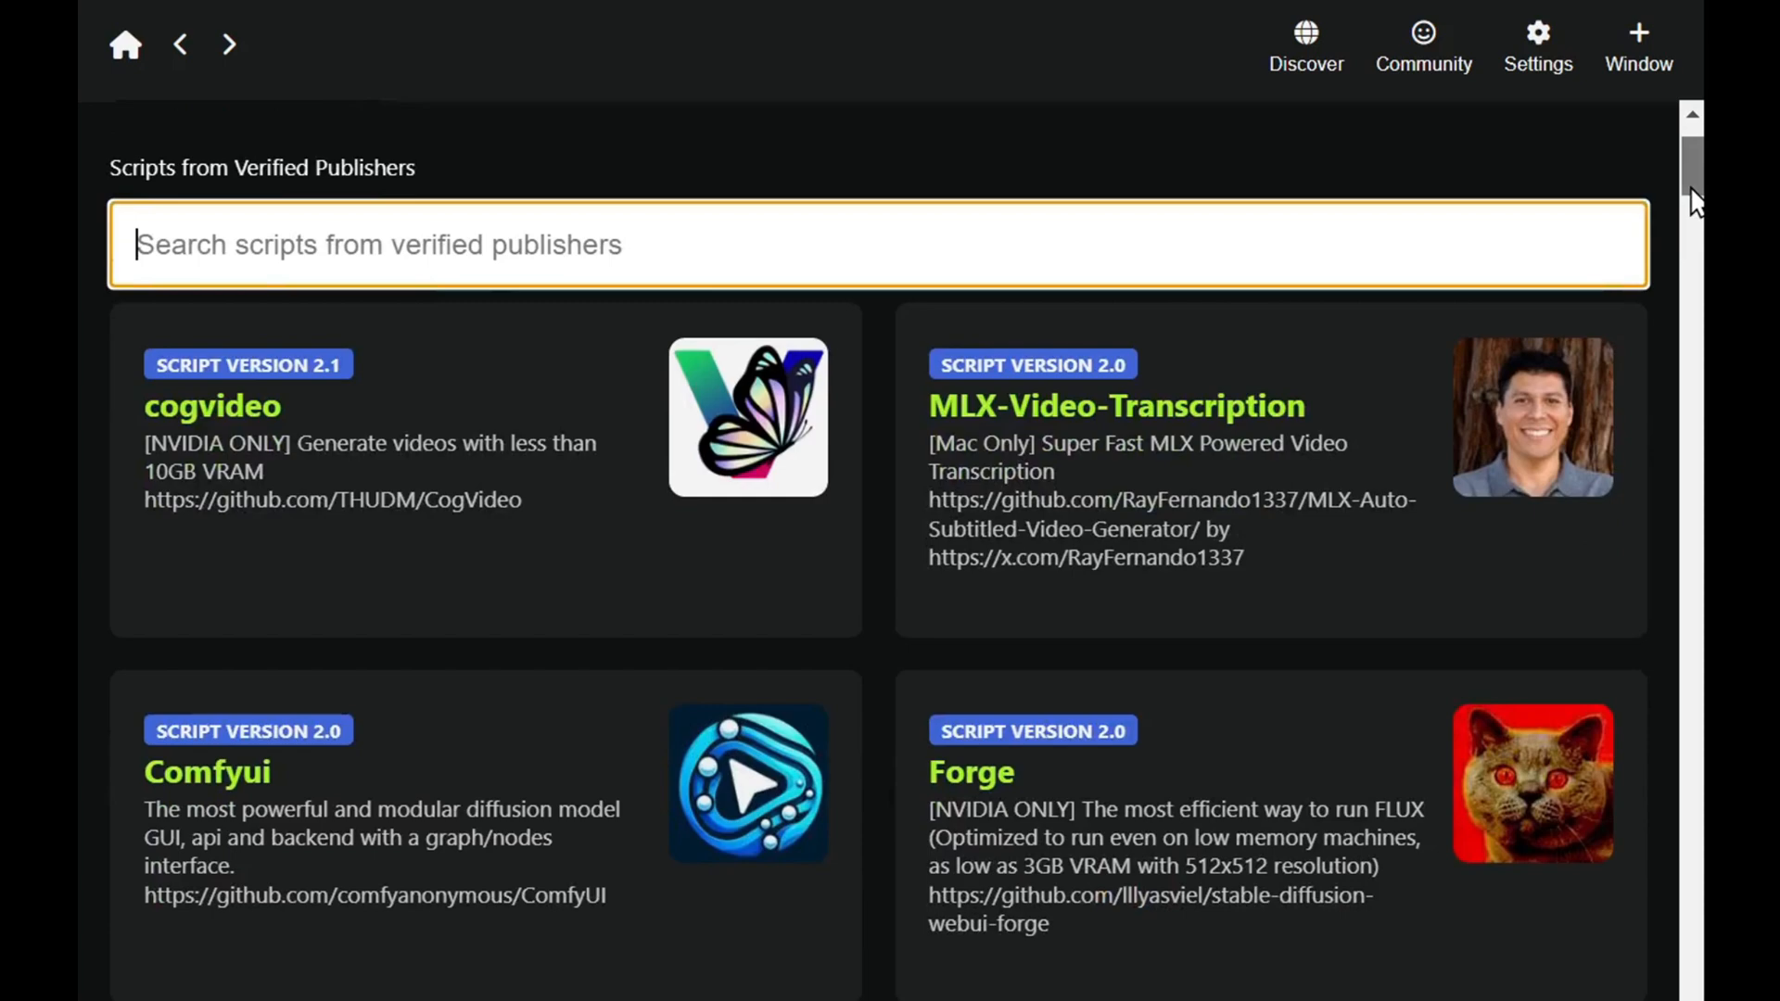
scroll(down, 3)
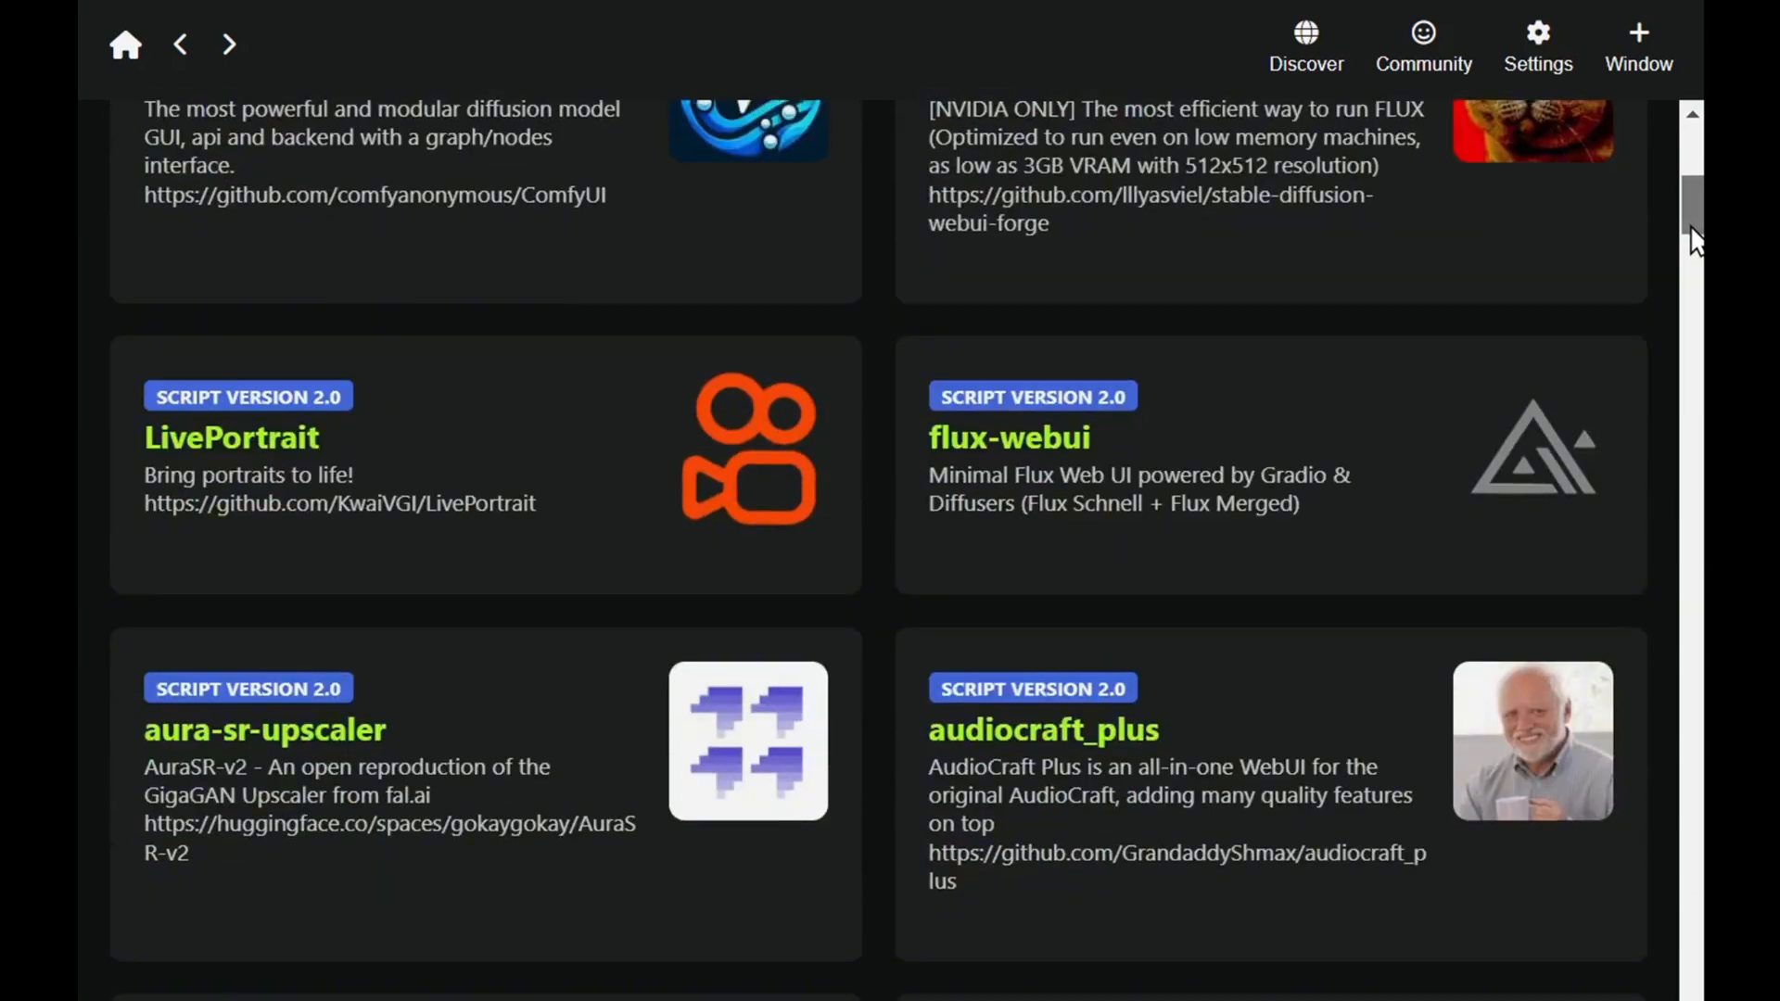
scroll(down, 3)
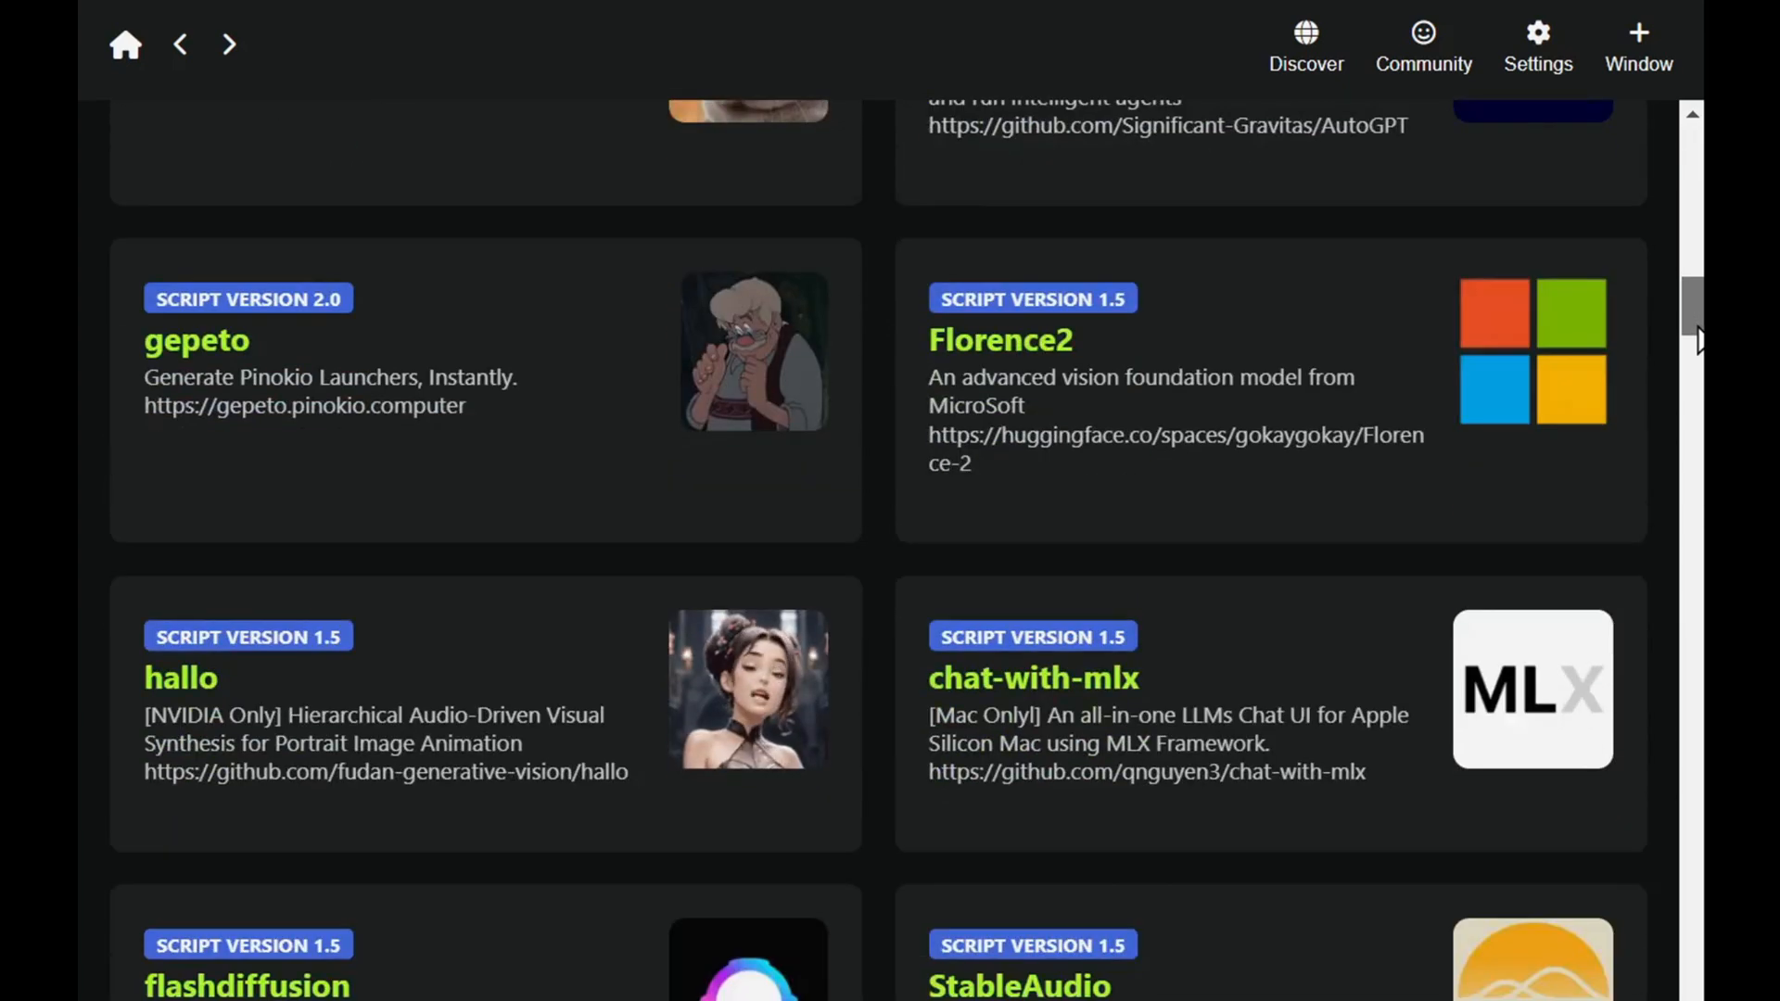
scroll(down, 3)
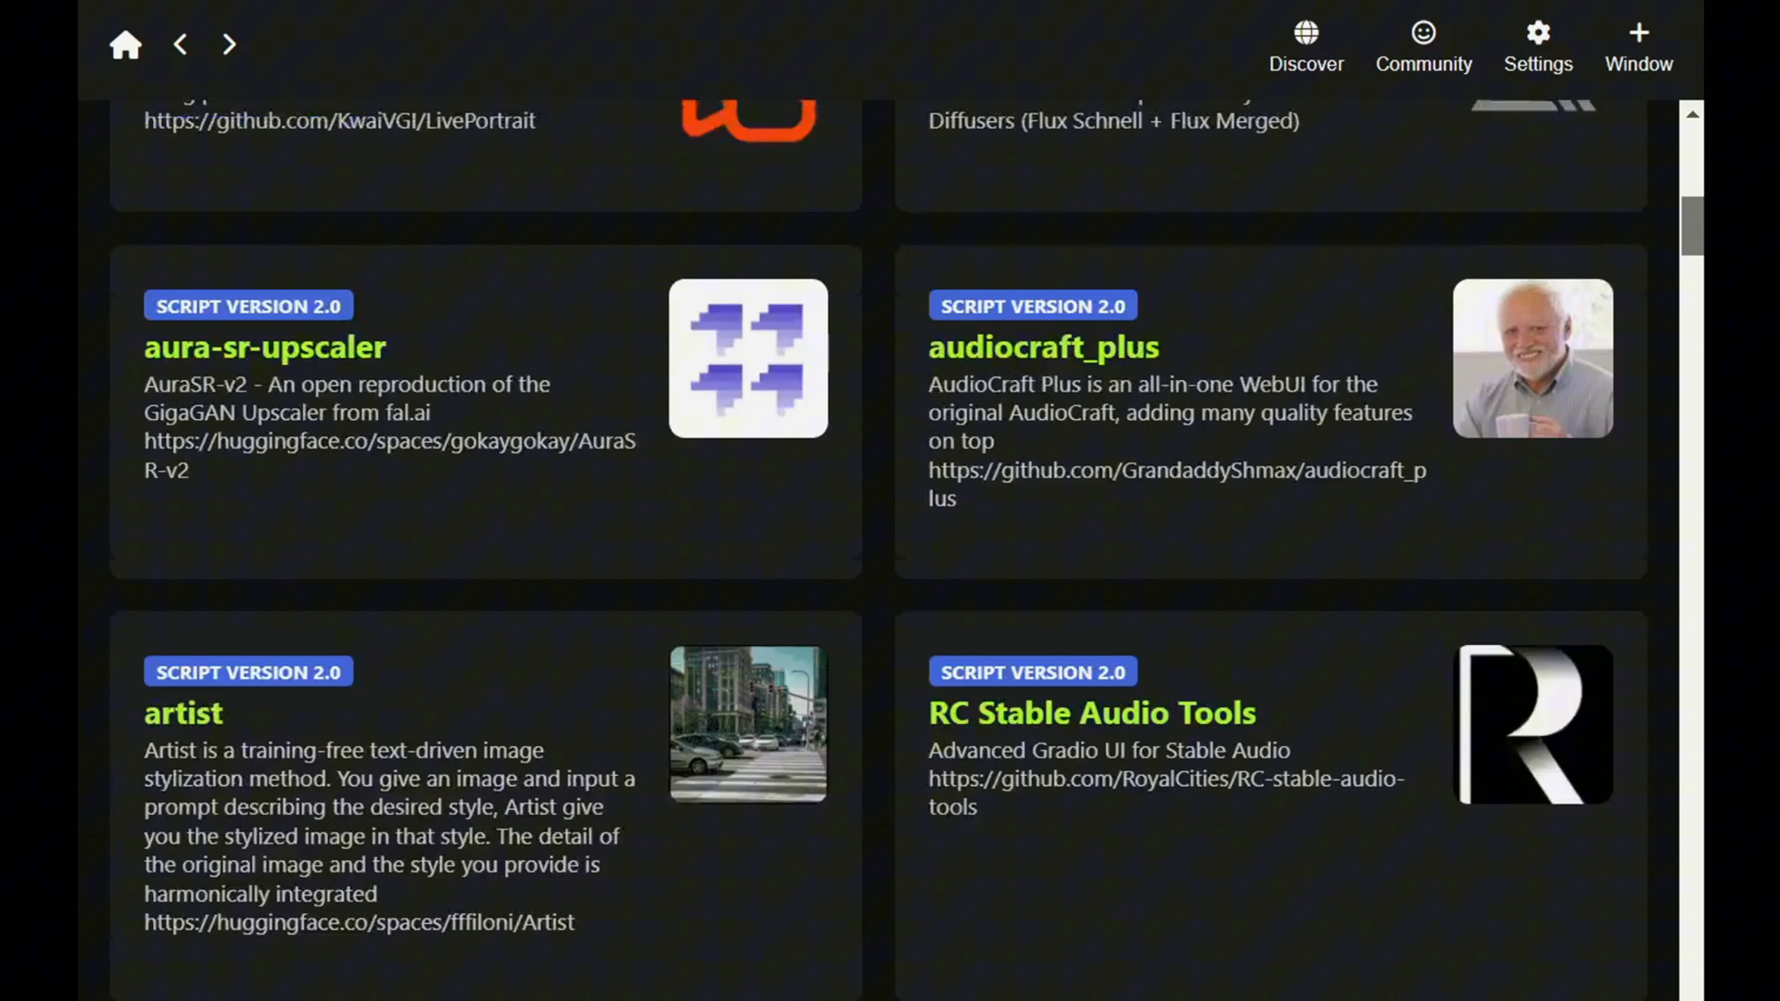
scroll(up, 3)
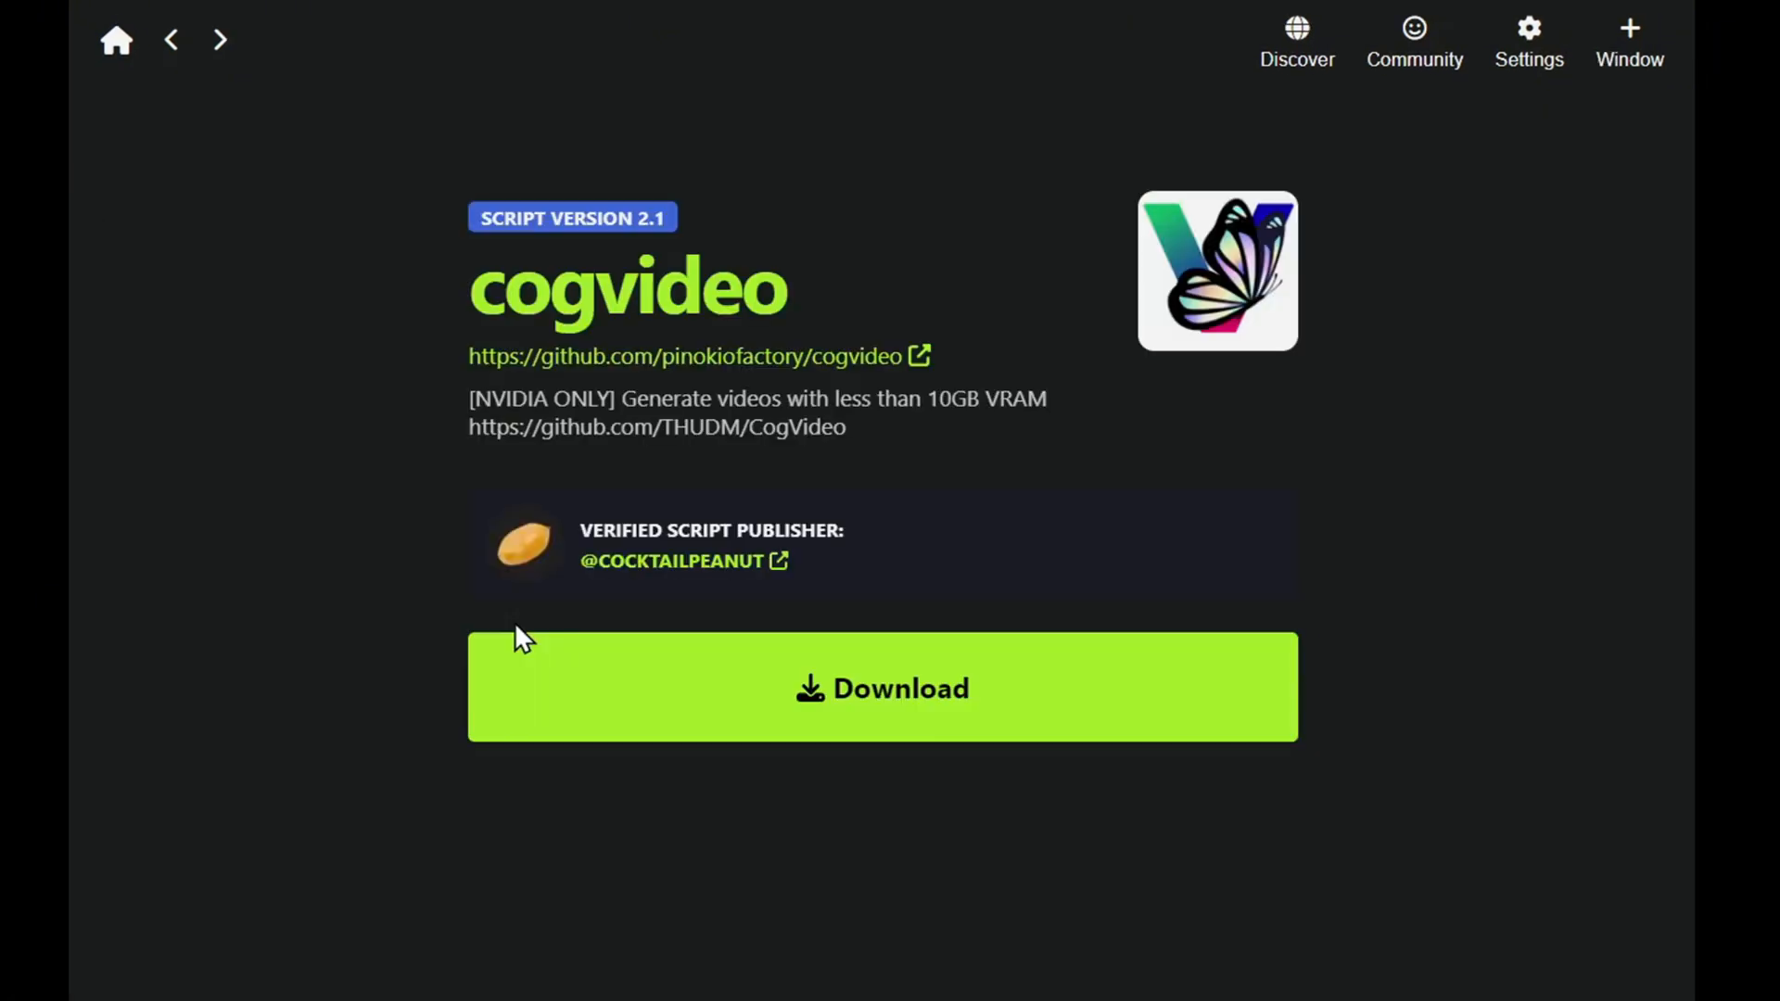
Step: Download the cogvideo script and install its missing conda, git, cuda and py requirements
scroll(down, 3)
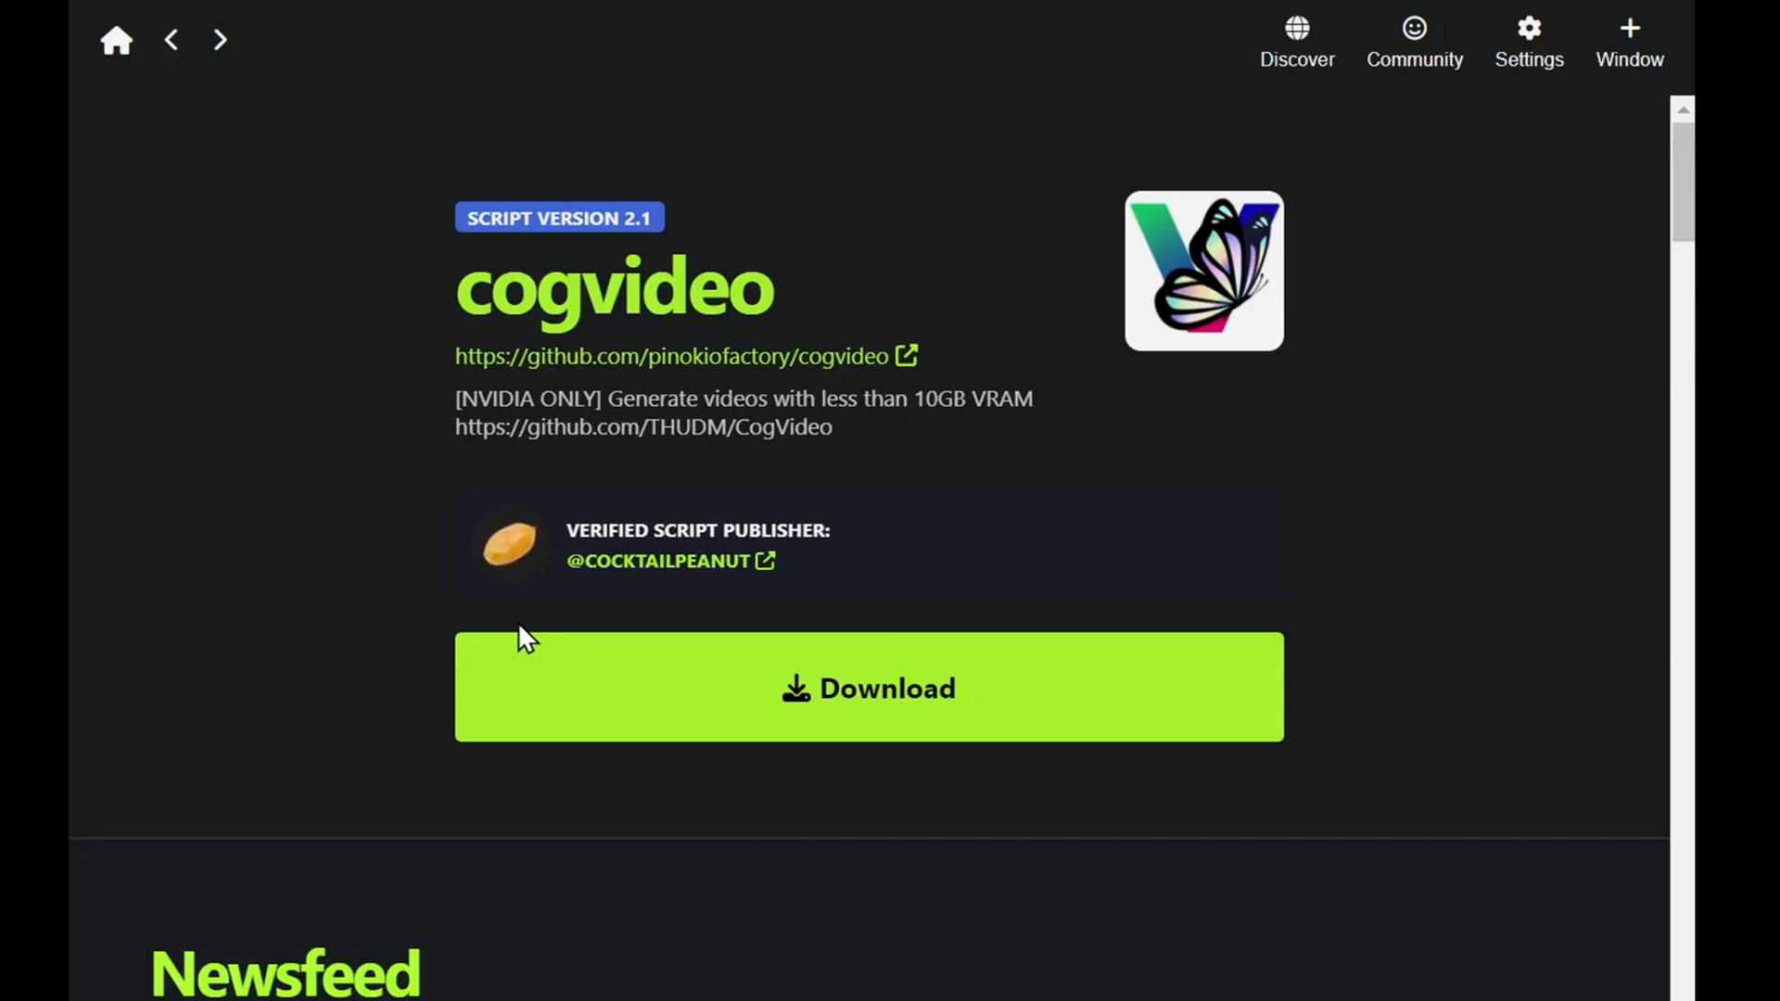
mouse_move(863, 713)
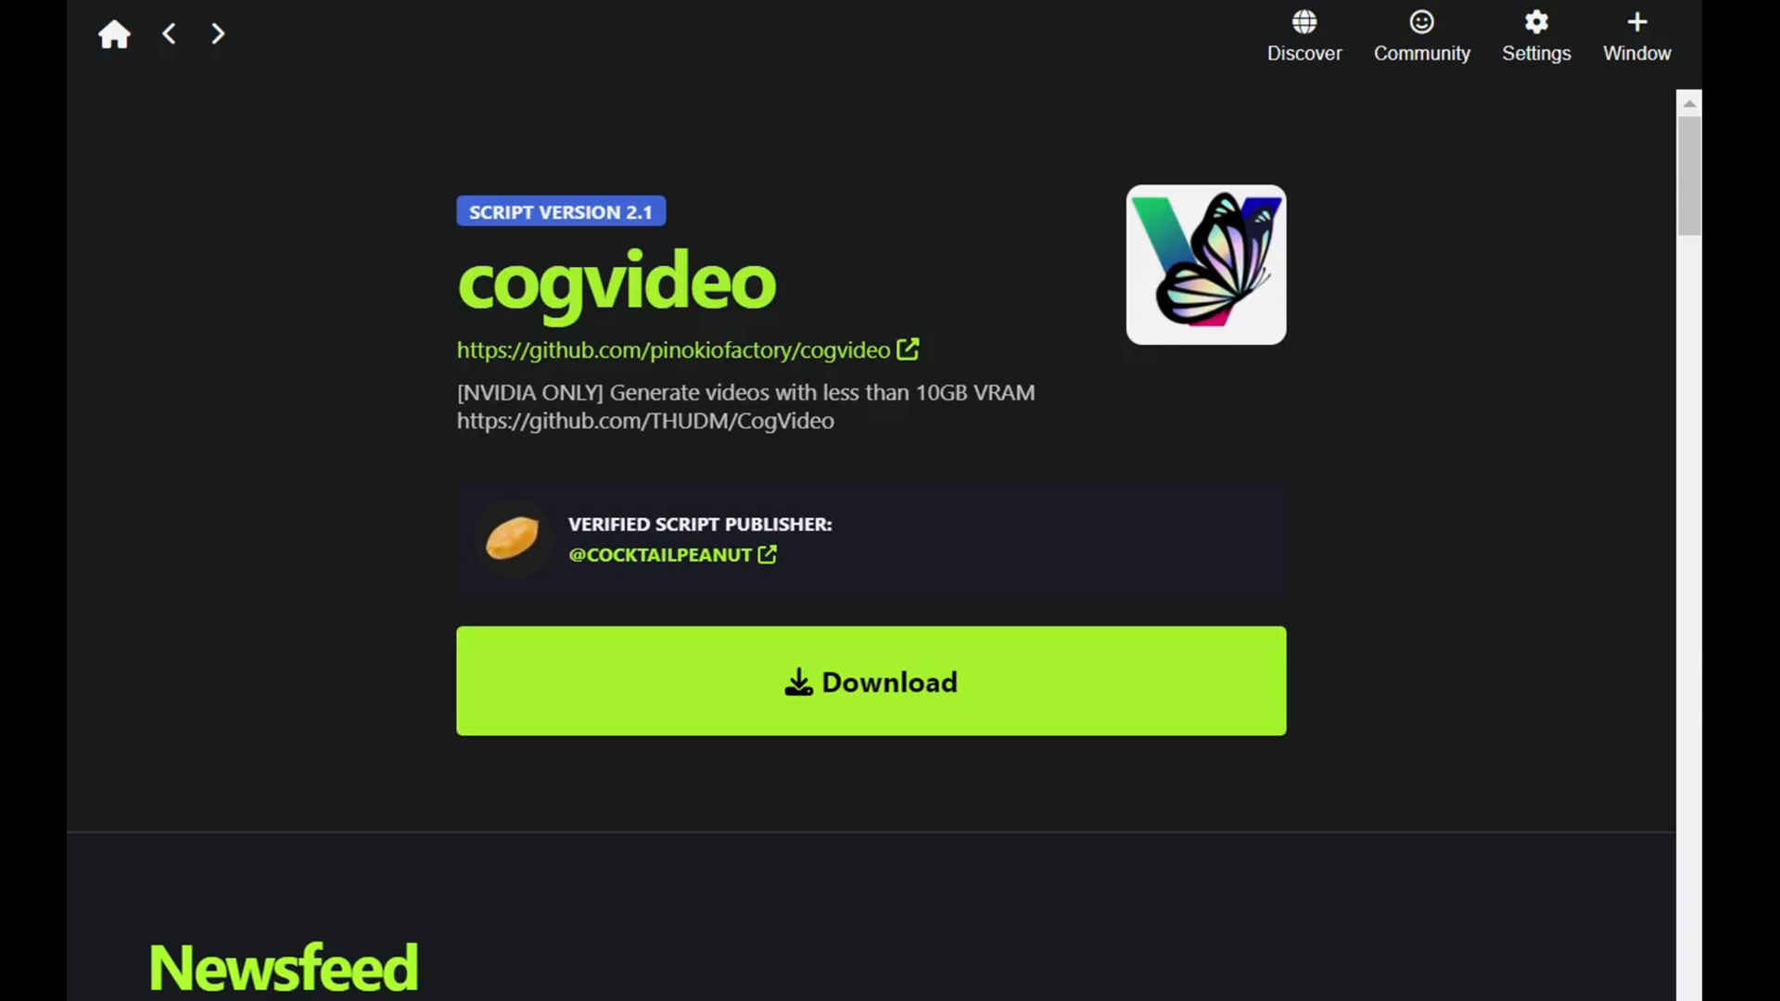
click(871, 682)
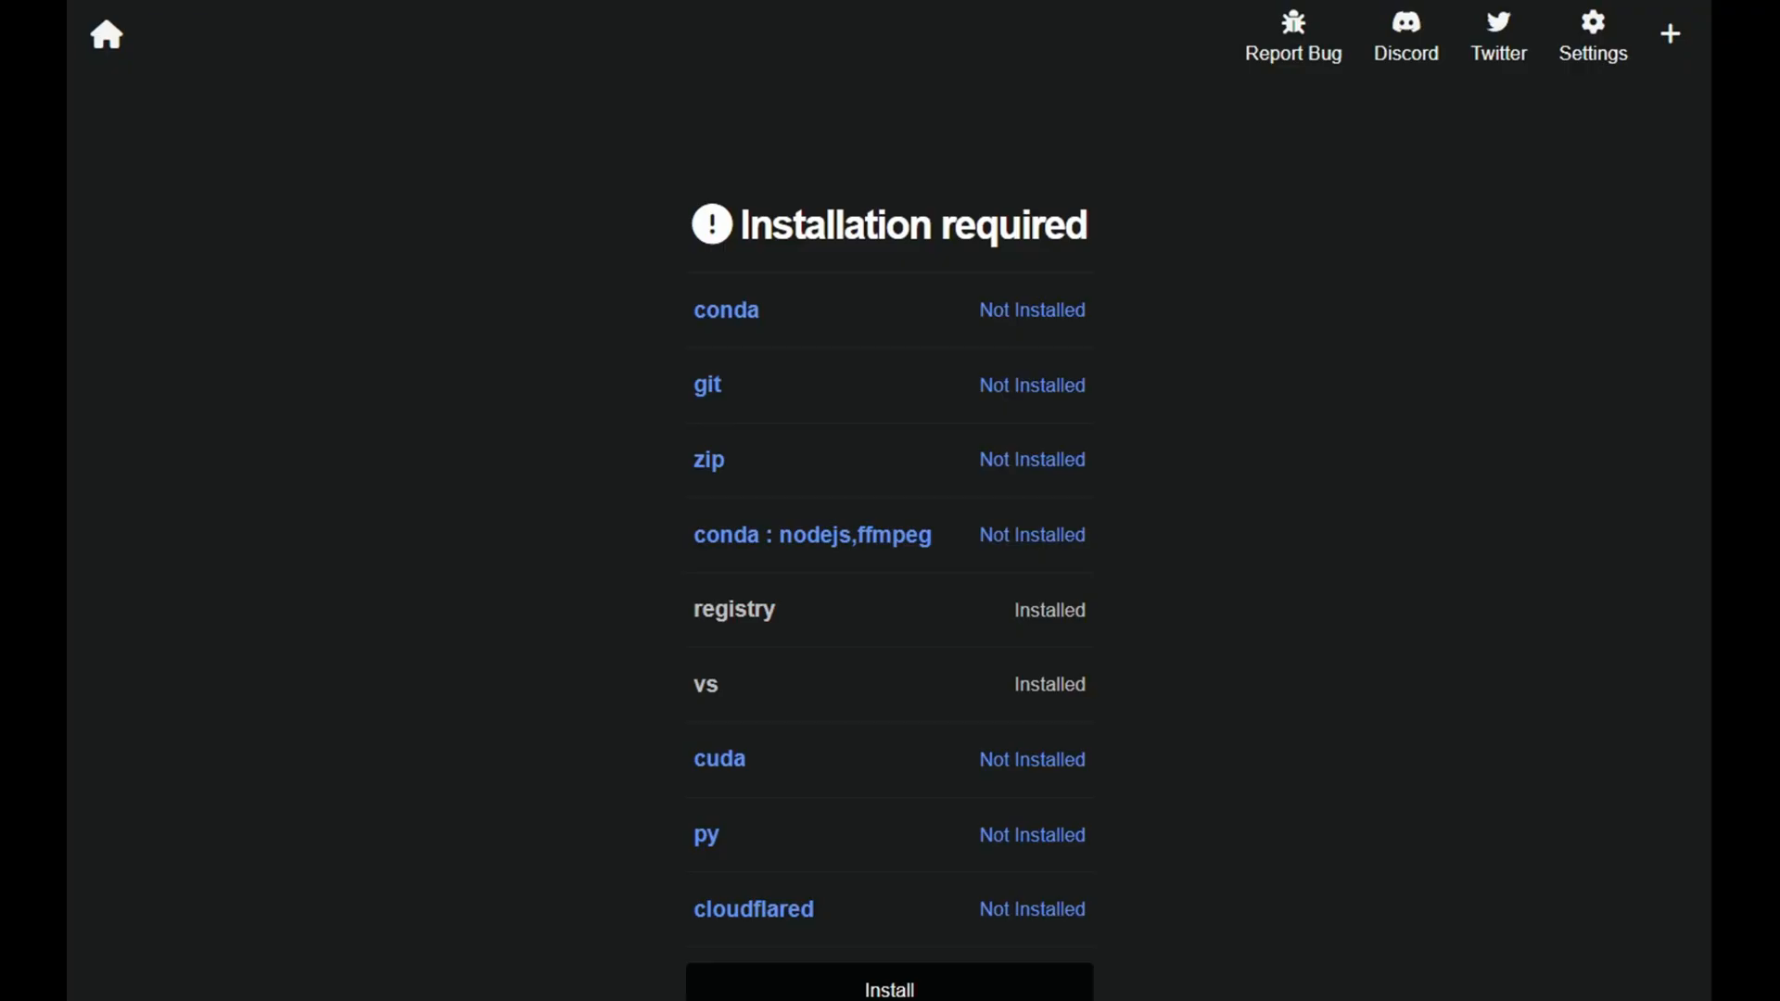
mouse_move(1241, 319)
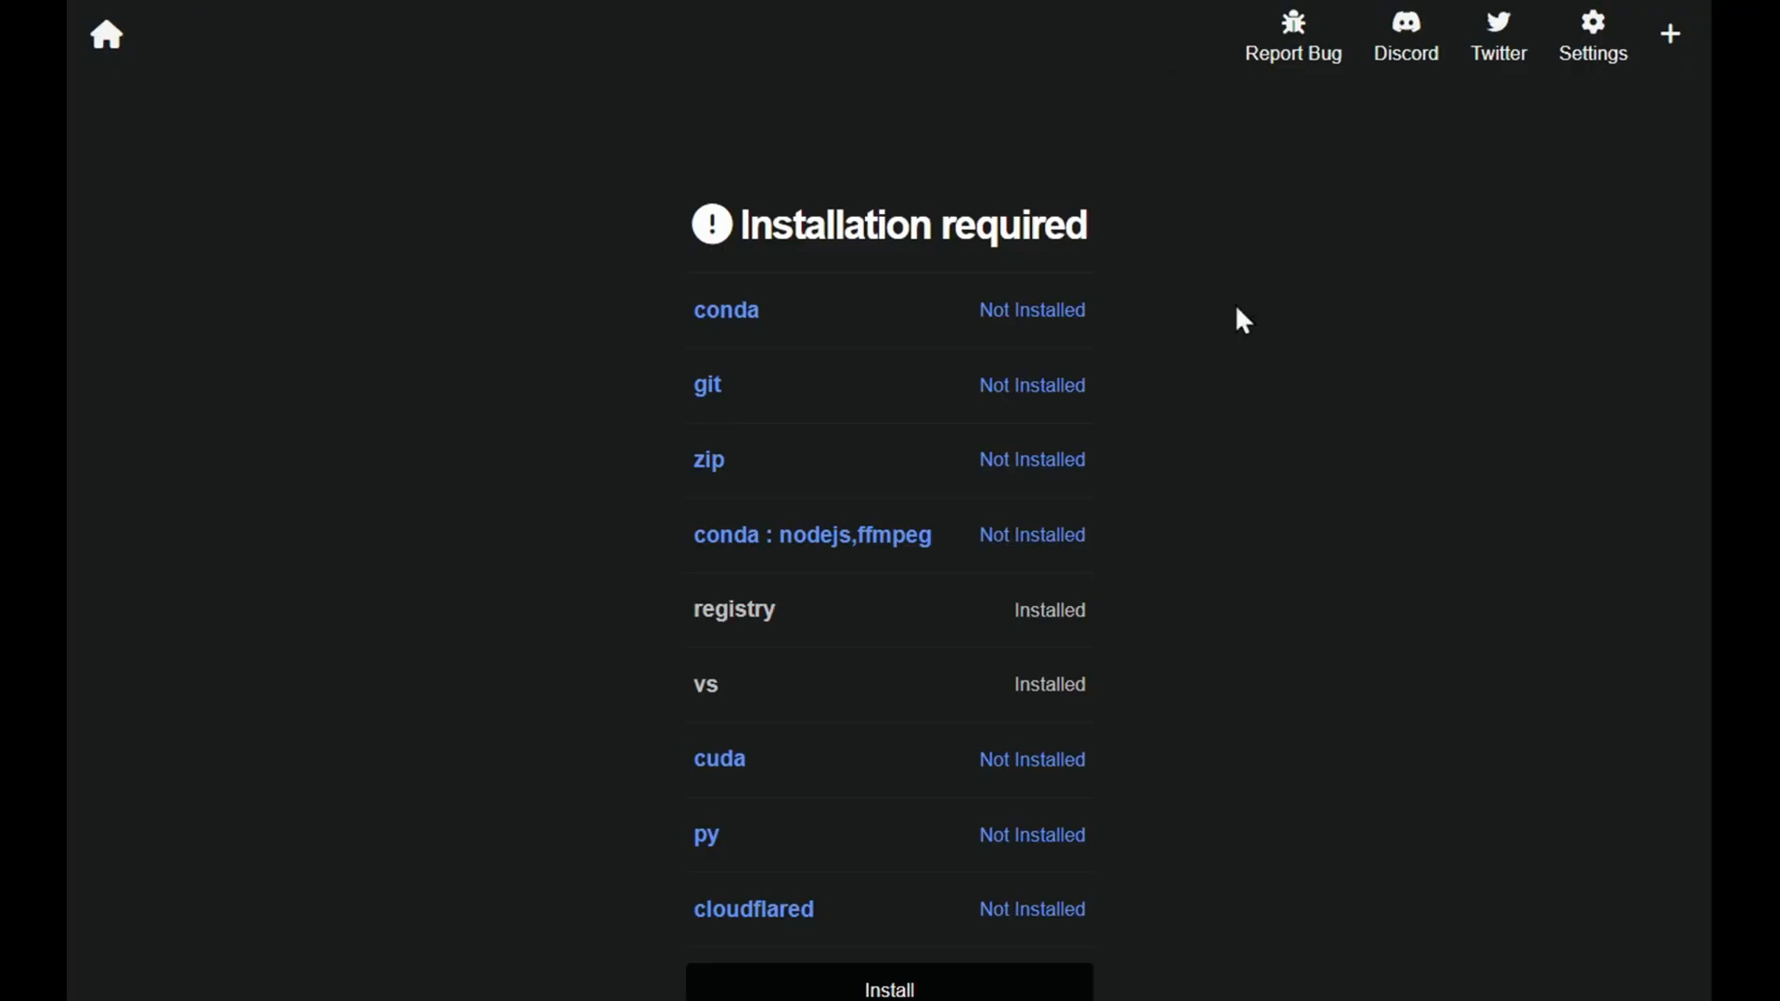
mouse_move(1108, 653)
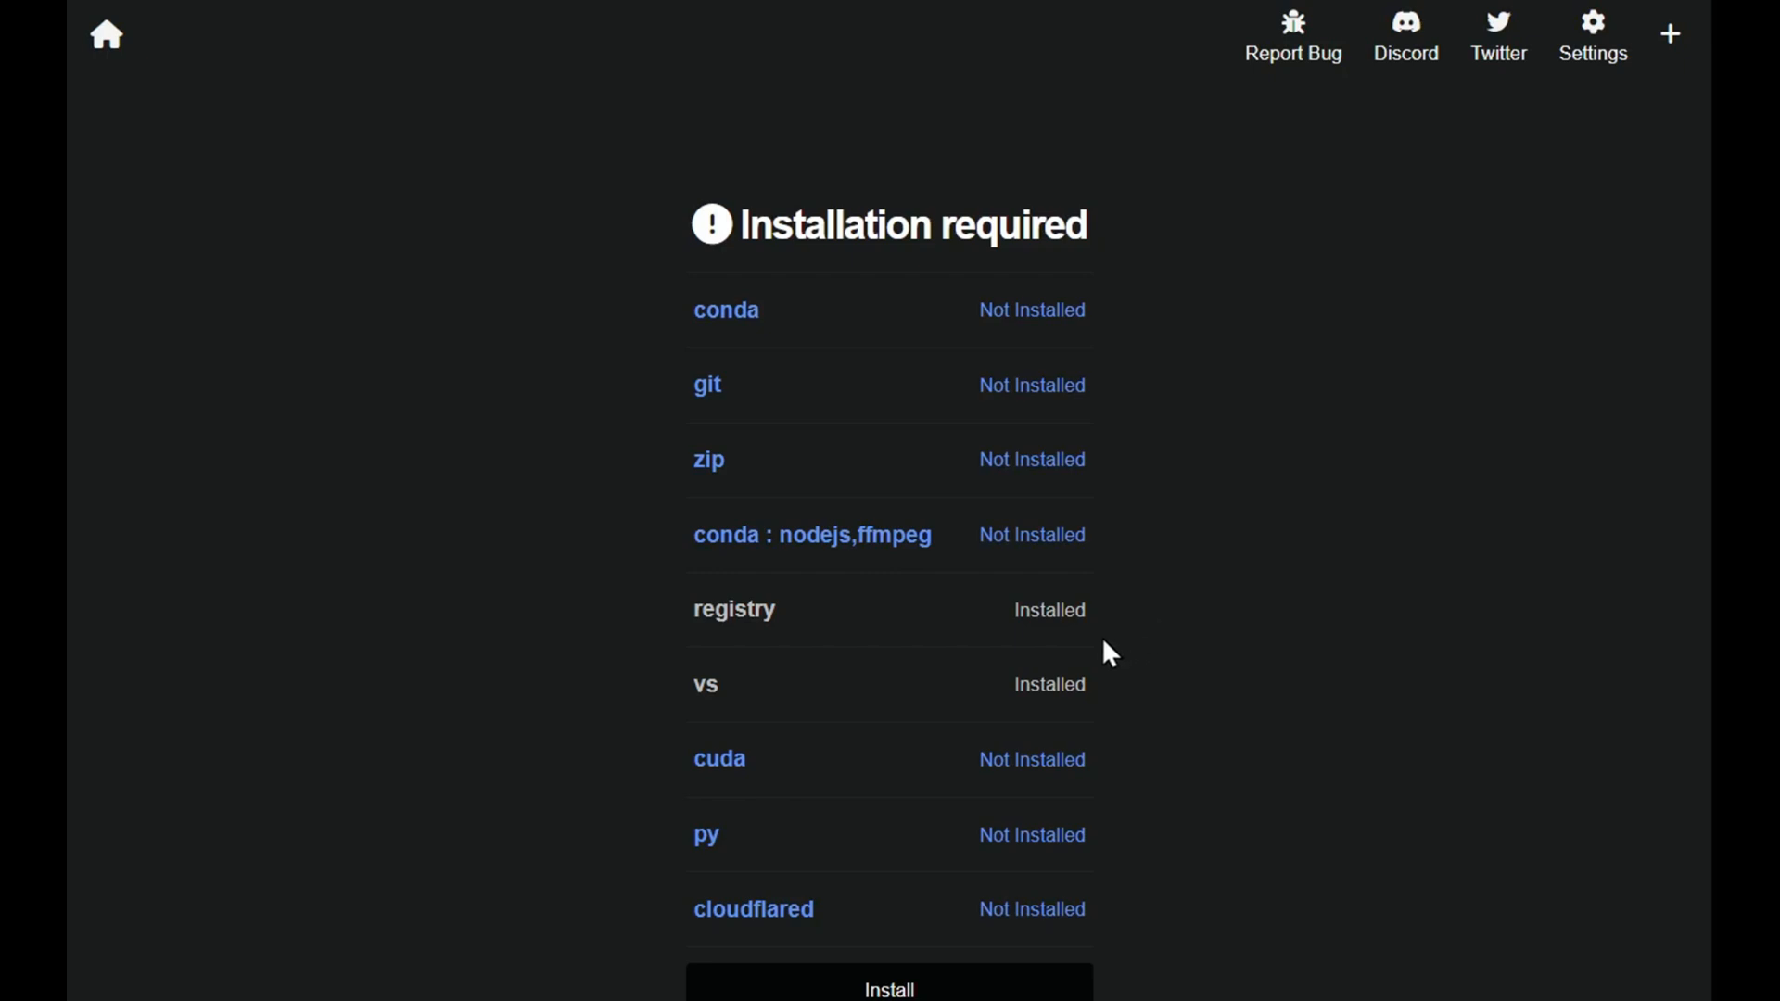
mouse_move(950, 982)
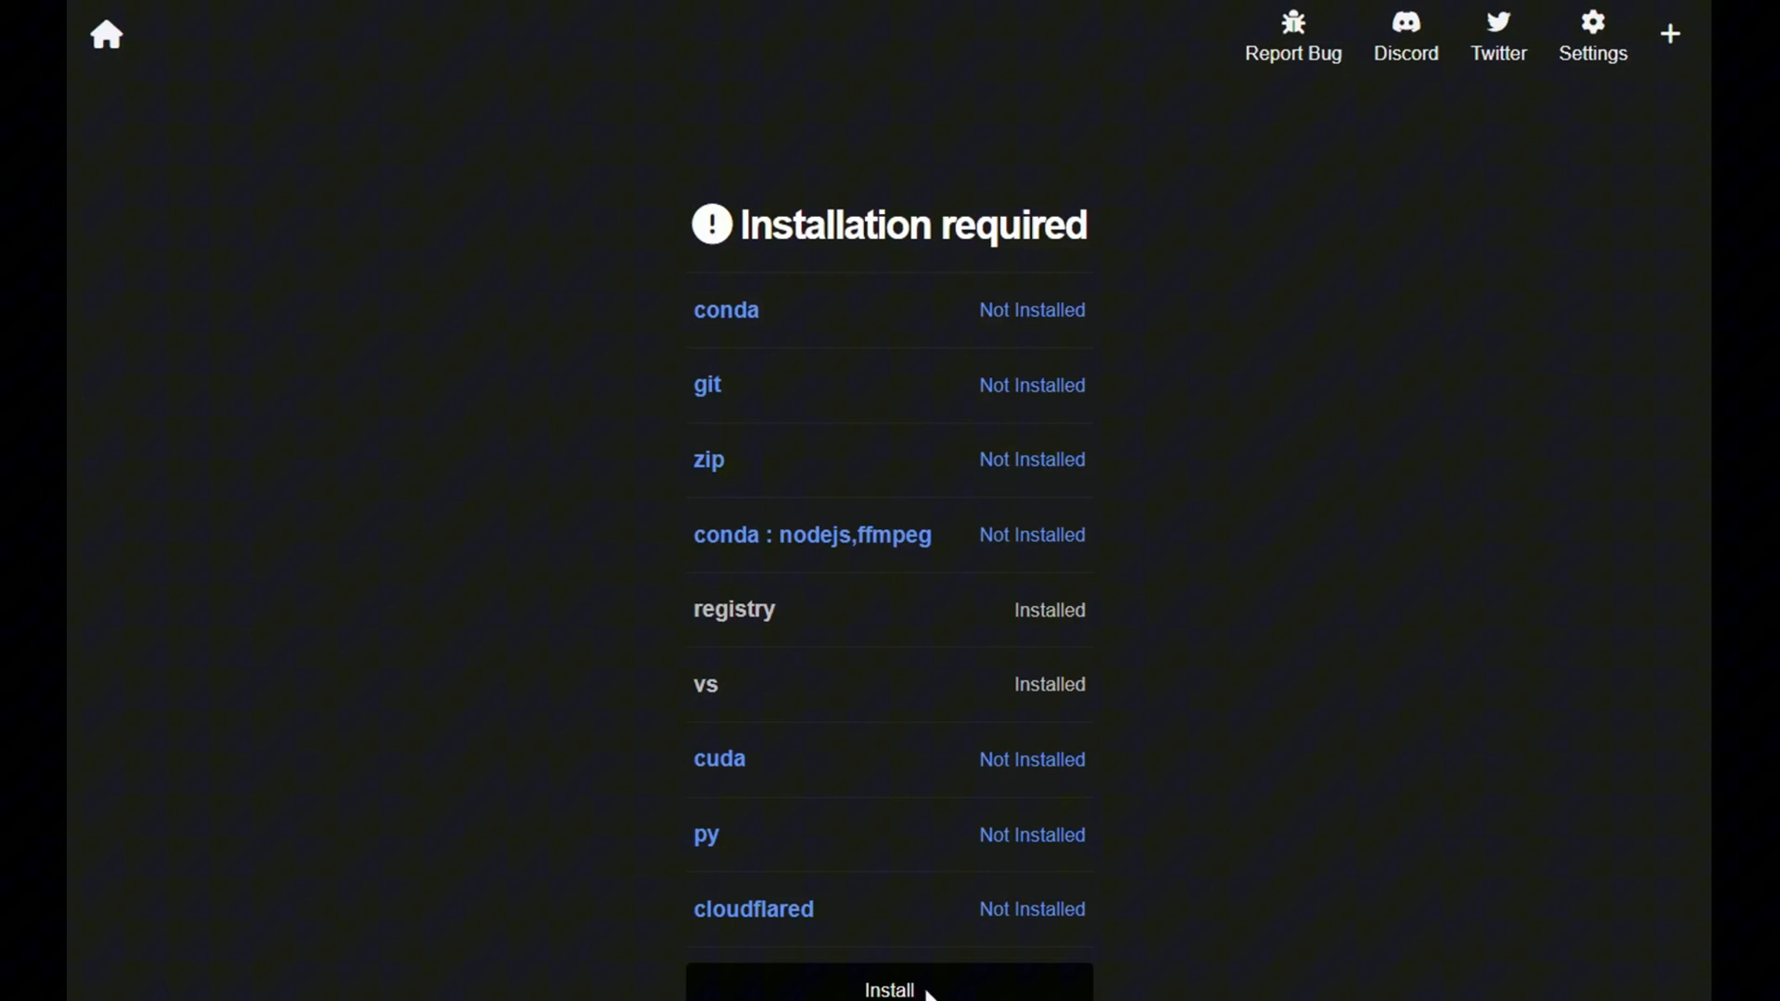
click(890, 987)
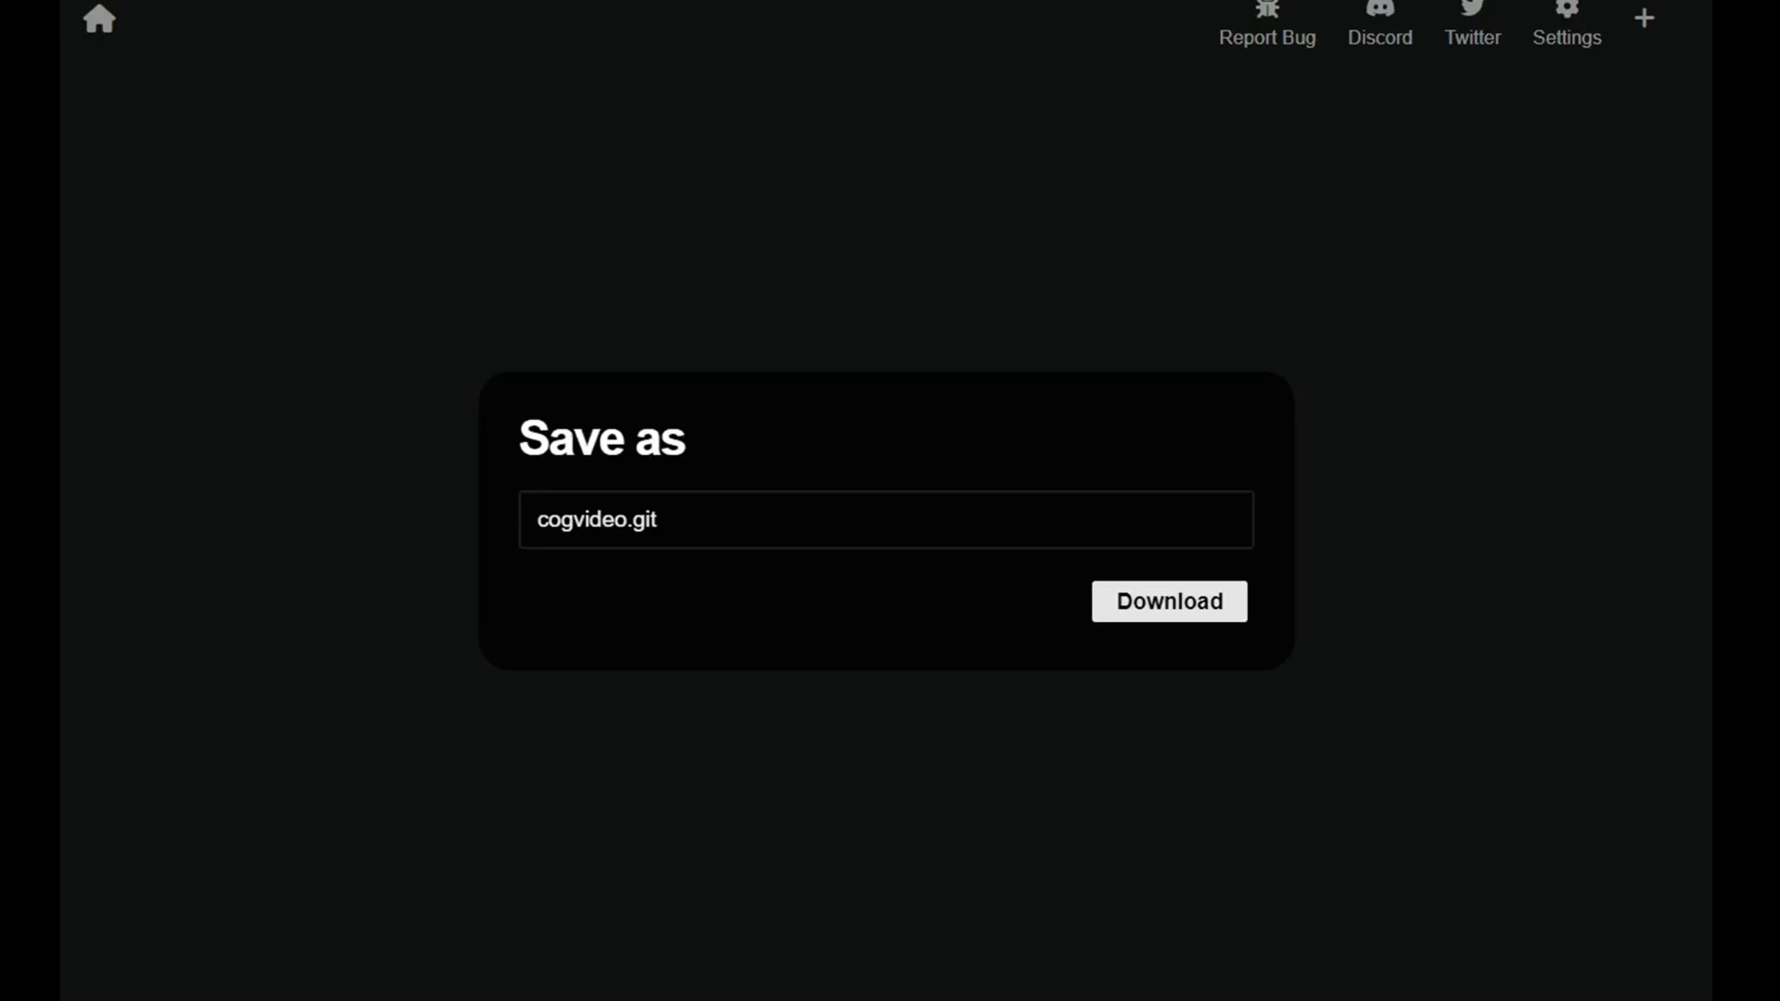
mouse_move(1360, 167)
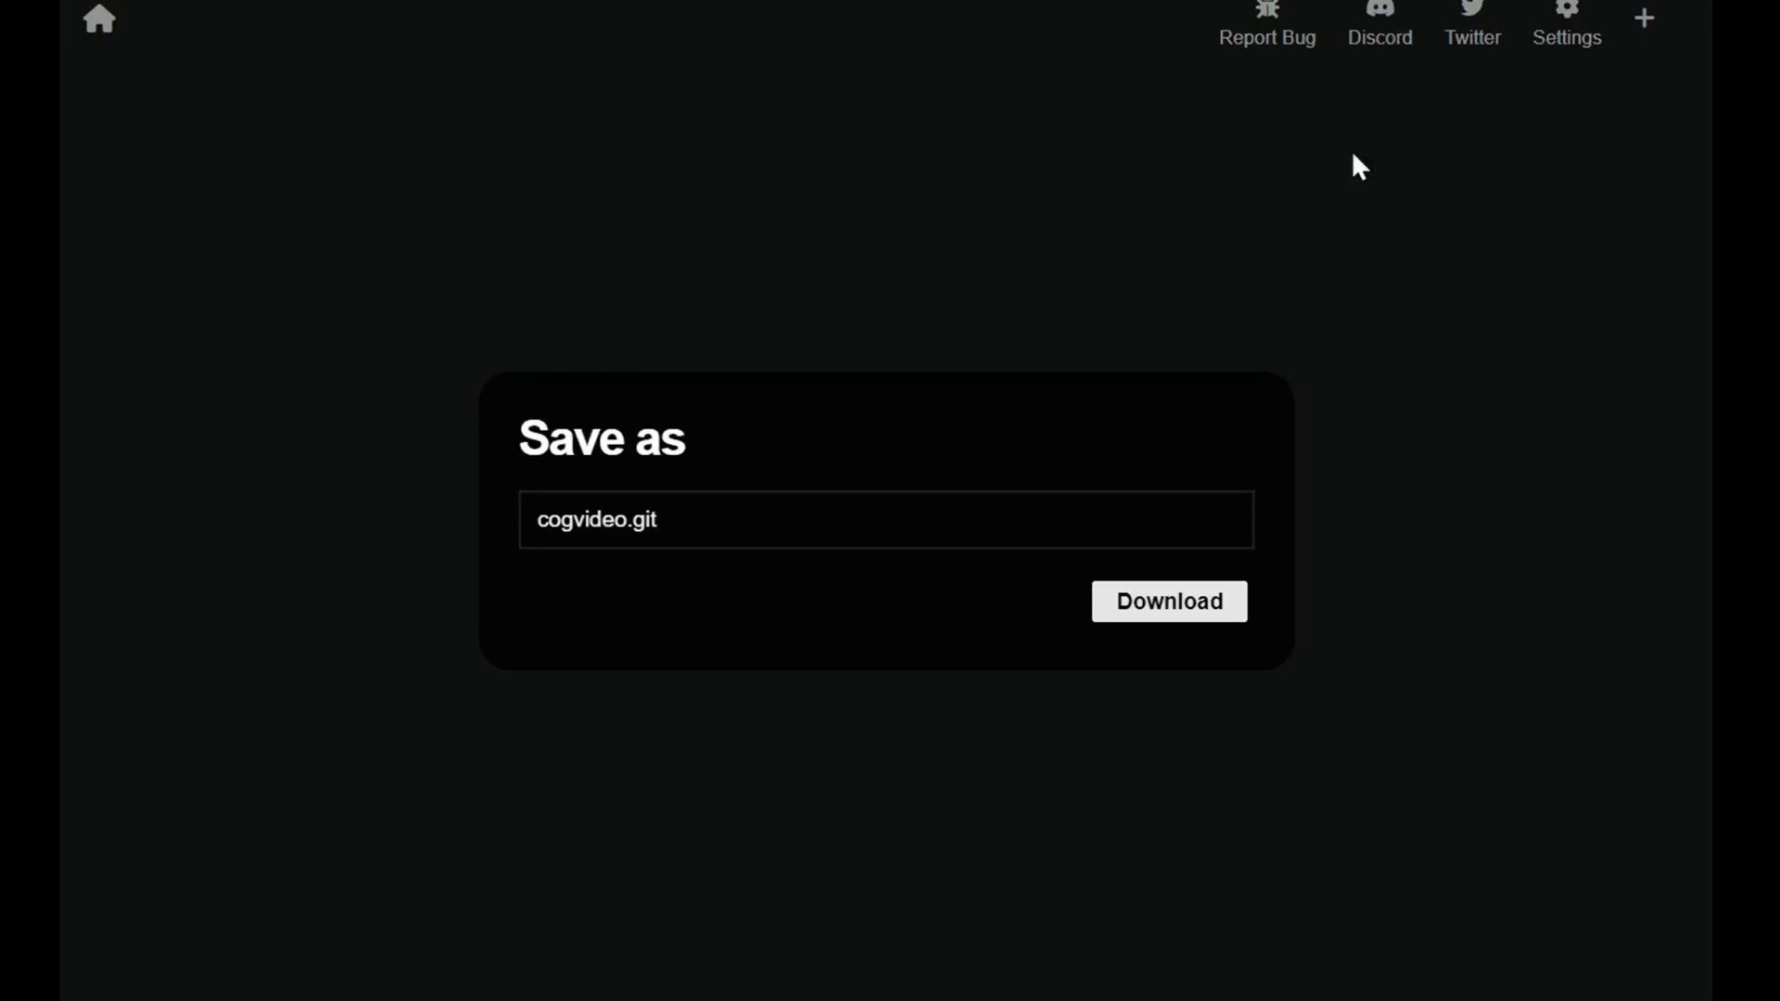
mouse_move(1193, 625)
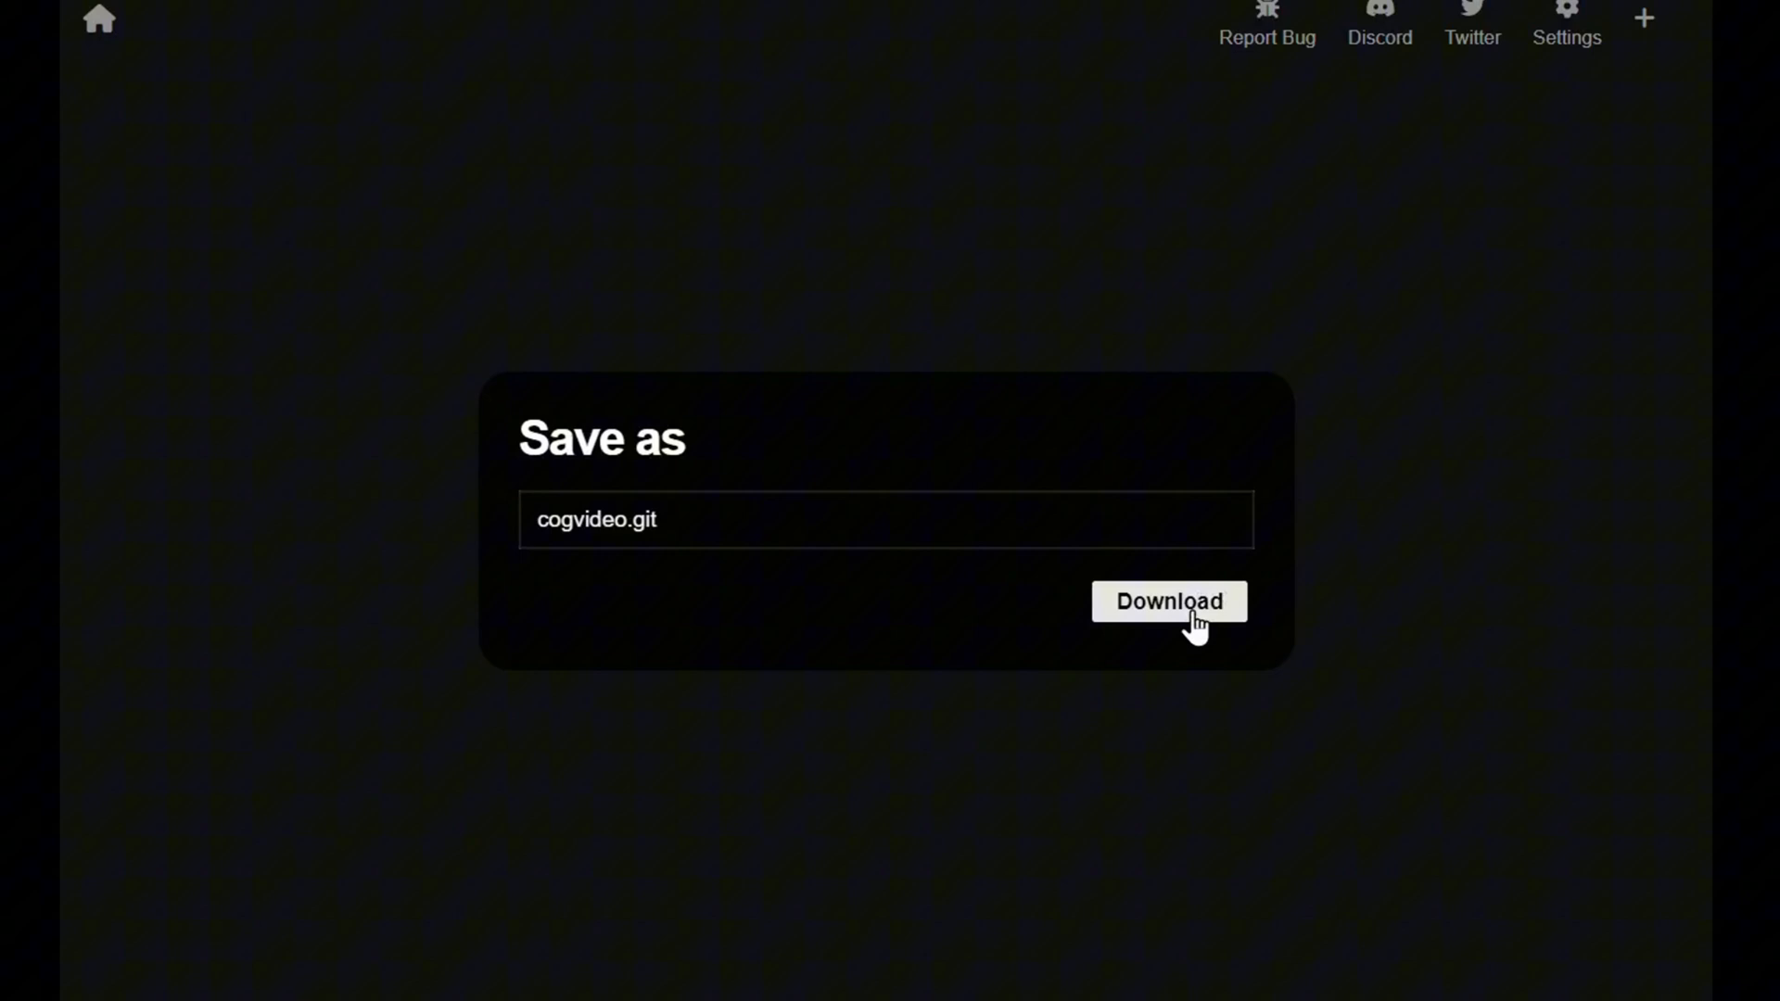
Step: Save the cogvideo script under the name cogvideo.git
click(1168, 601)
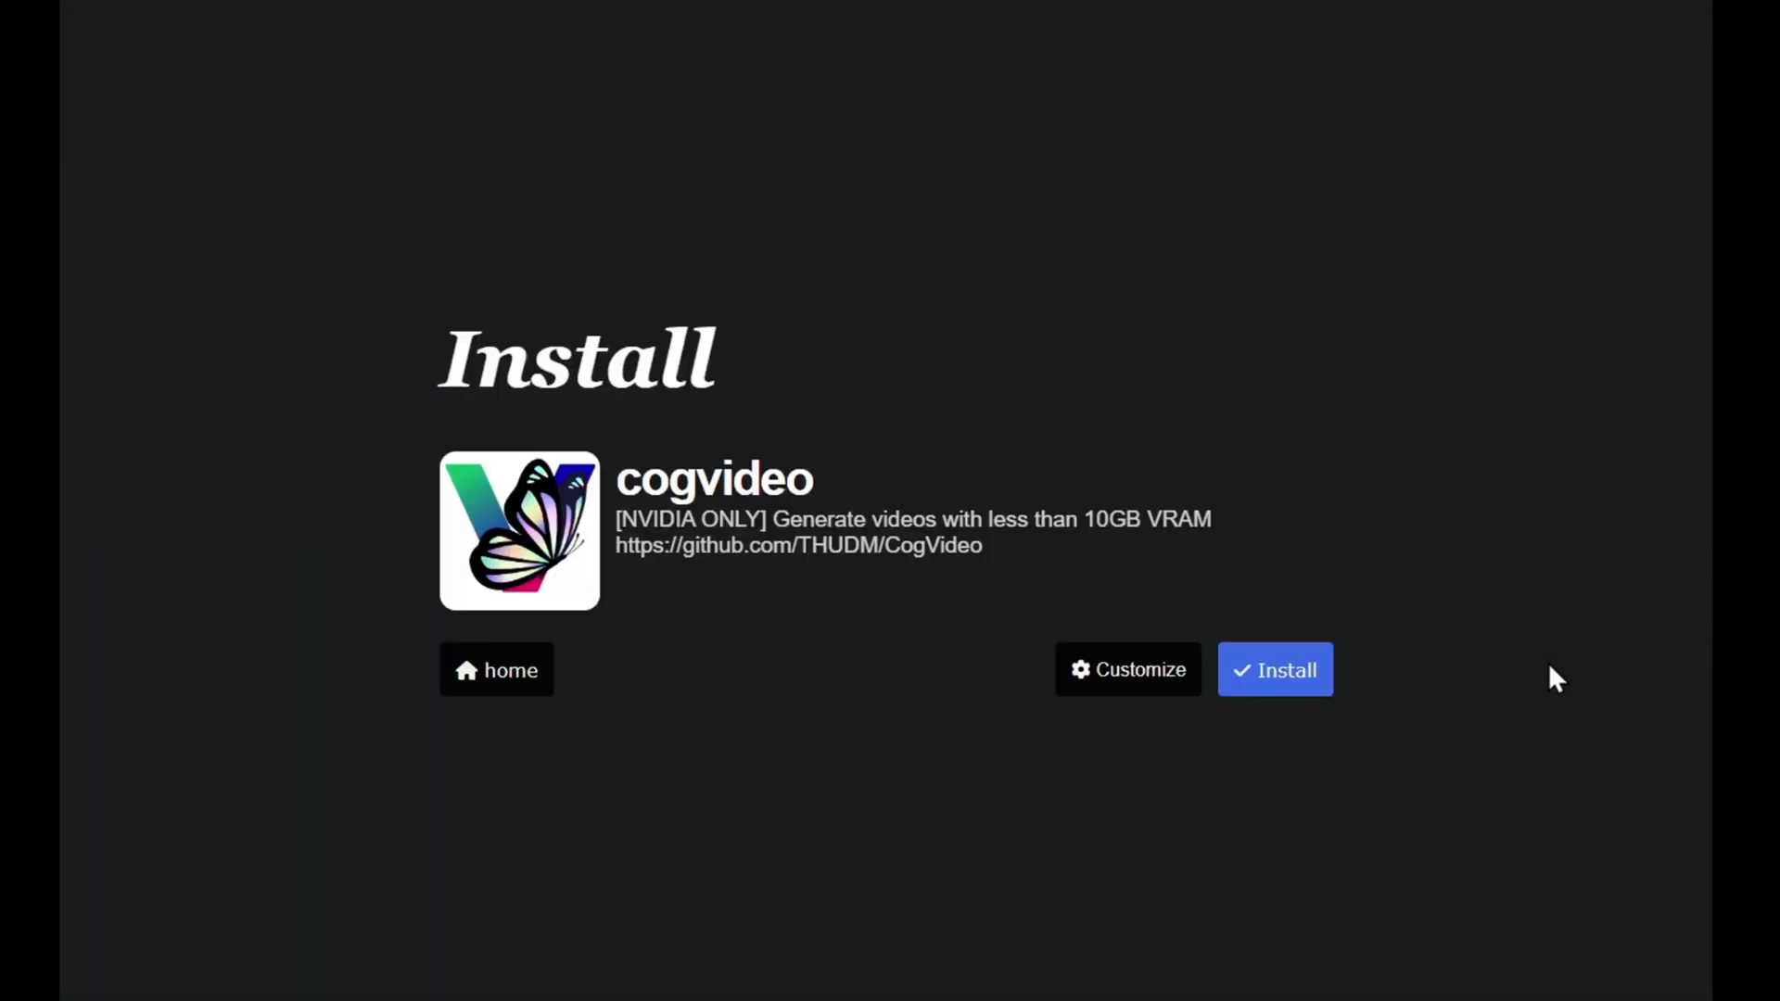
mouse_move(1529, 689)
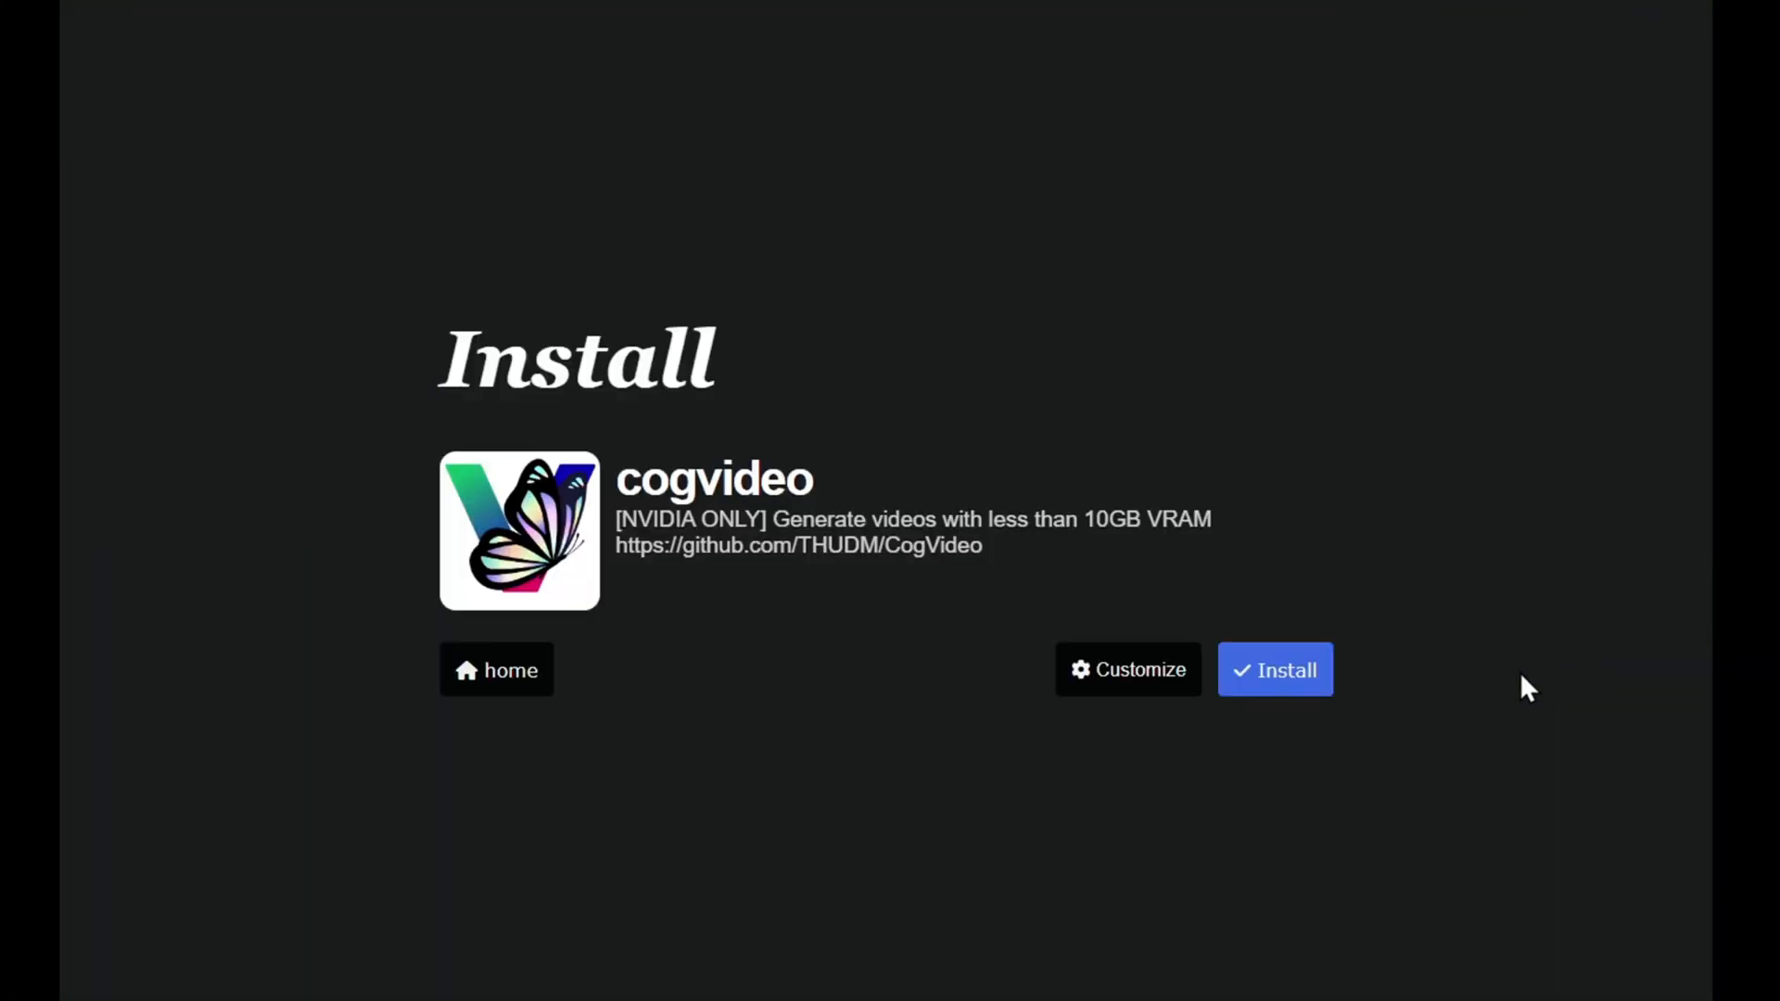
mouse_move(1291, 698)
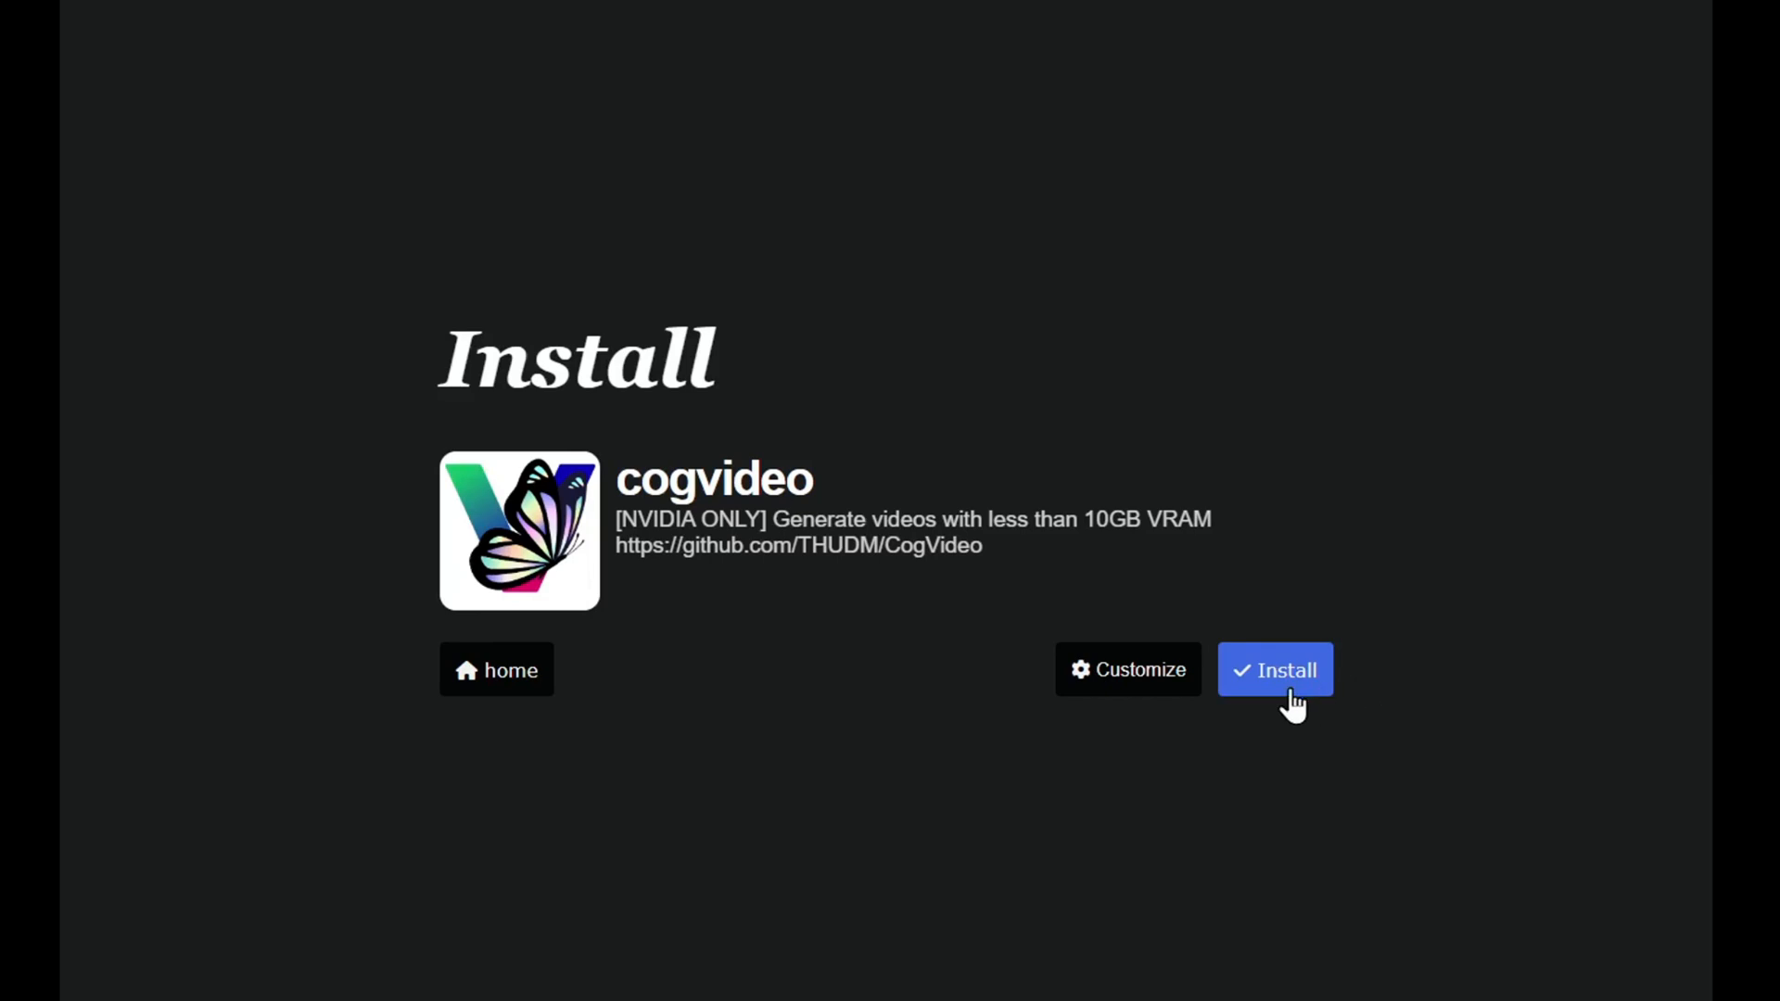
Step: Run the cogvideo installation, then start the installed app
click(1274, 669)
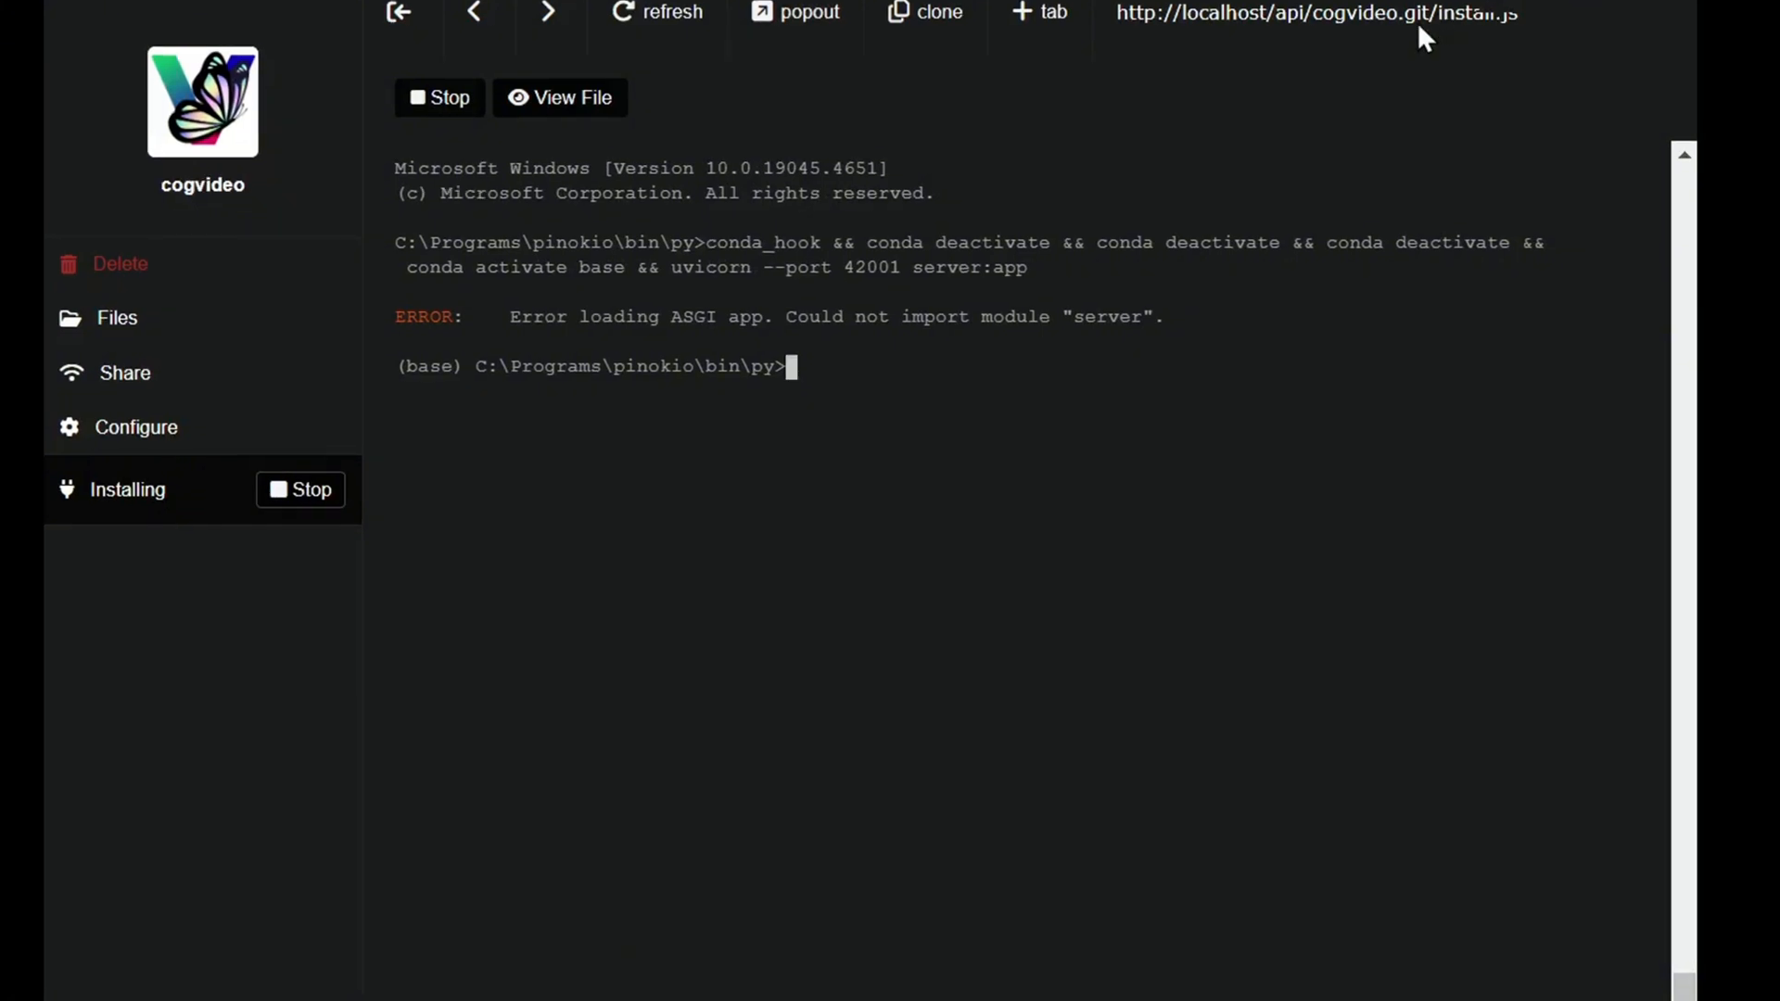
click(299, 490)
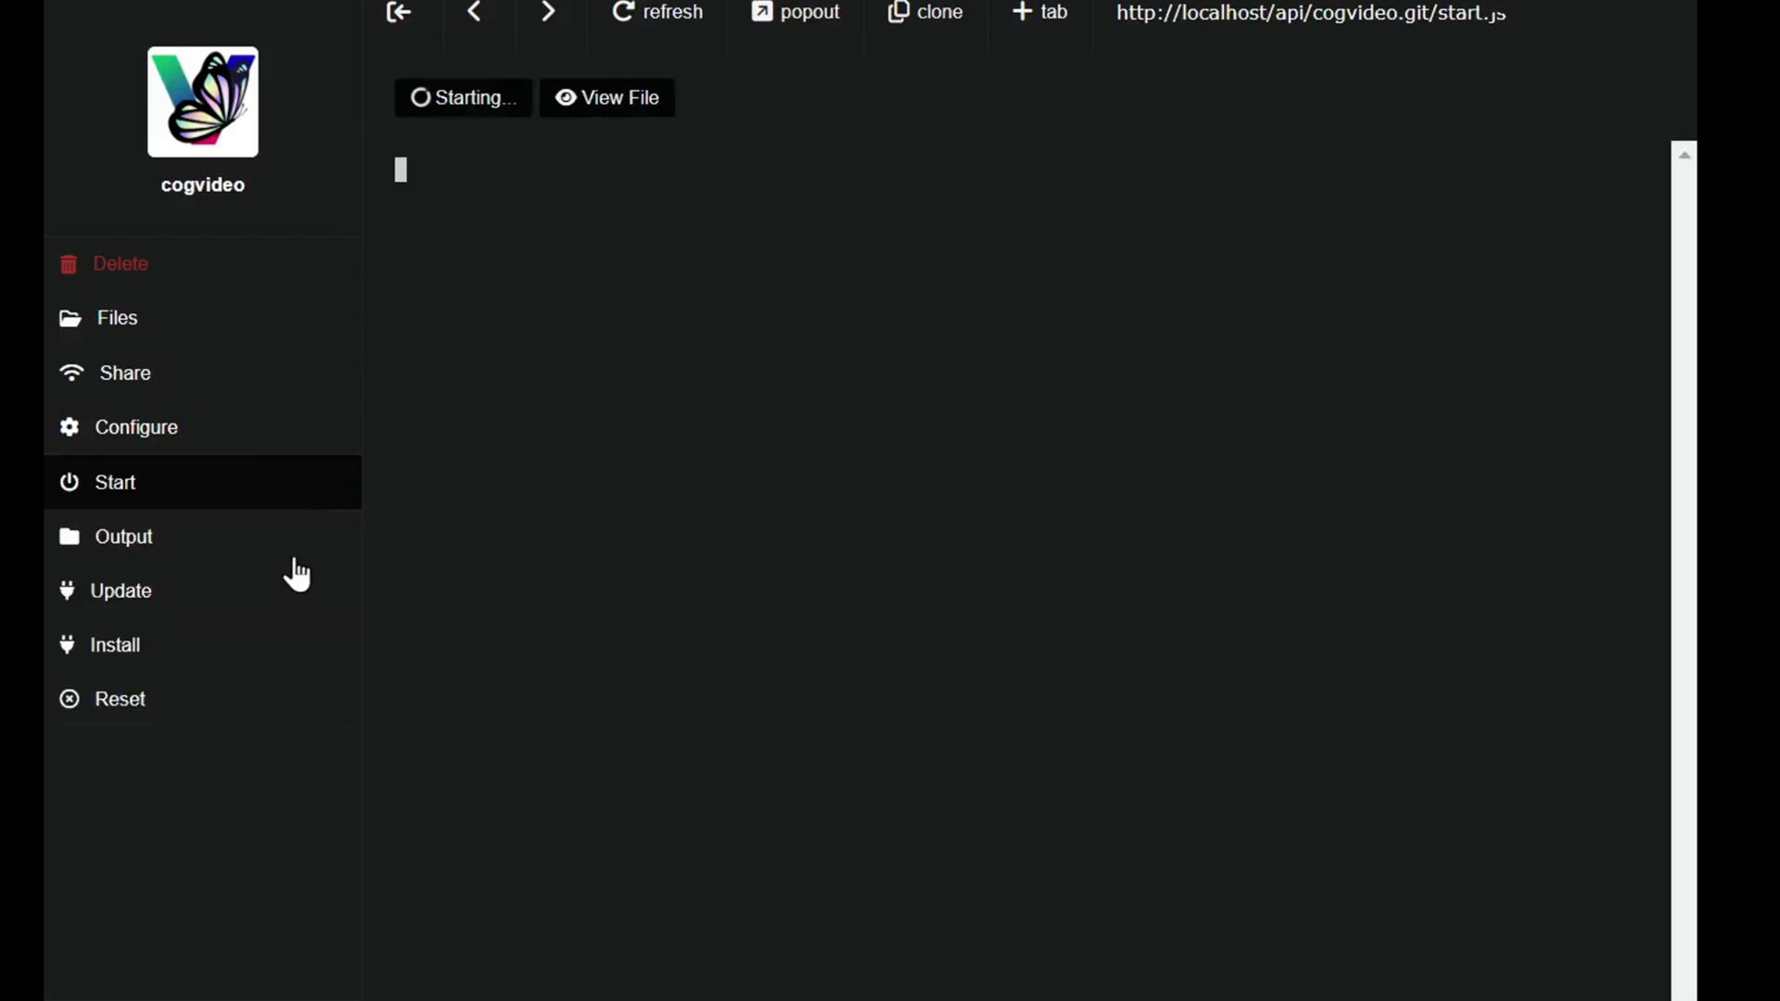
mouse_move(248, 503)
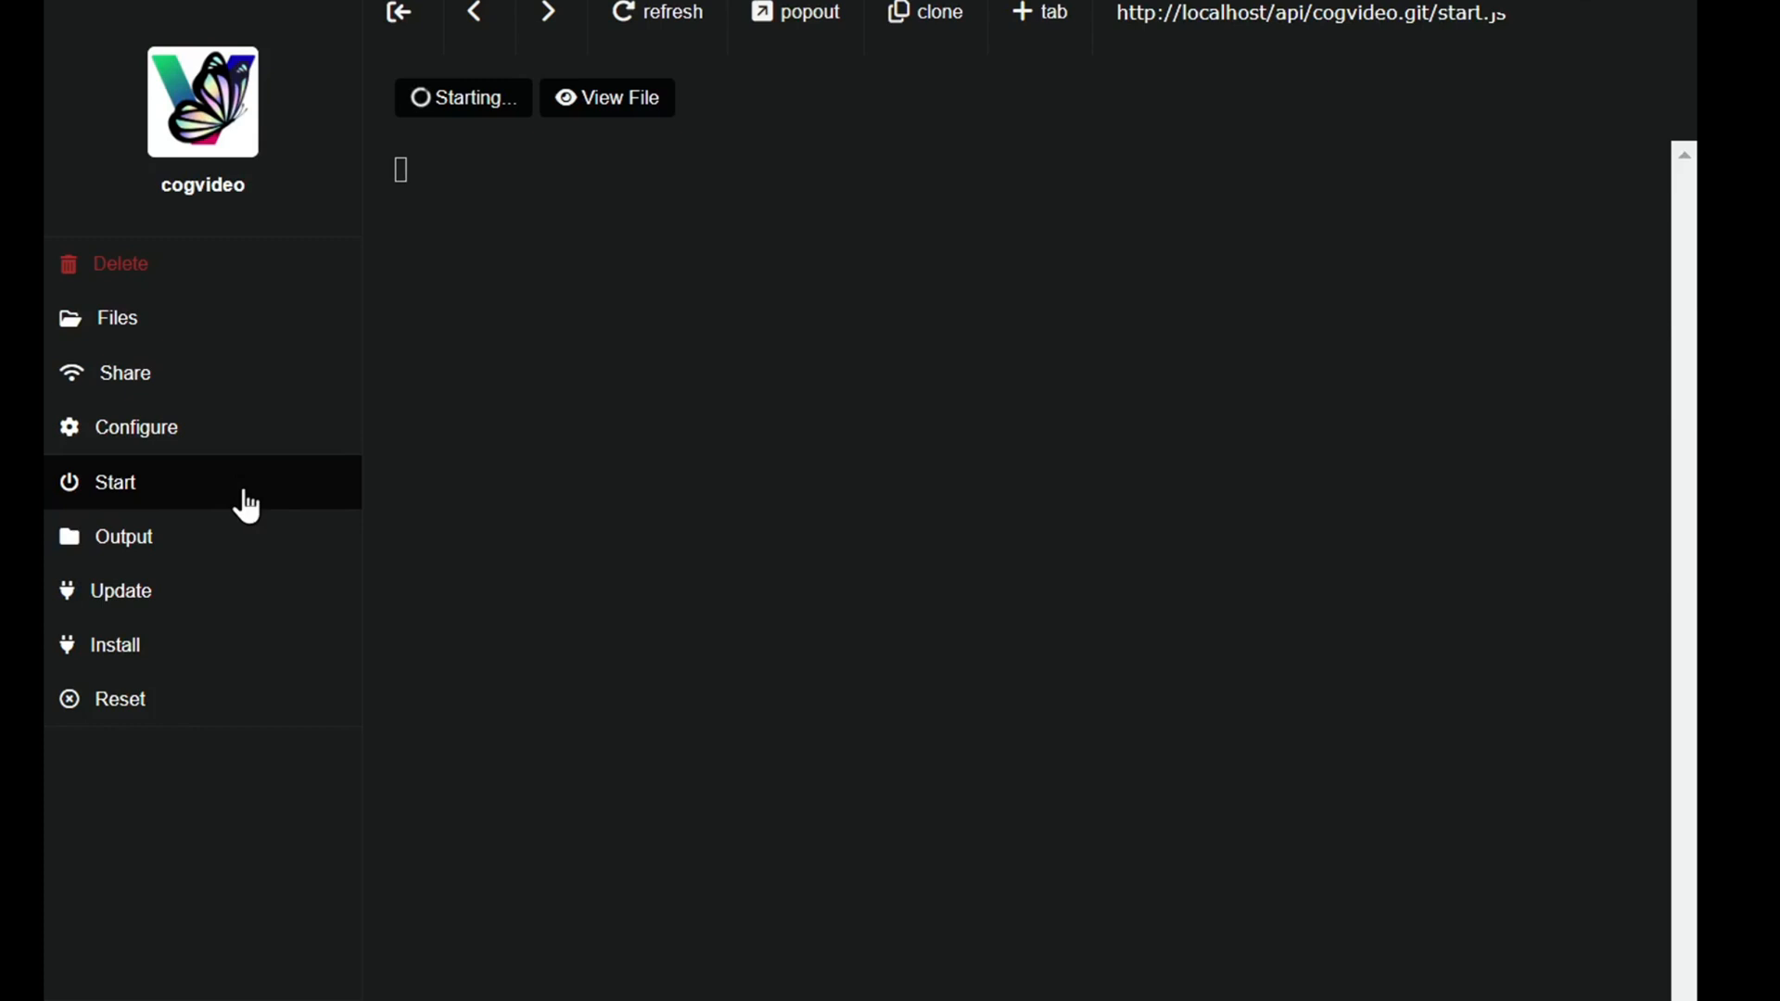
Step: Follow cogvideo's startup output as the terminal runs gradio_web_demo.py
click(112, 481)
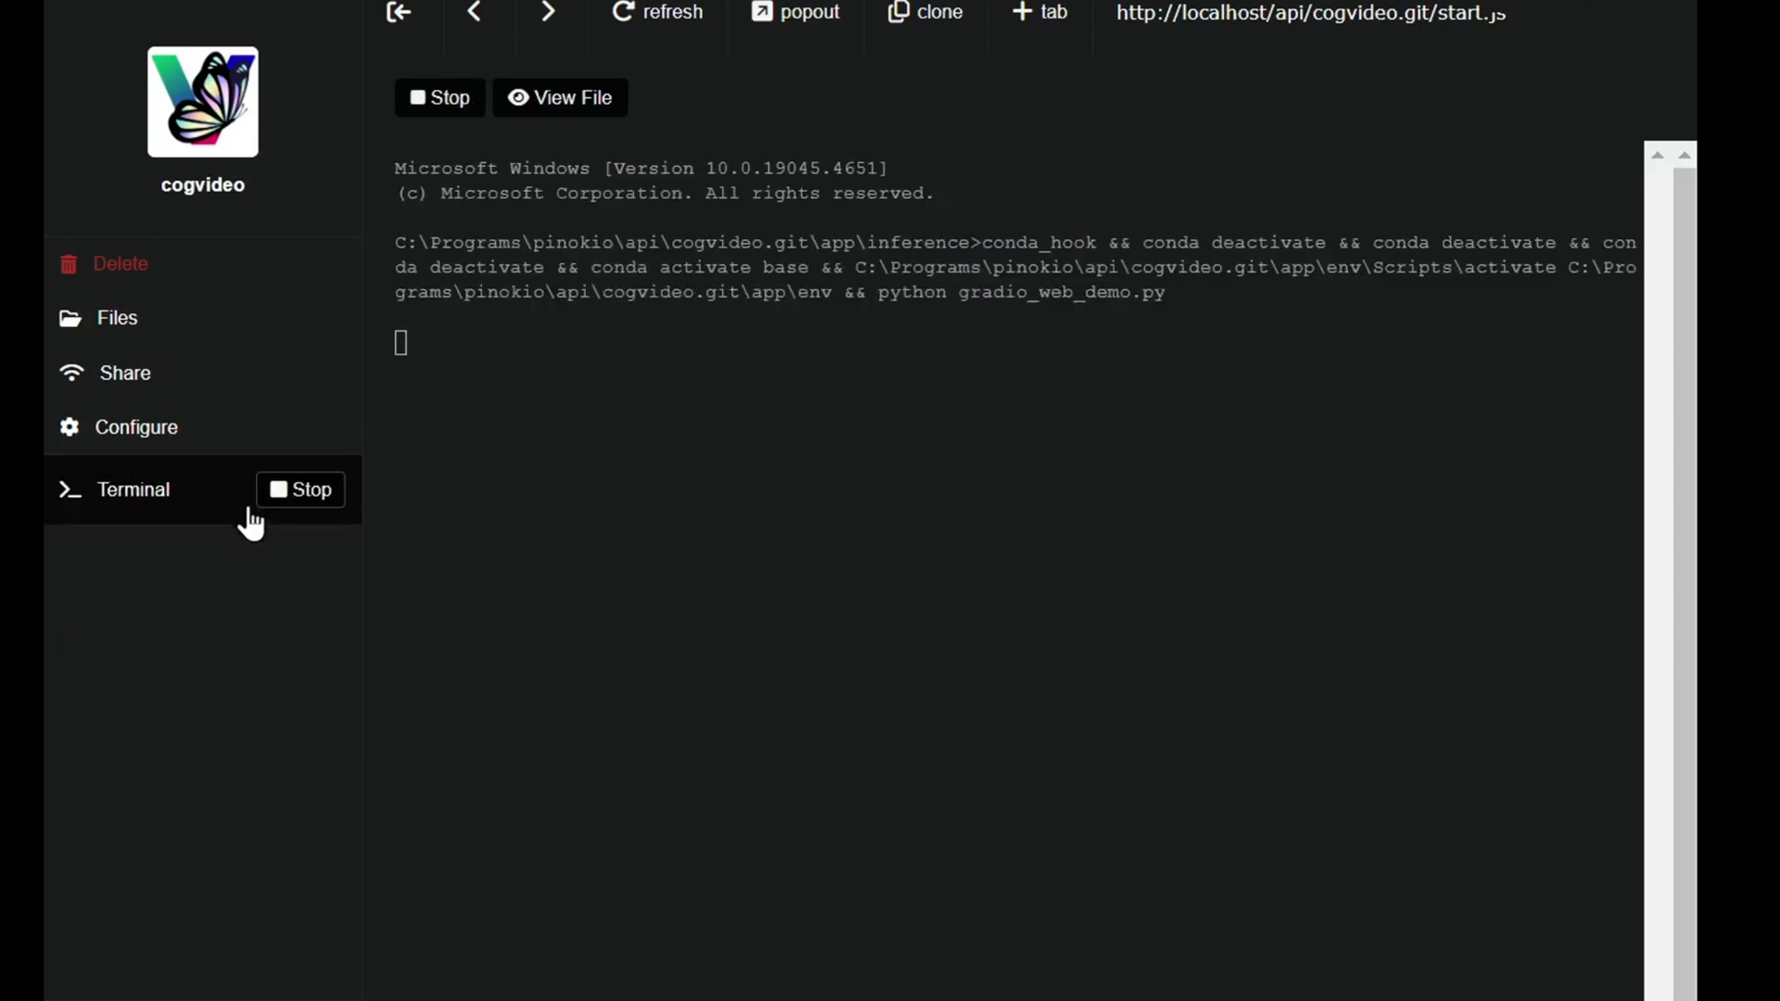
mouse_move(254, 747)
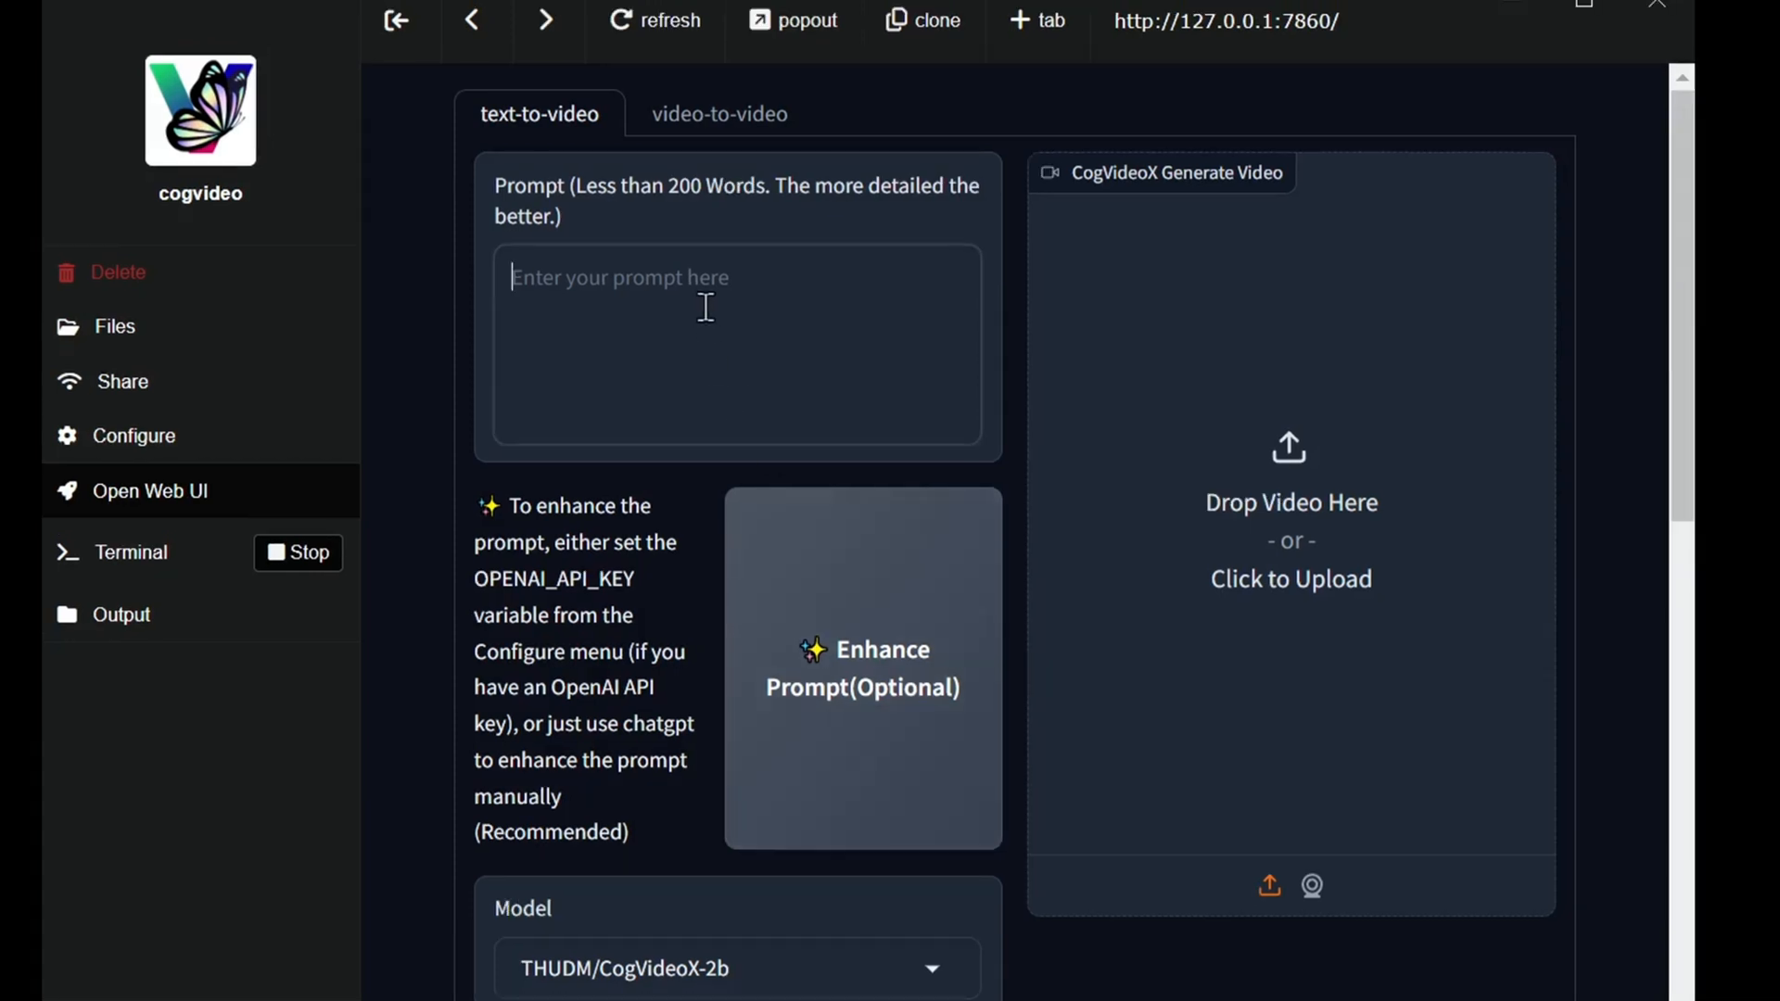
Step: Enter the prompt 'a woman smiling staring directly at the camera.' in the Prompt box
text(a woman smiling)
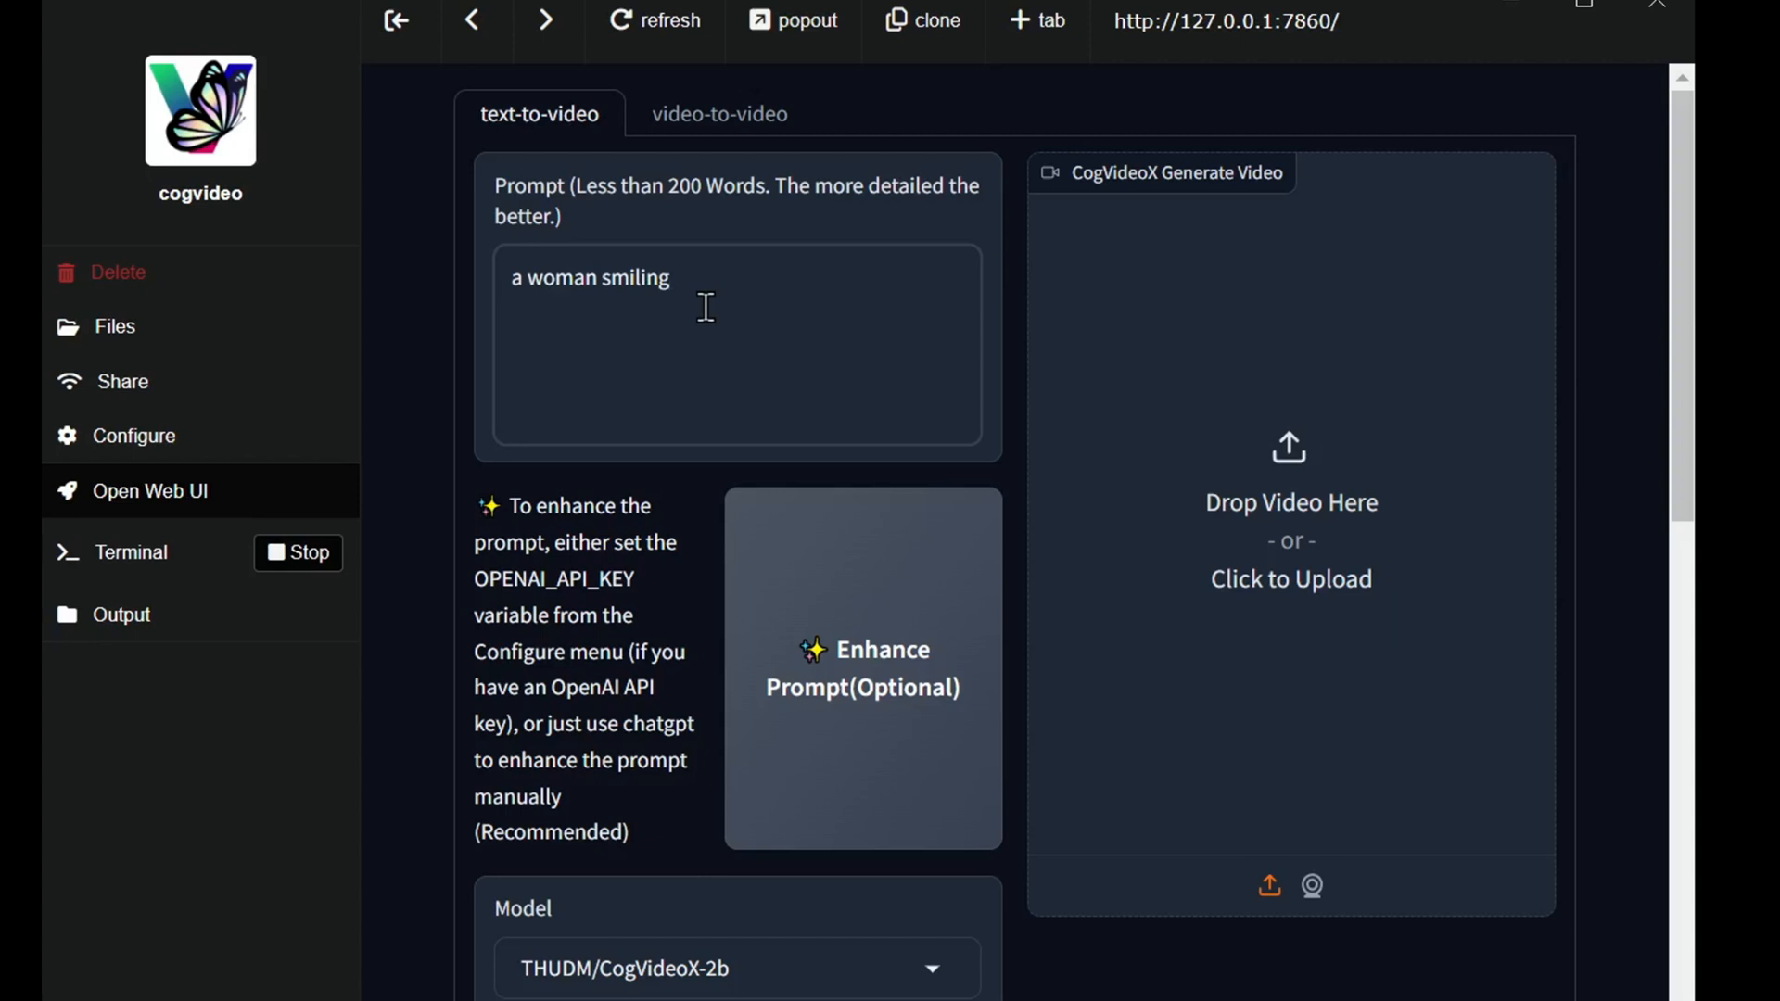
text(staring directly at)
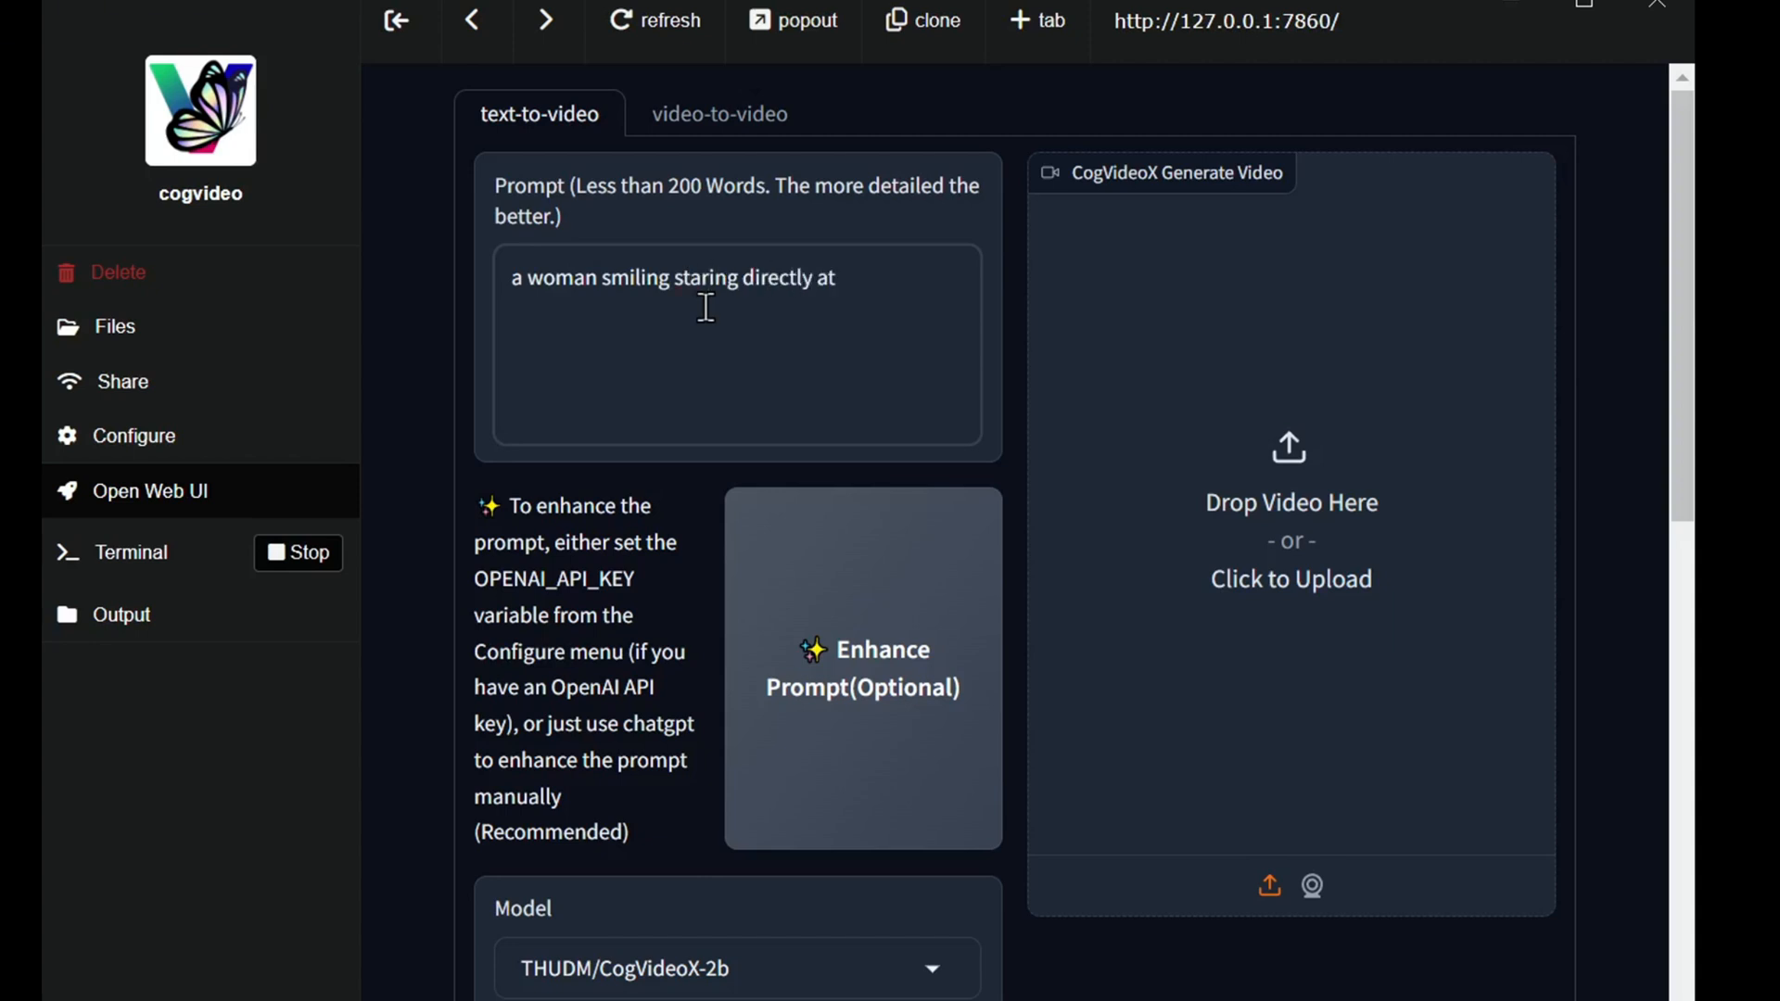
text(the camera)
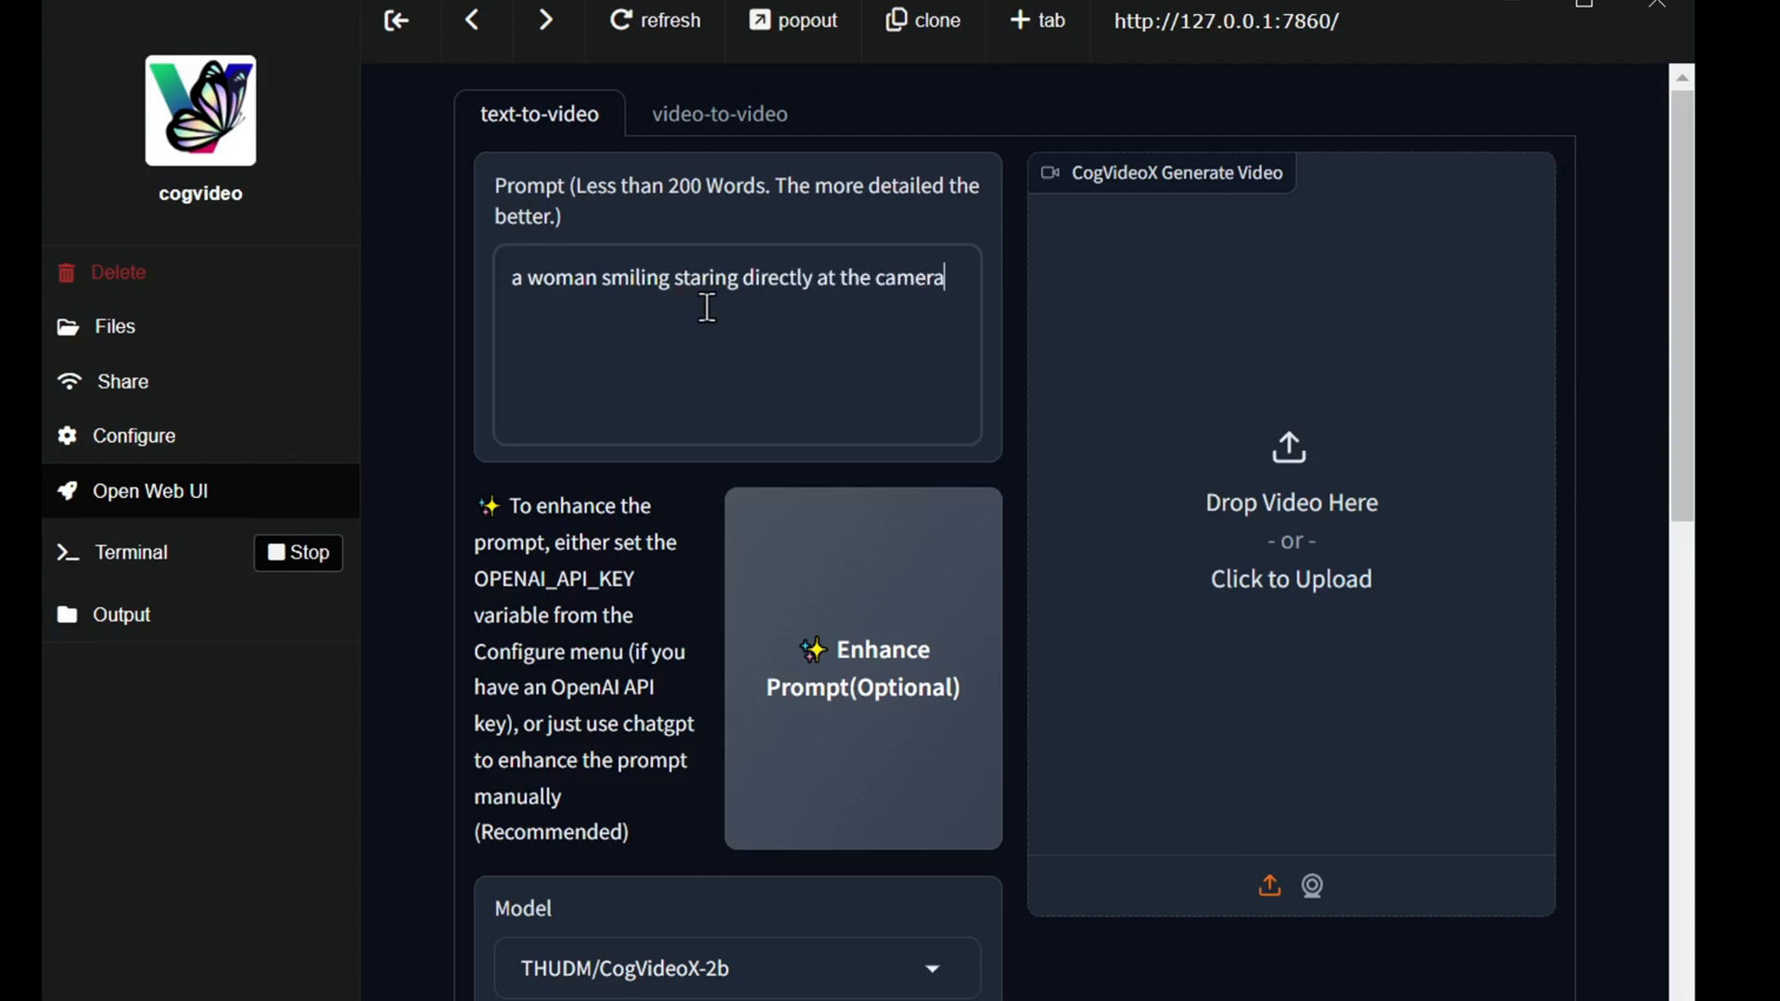
text(.)
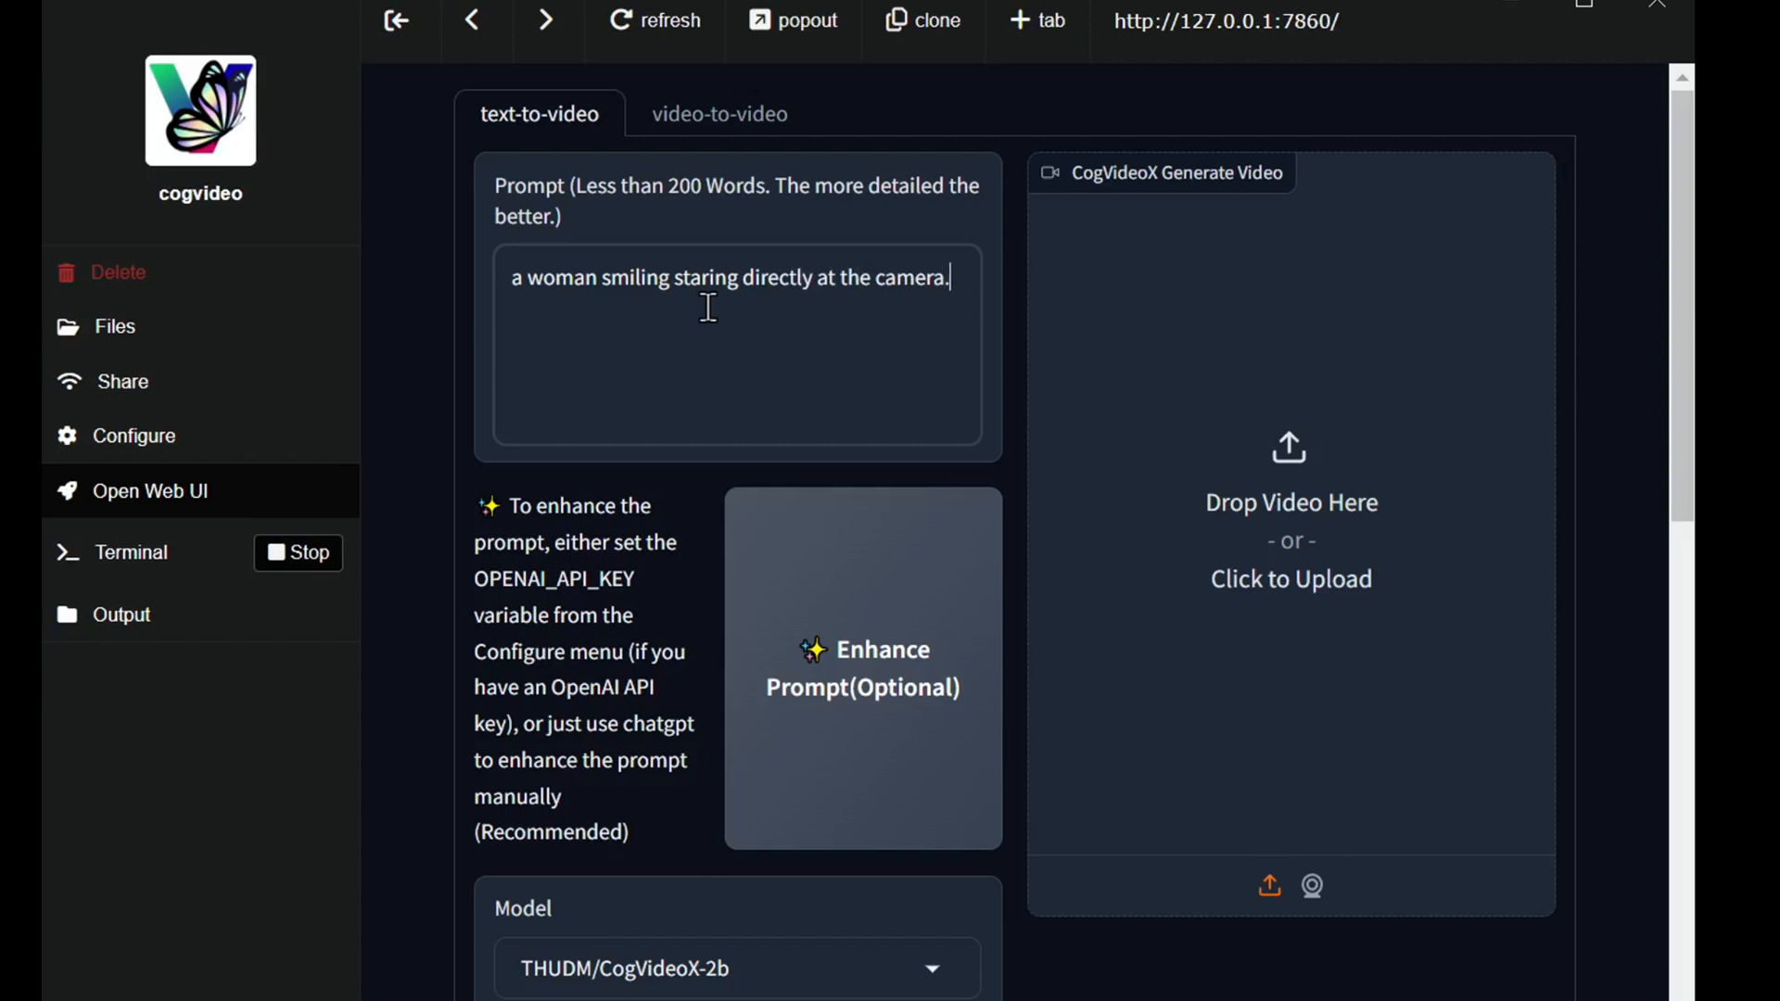
mouse_move(962, 586)
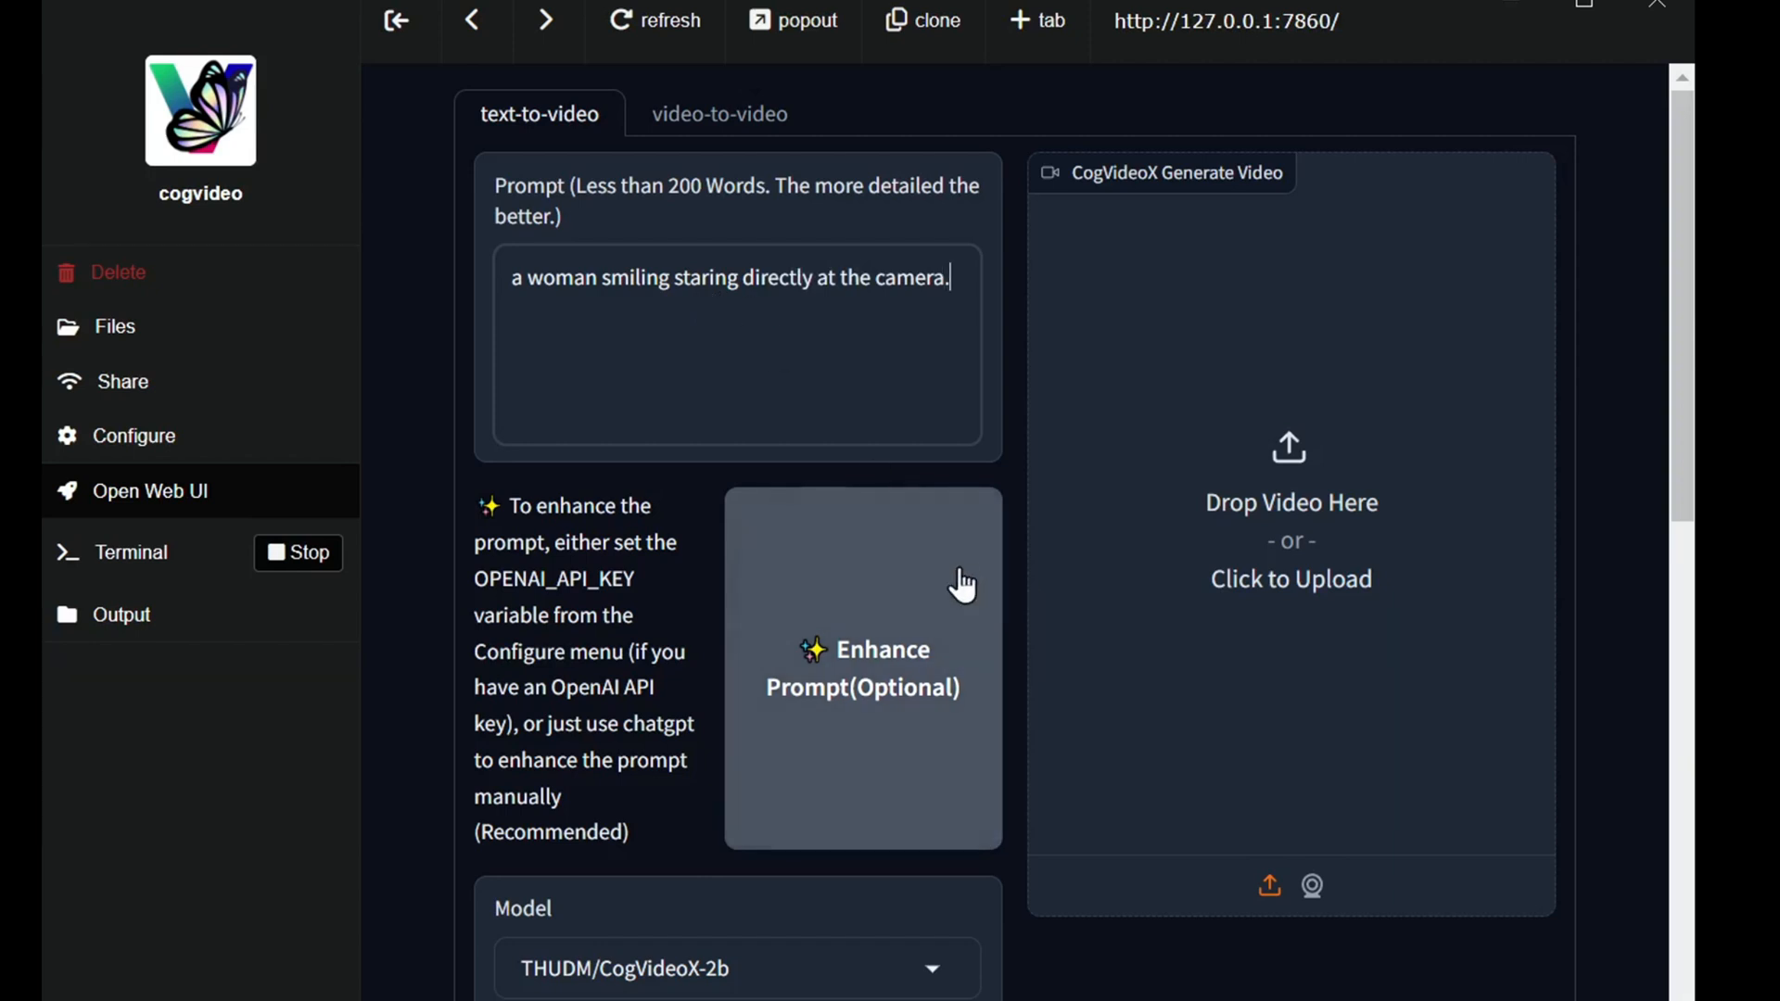
scroll(down, 3)
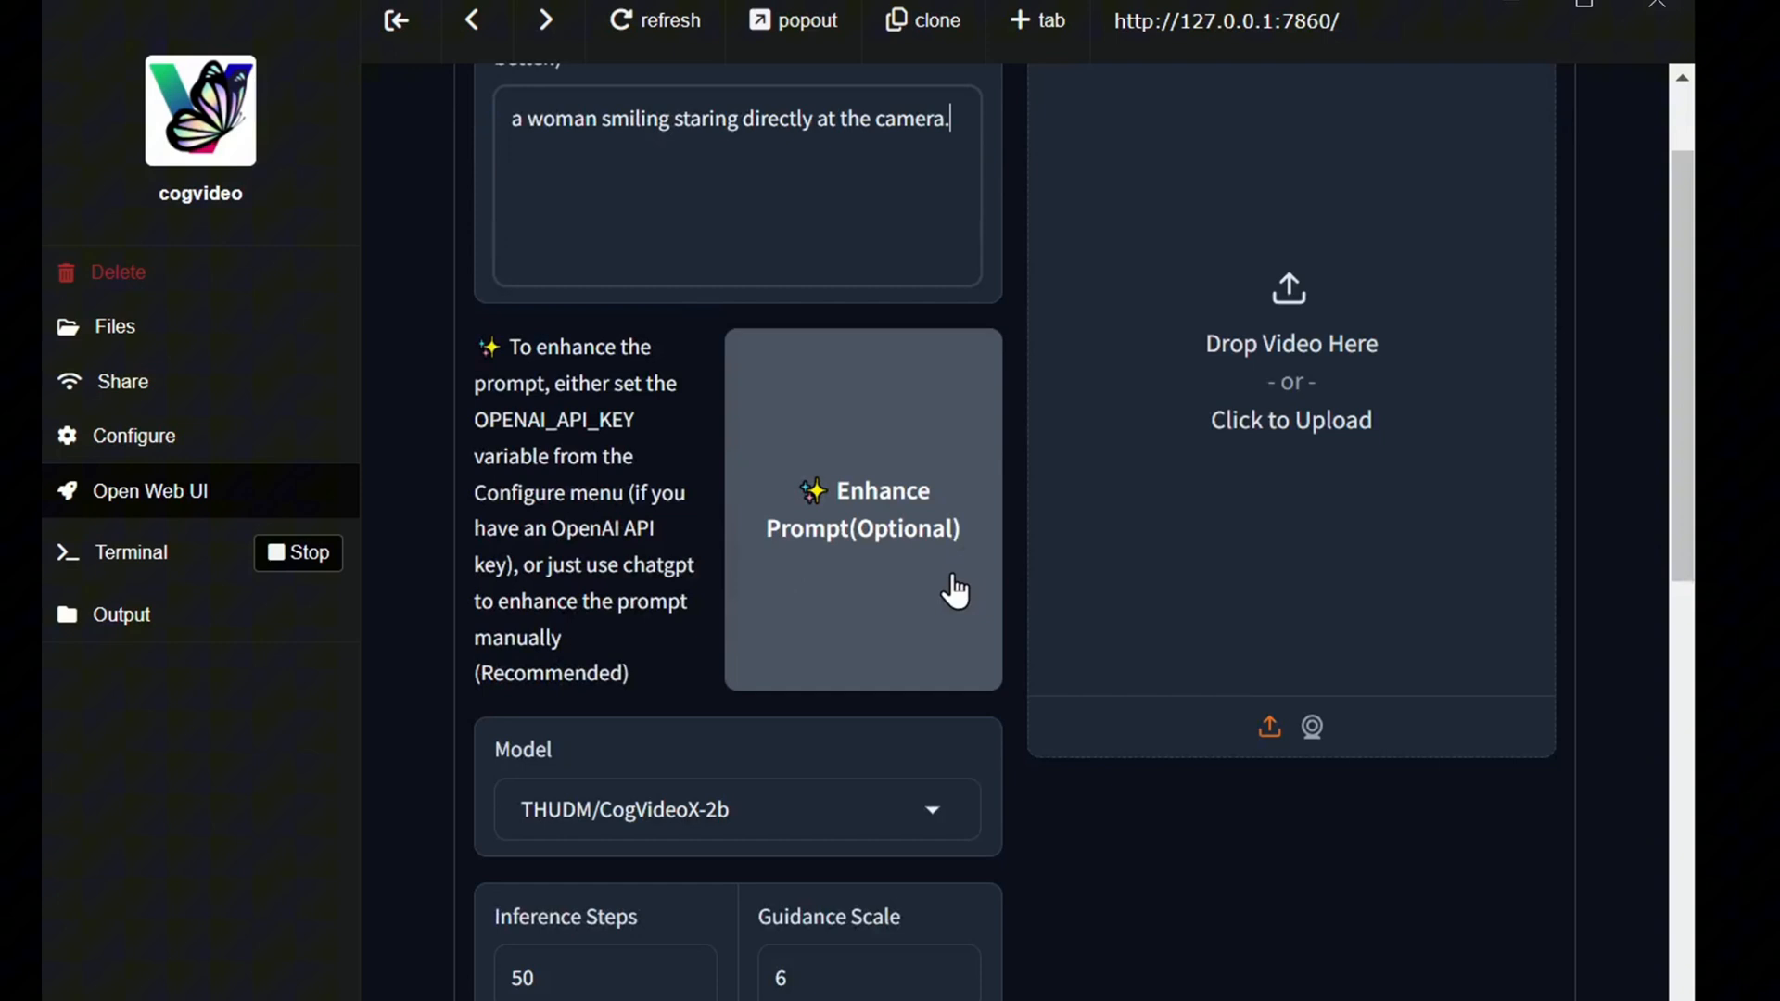
mouse_move(630, 568)
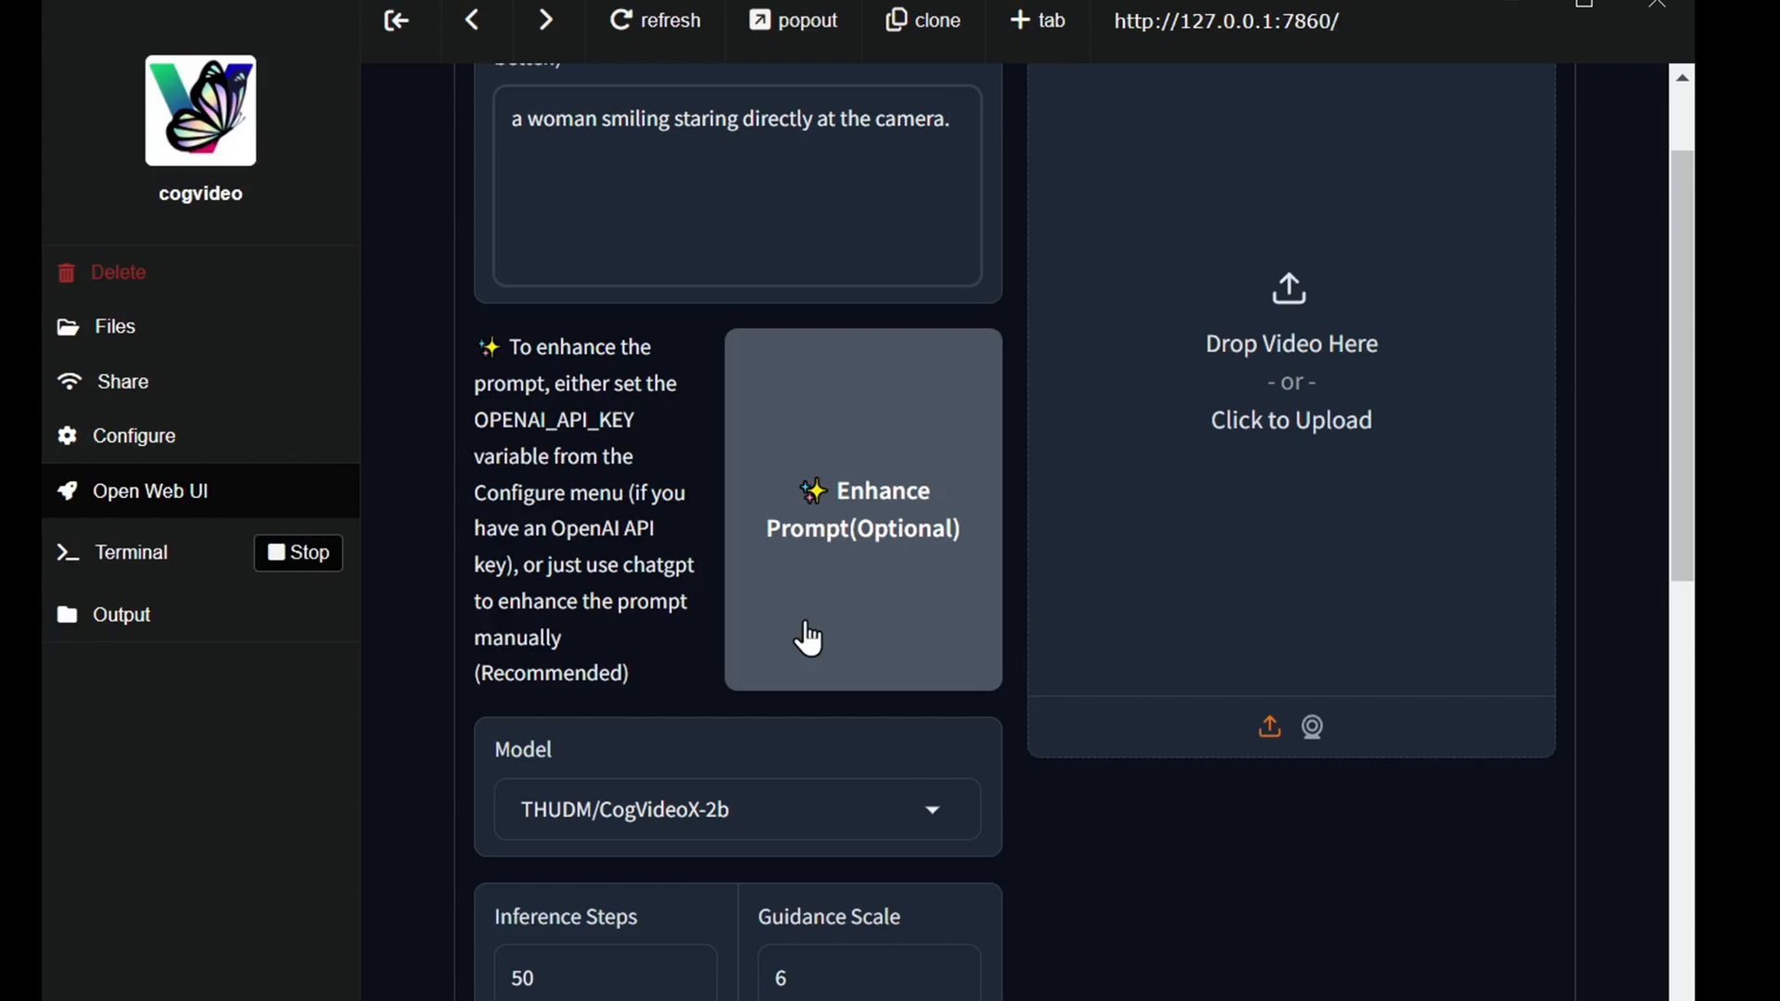
mouse_move(248, 463)
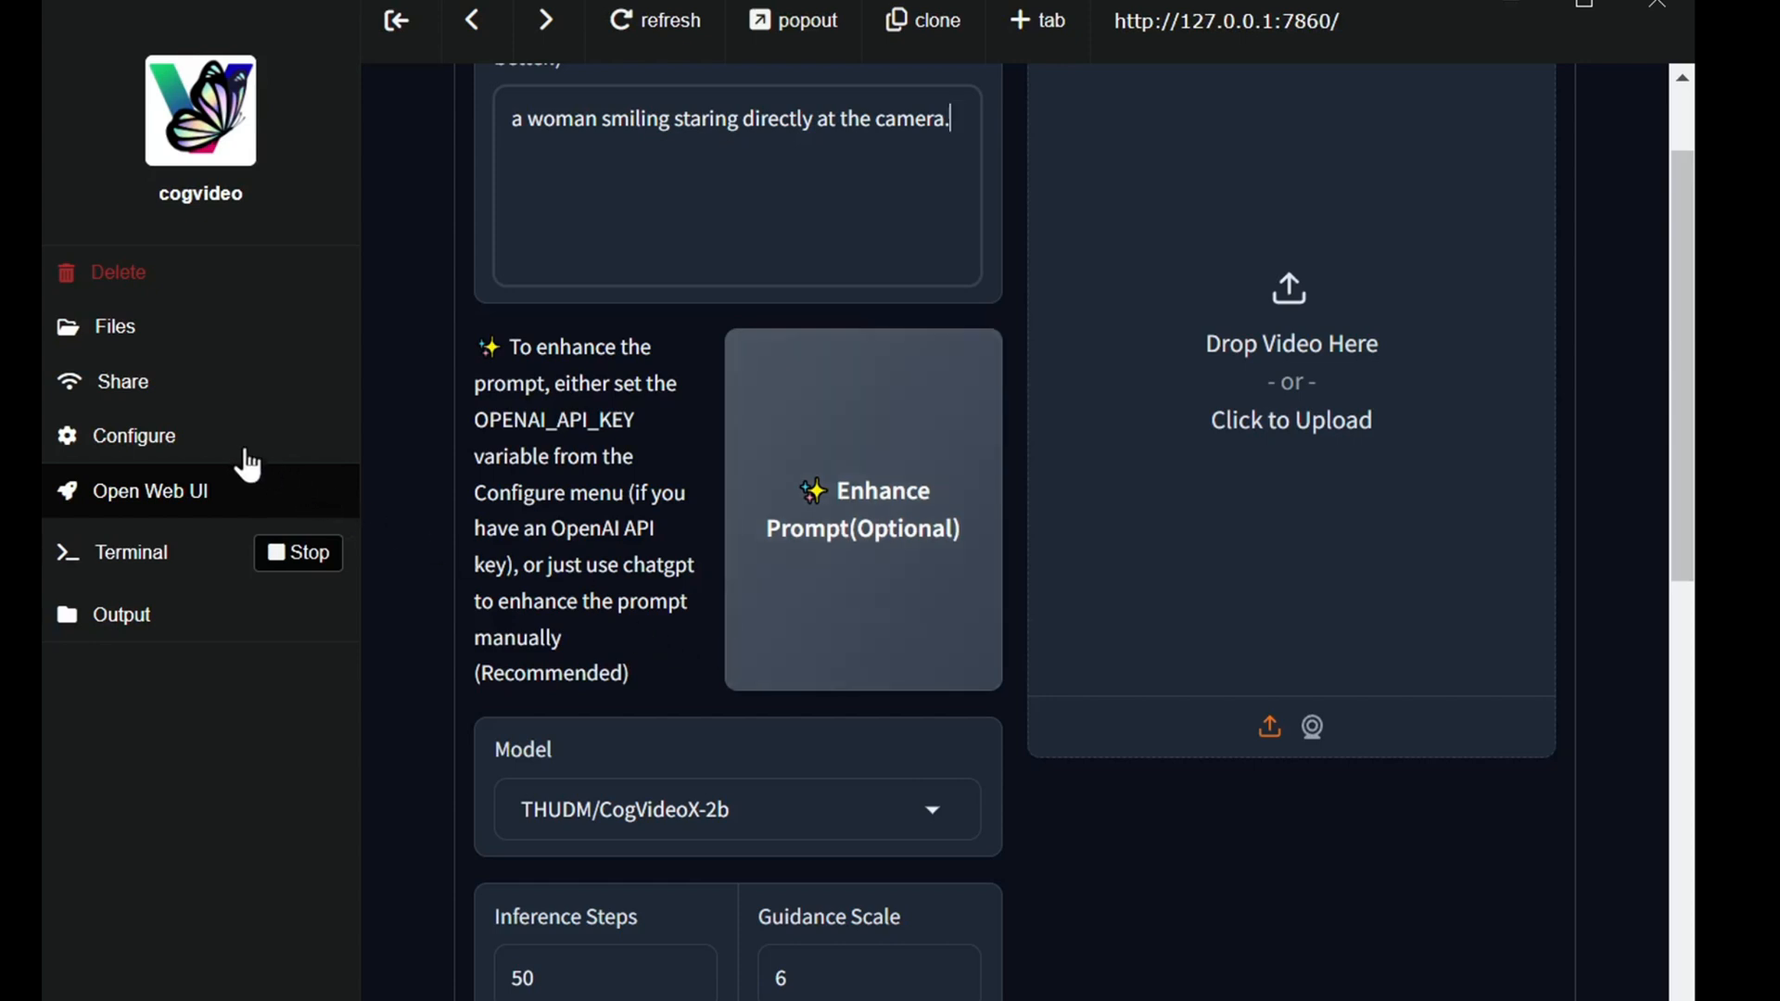
click(133, 434)
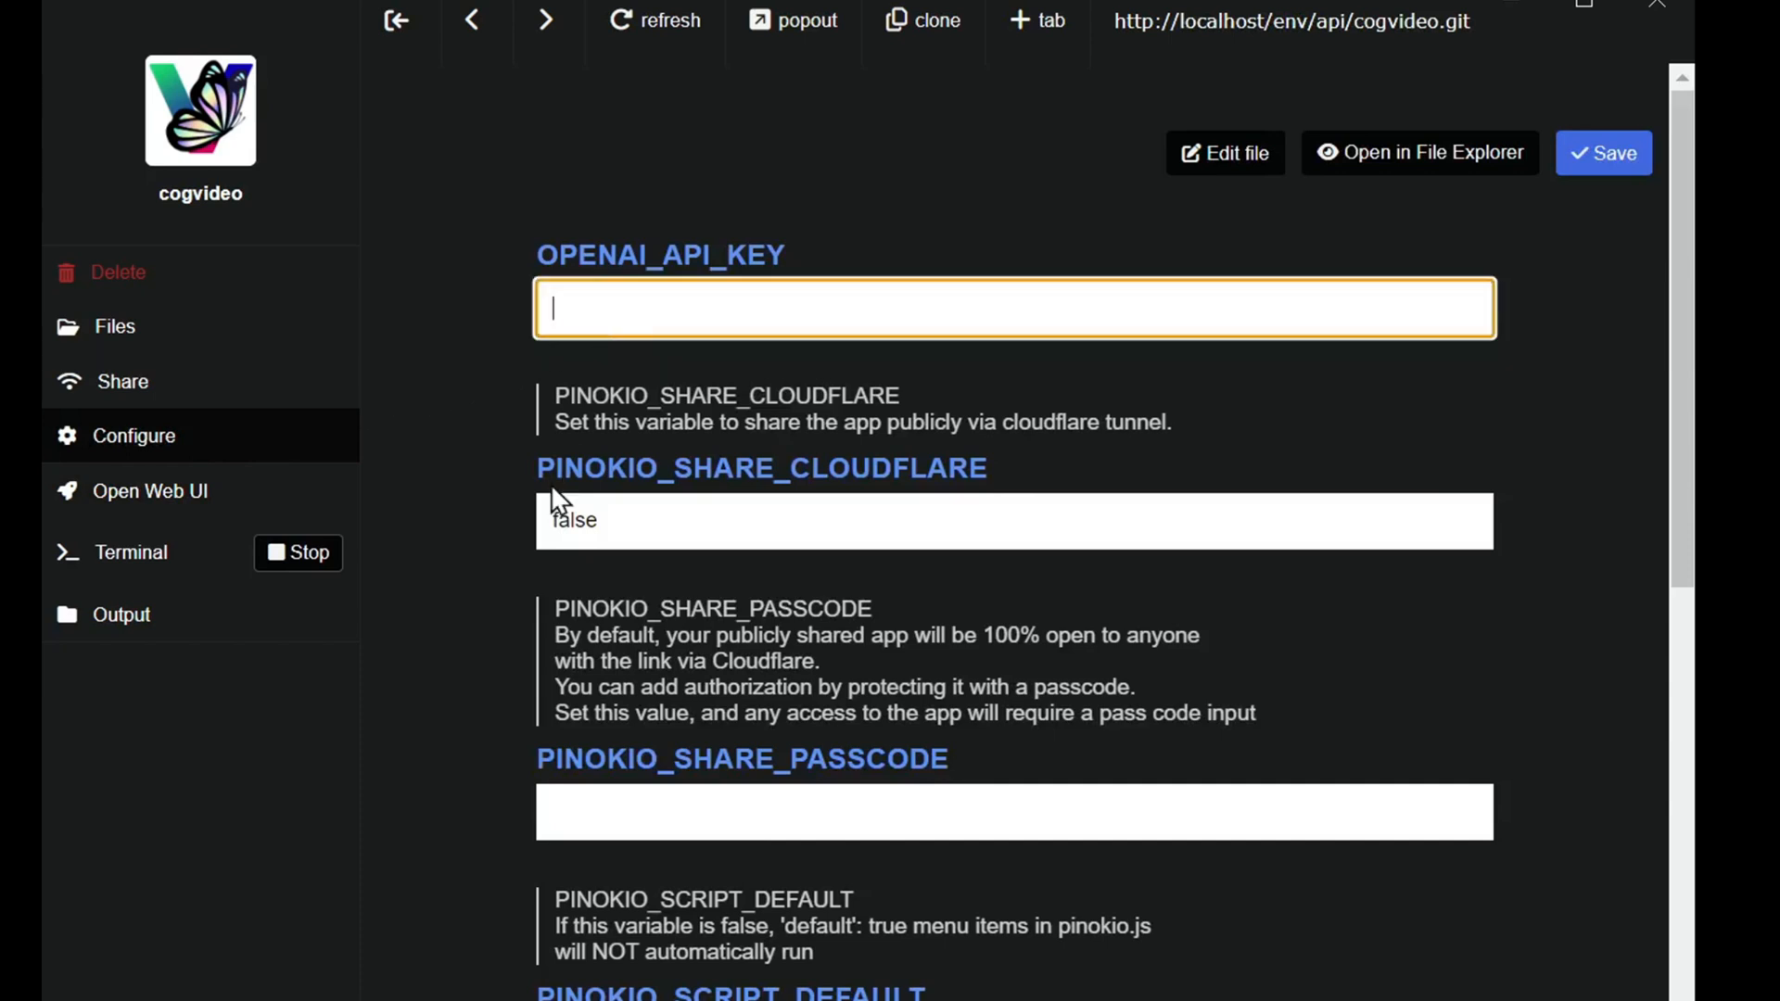
mouse_move(231, 509)
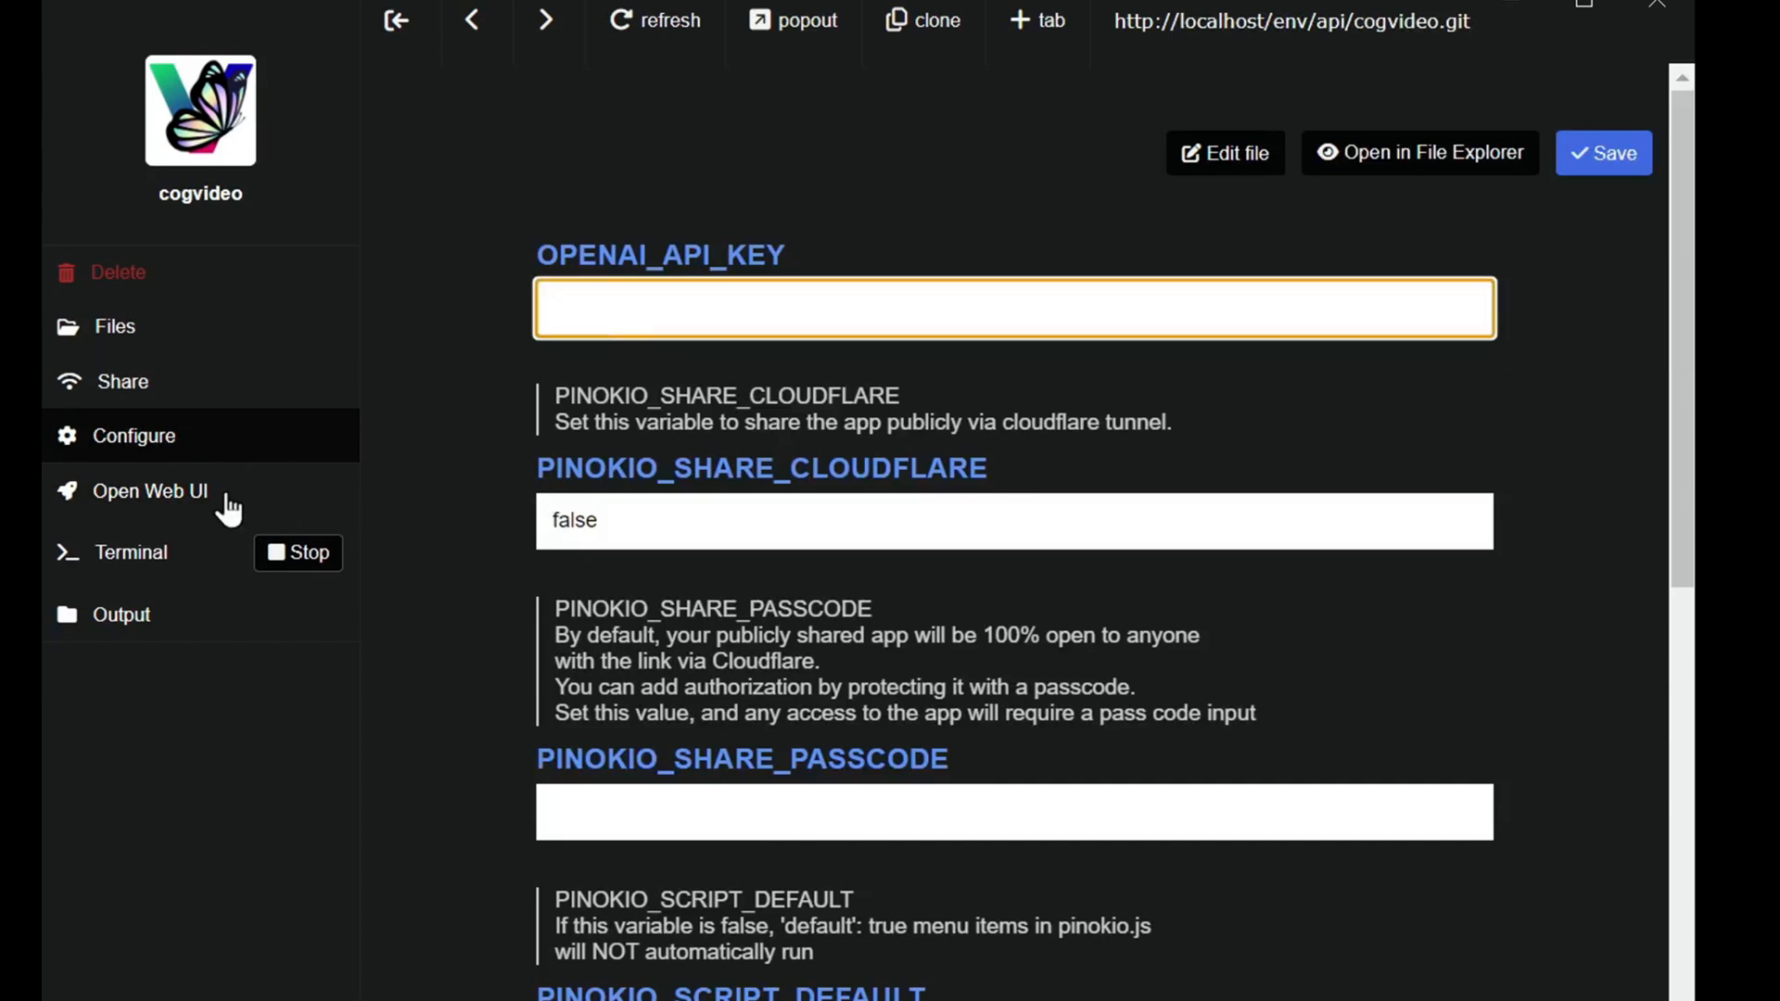
click(148, 490)
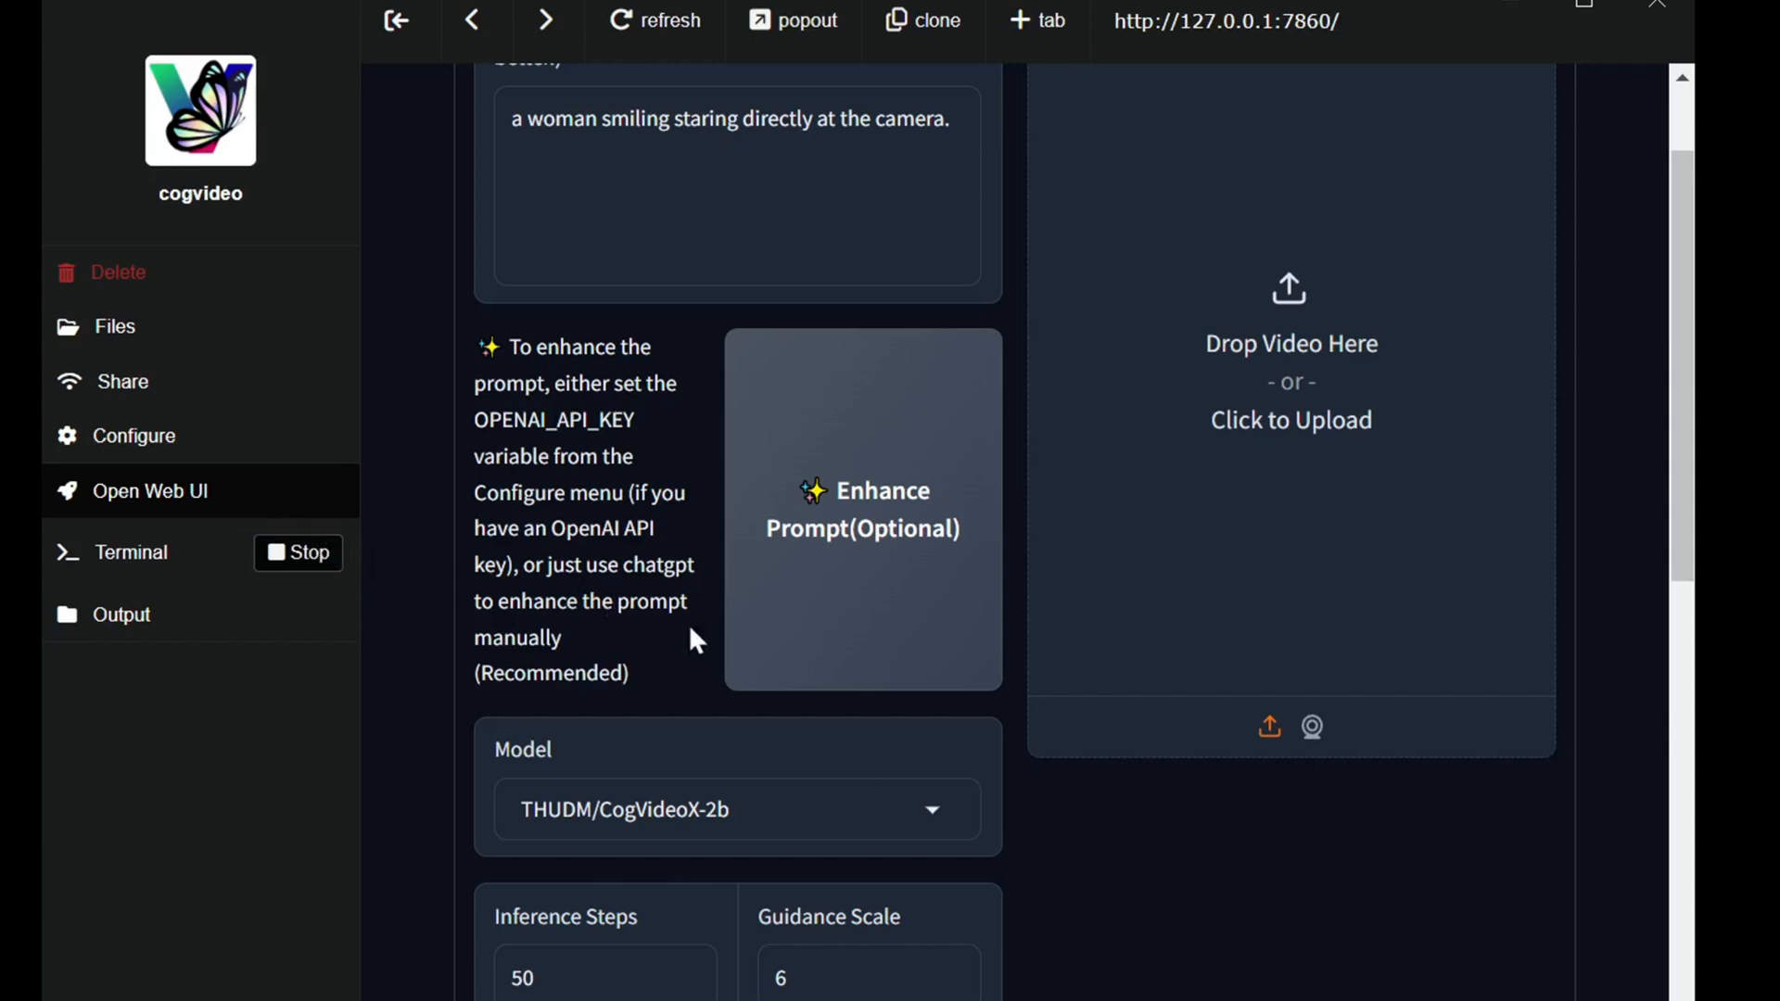
Step: Review the model settings, keeping CogVideoX-2b, 50 inference steps and guidance scale 6
scroll(down, 3)
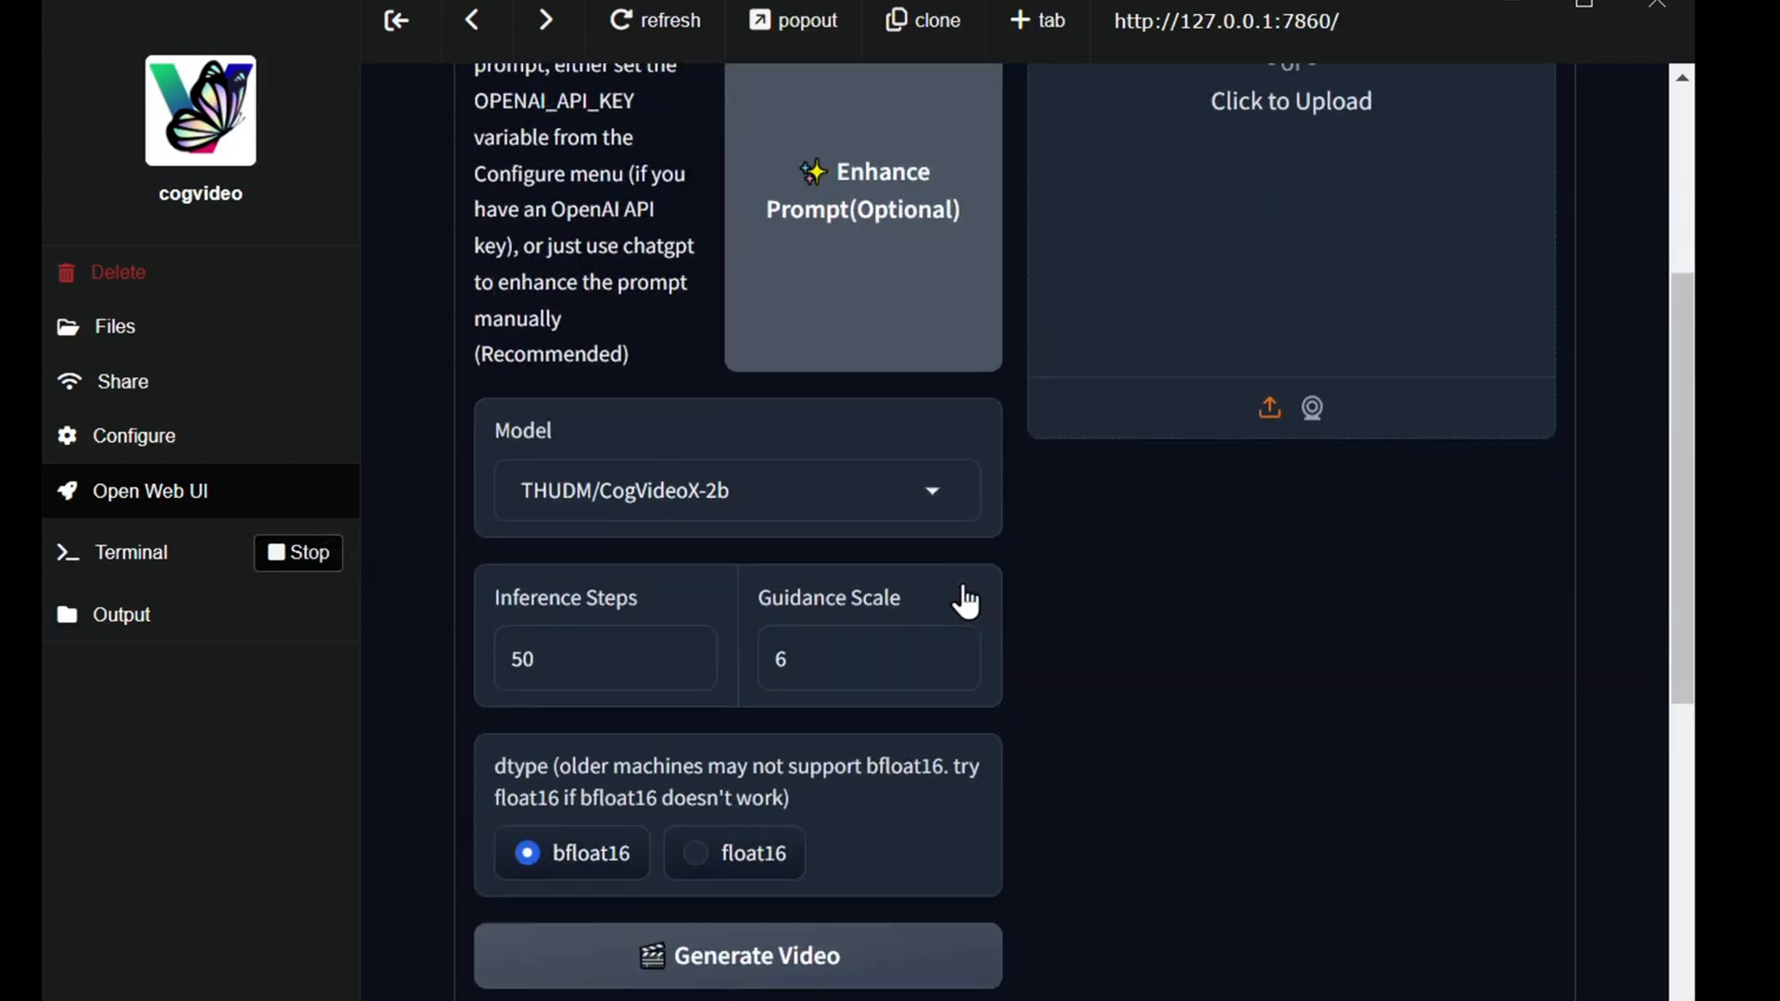
mouse_move(863, 525)
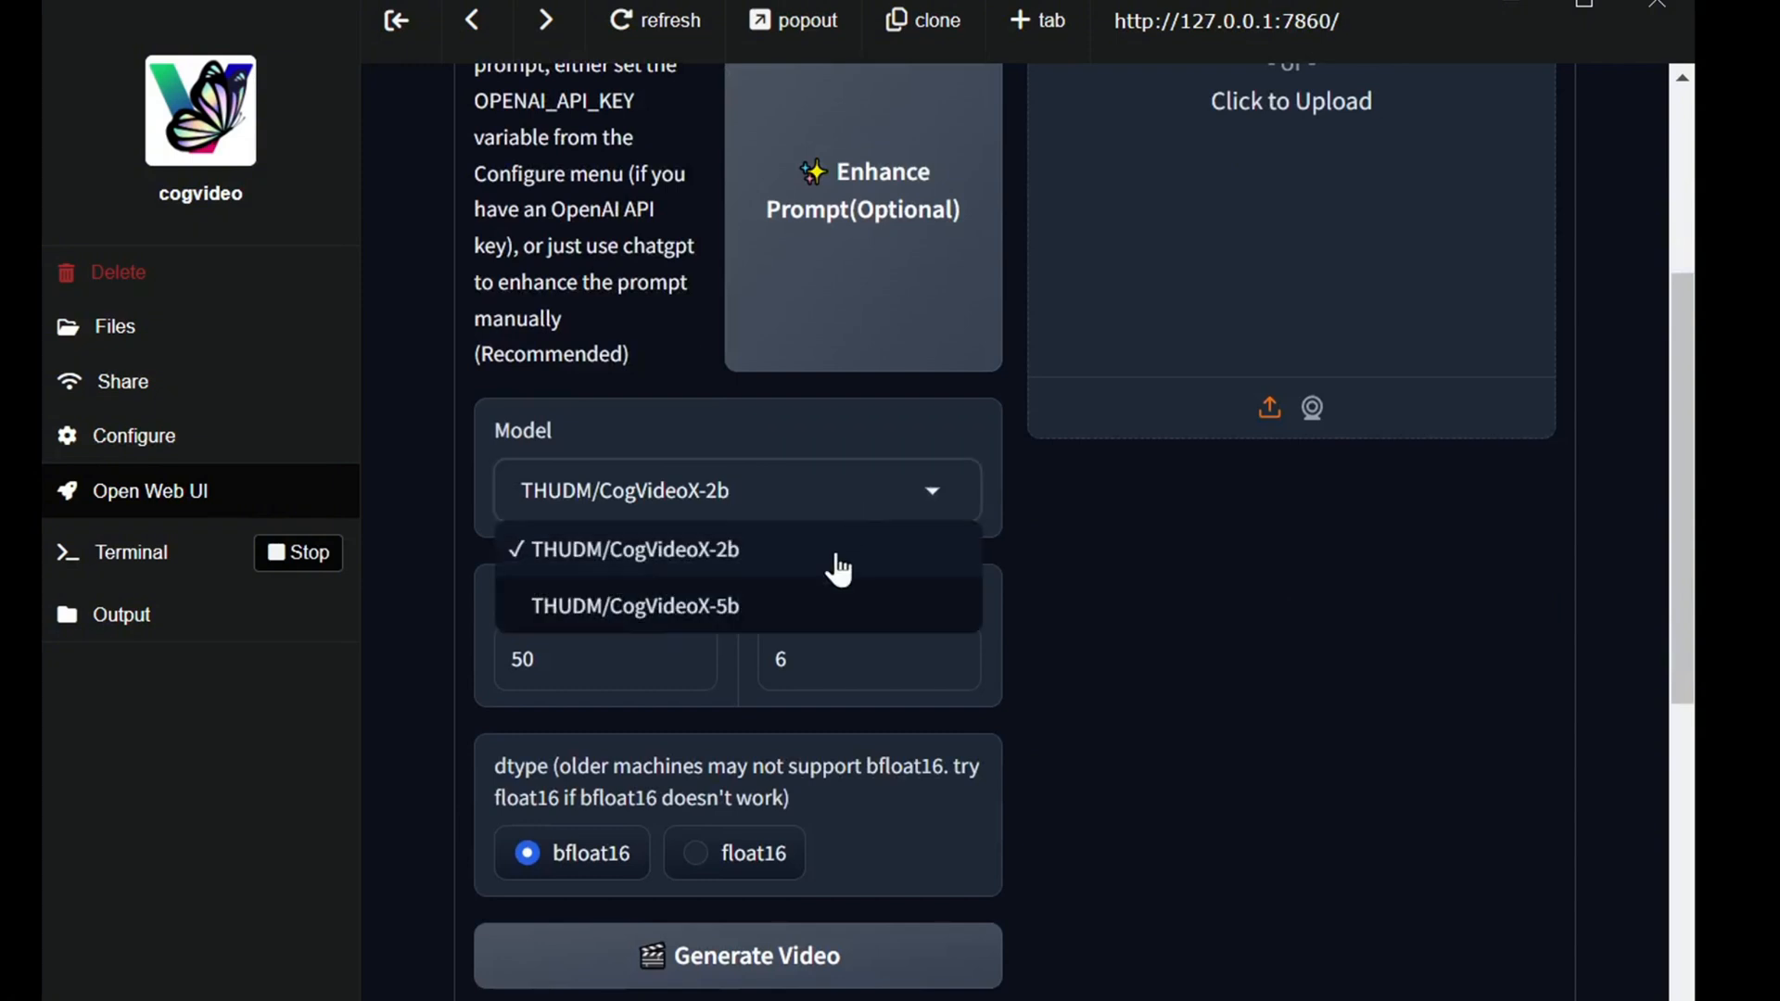
mouse_move(829, 571)
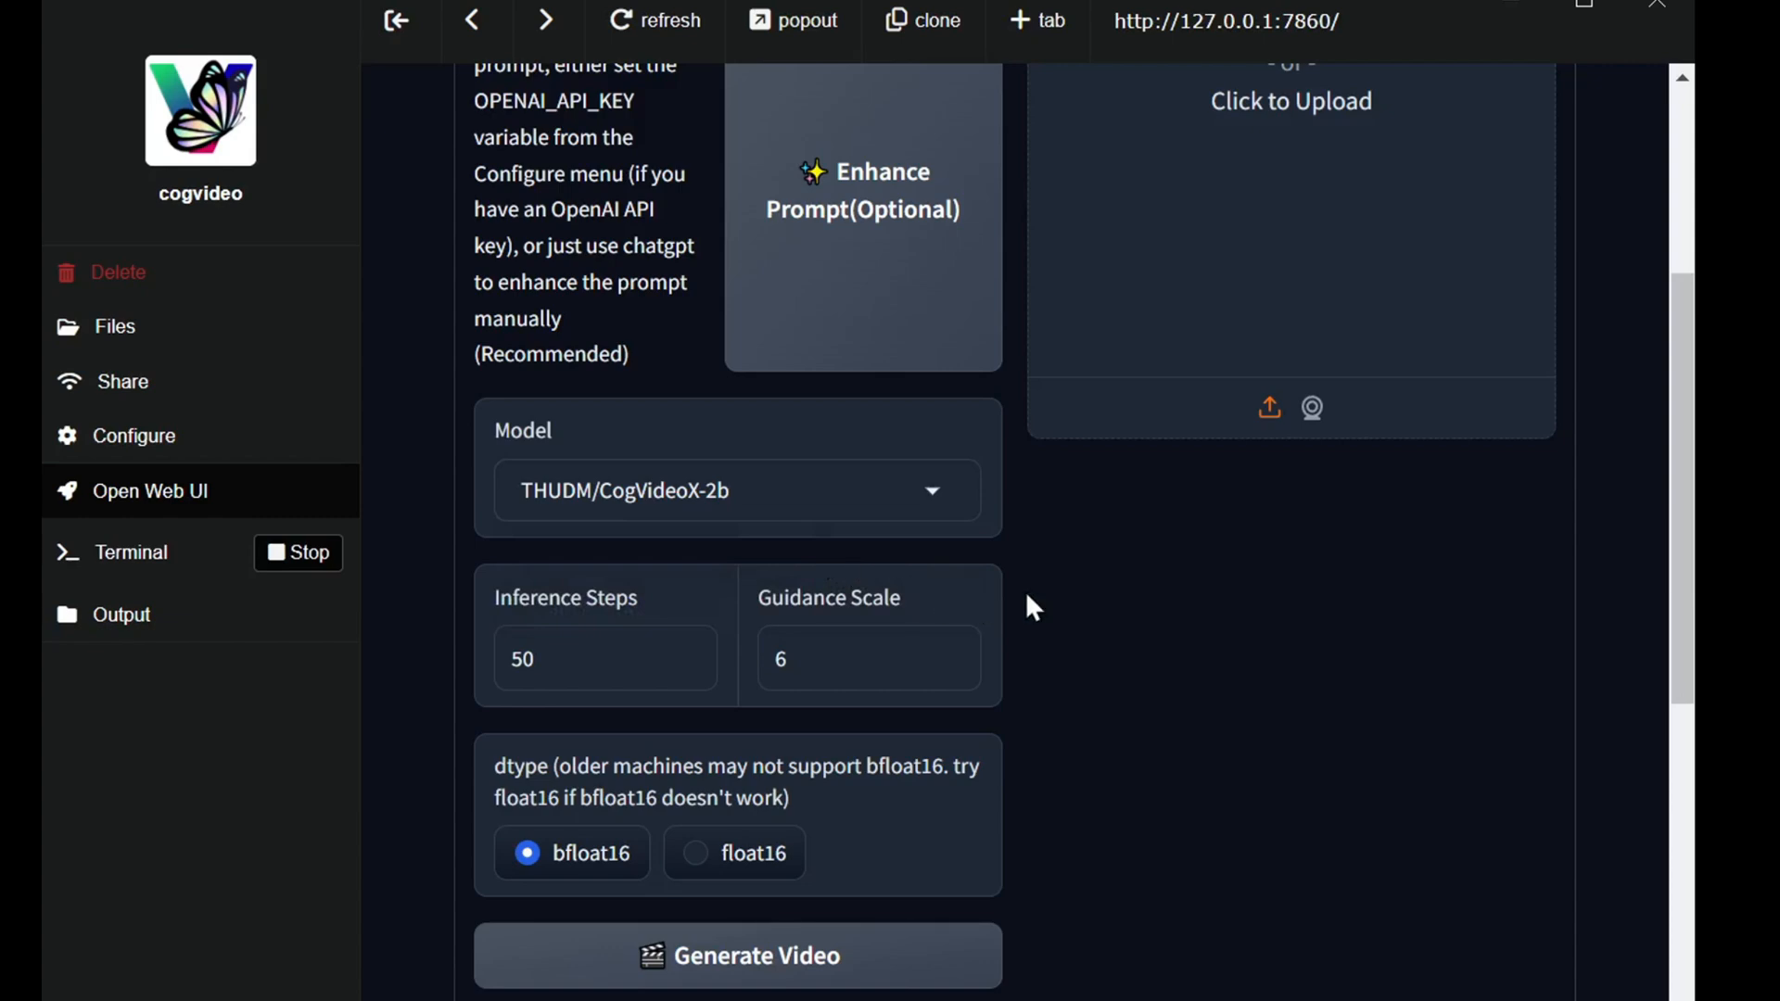
scroll(down, 3)
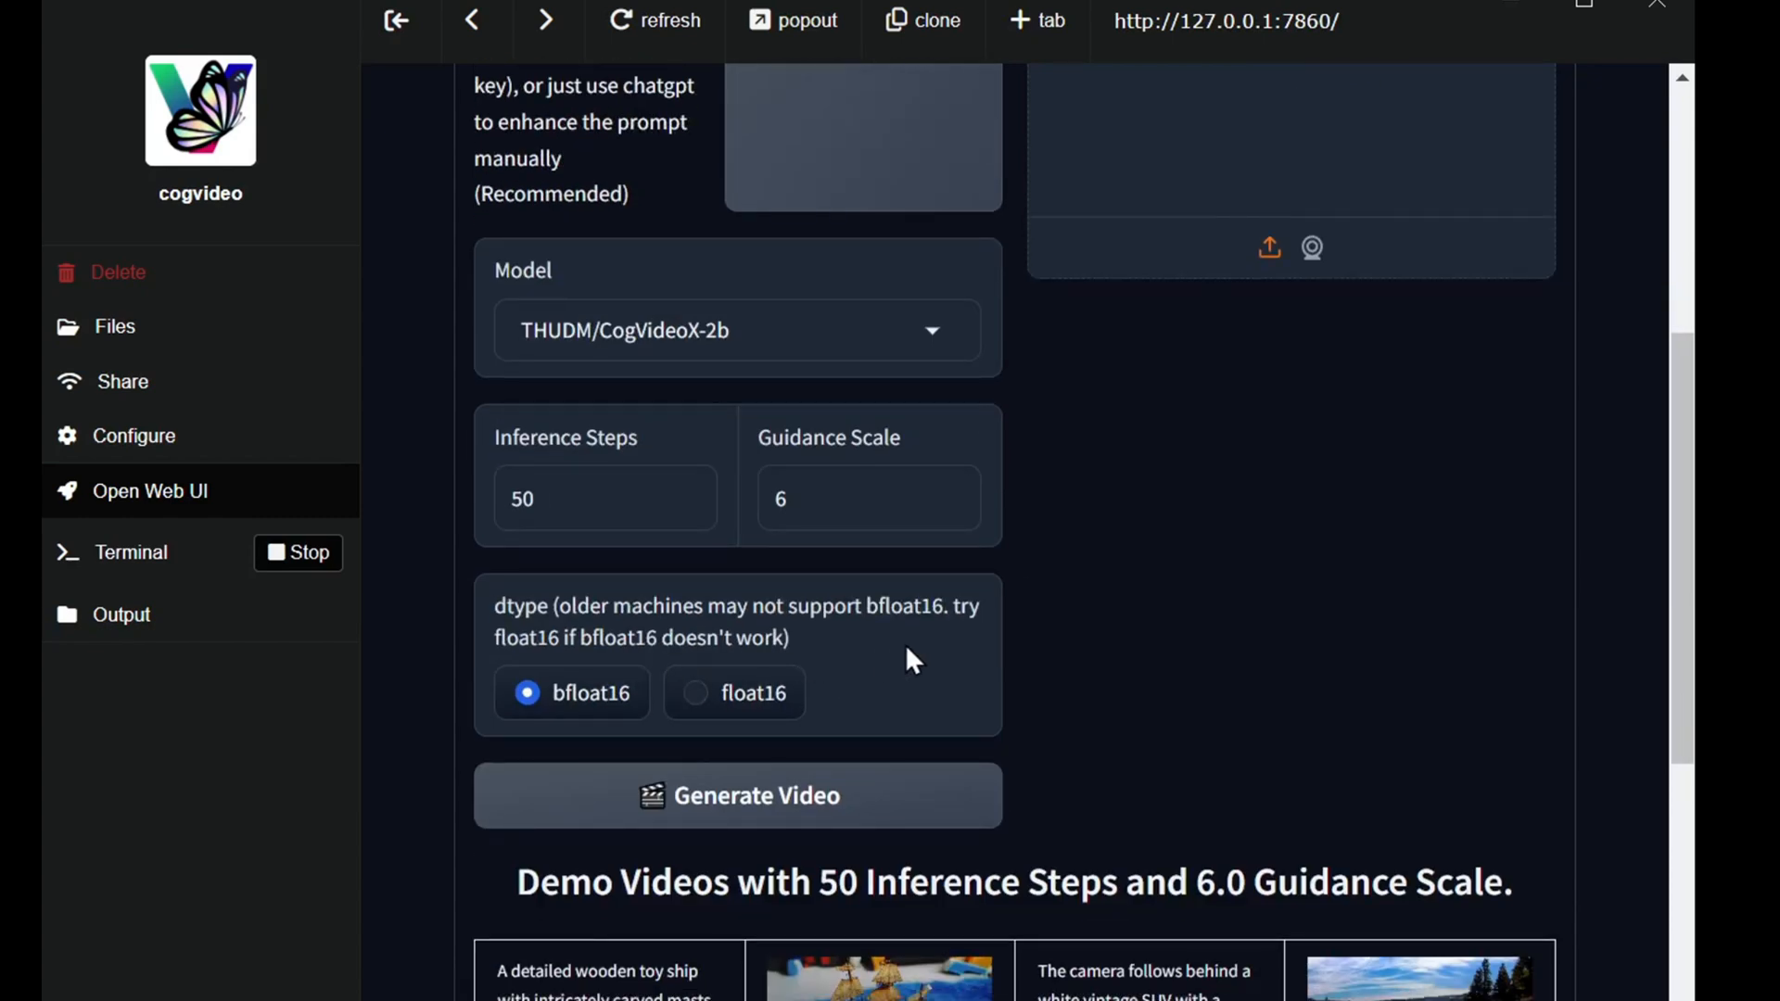
scroll(up, 3)
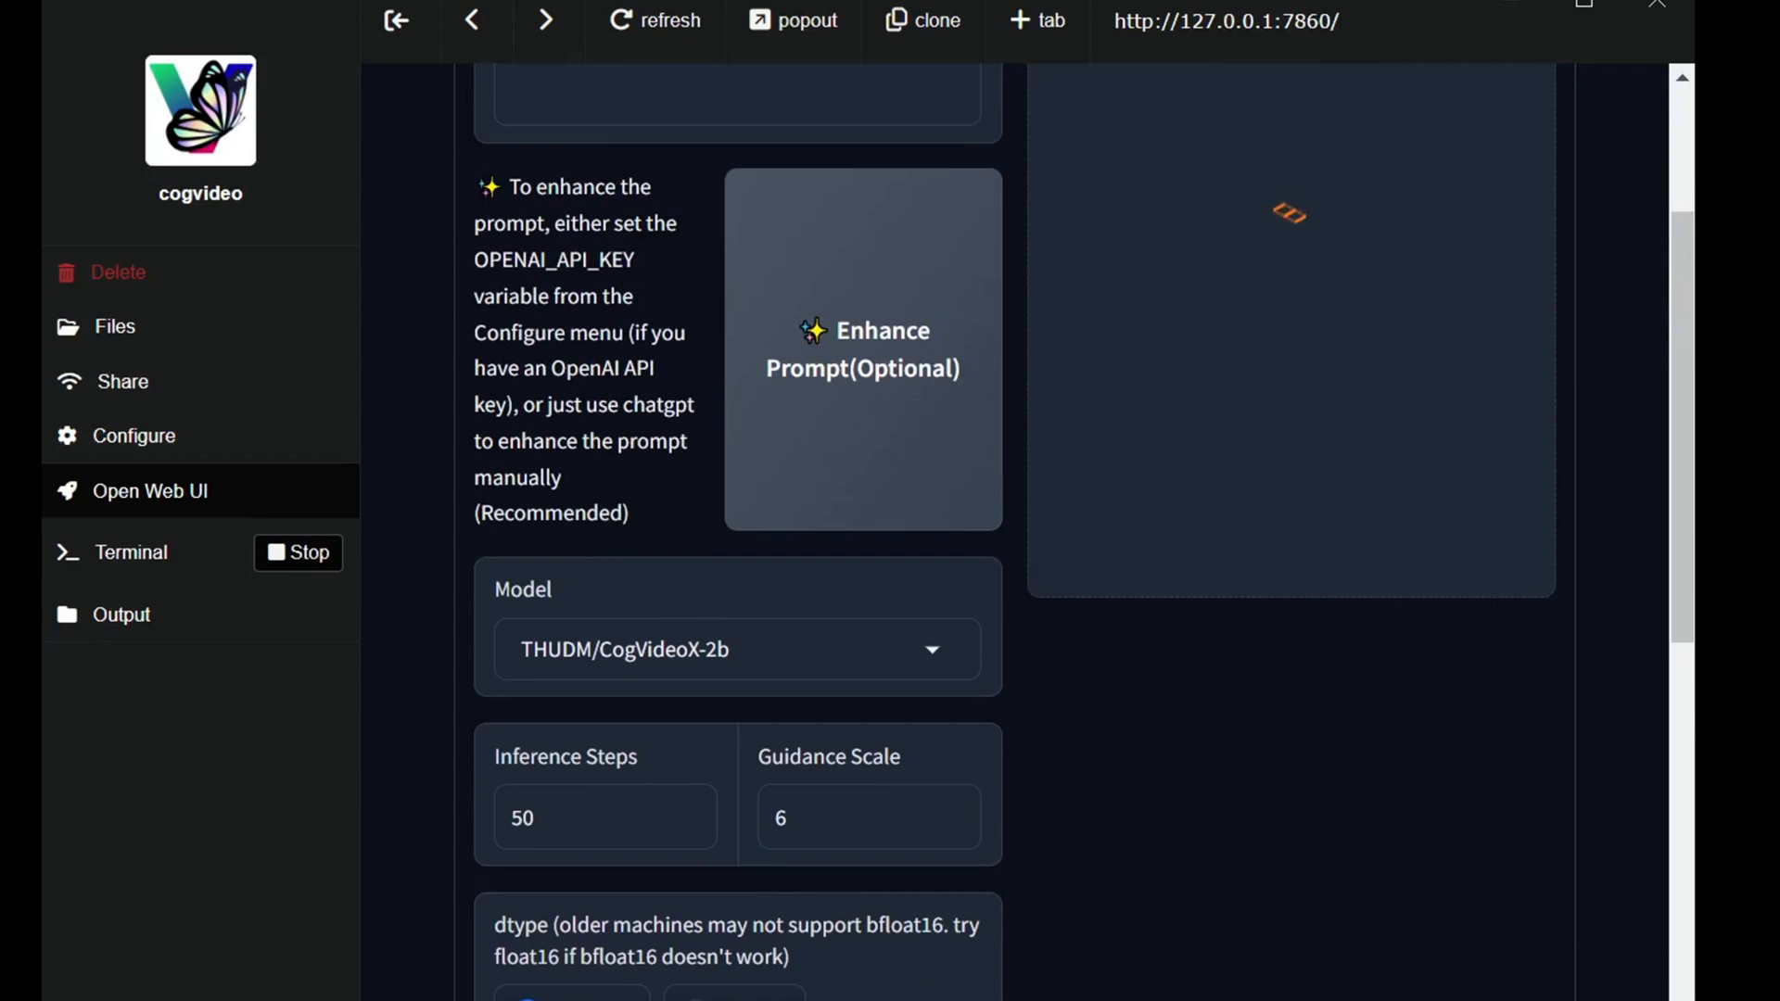
Step: Watch generation progress in the terminal log, then return to the web UI's finished video
scroll(up, 3)
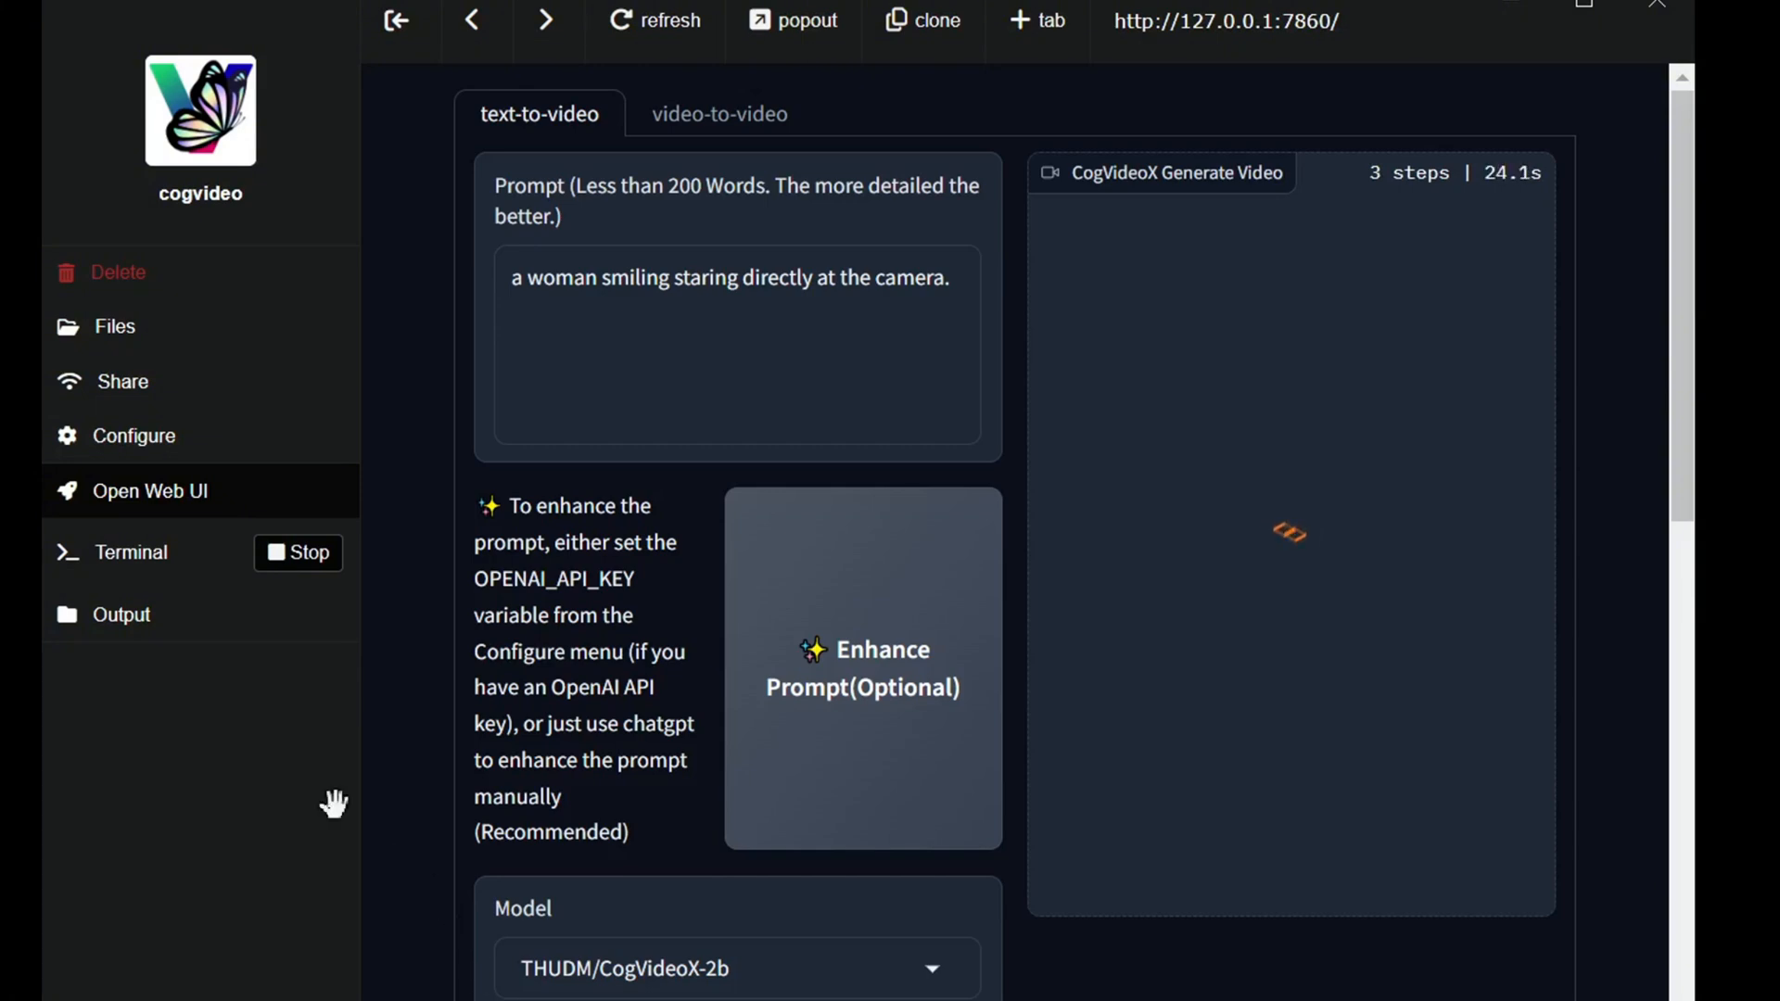
click(130, 553)
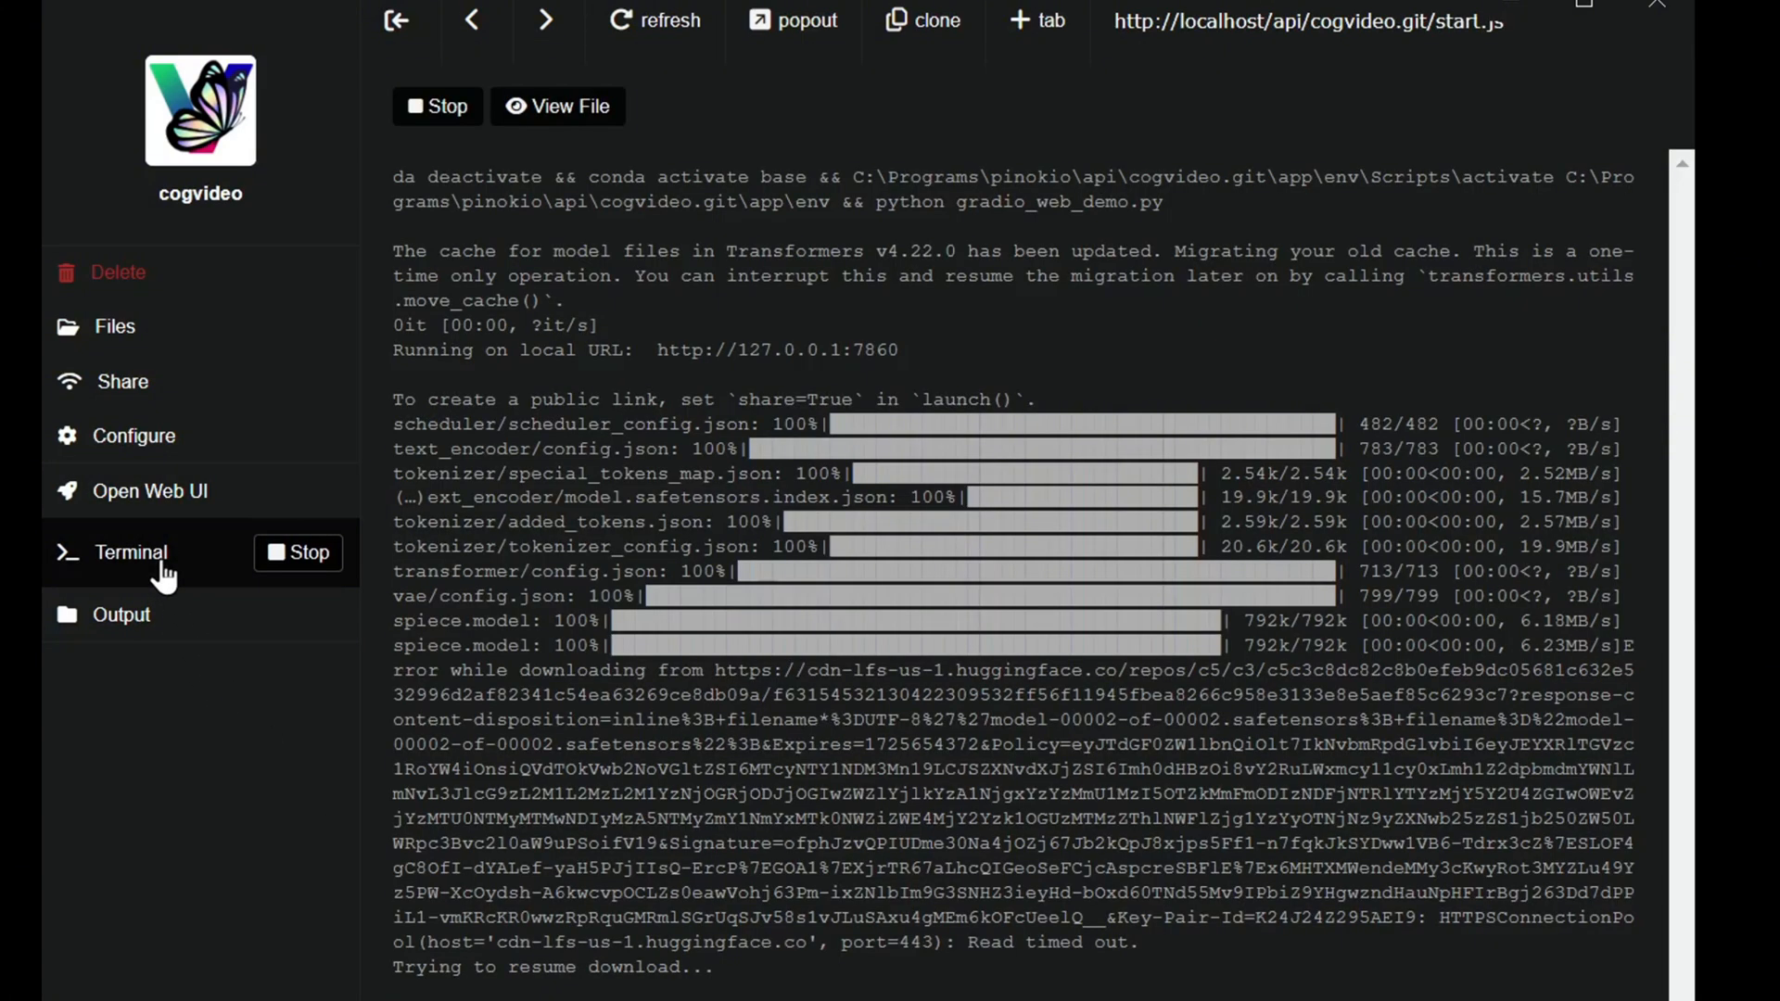
scroll(down, 3)
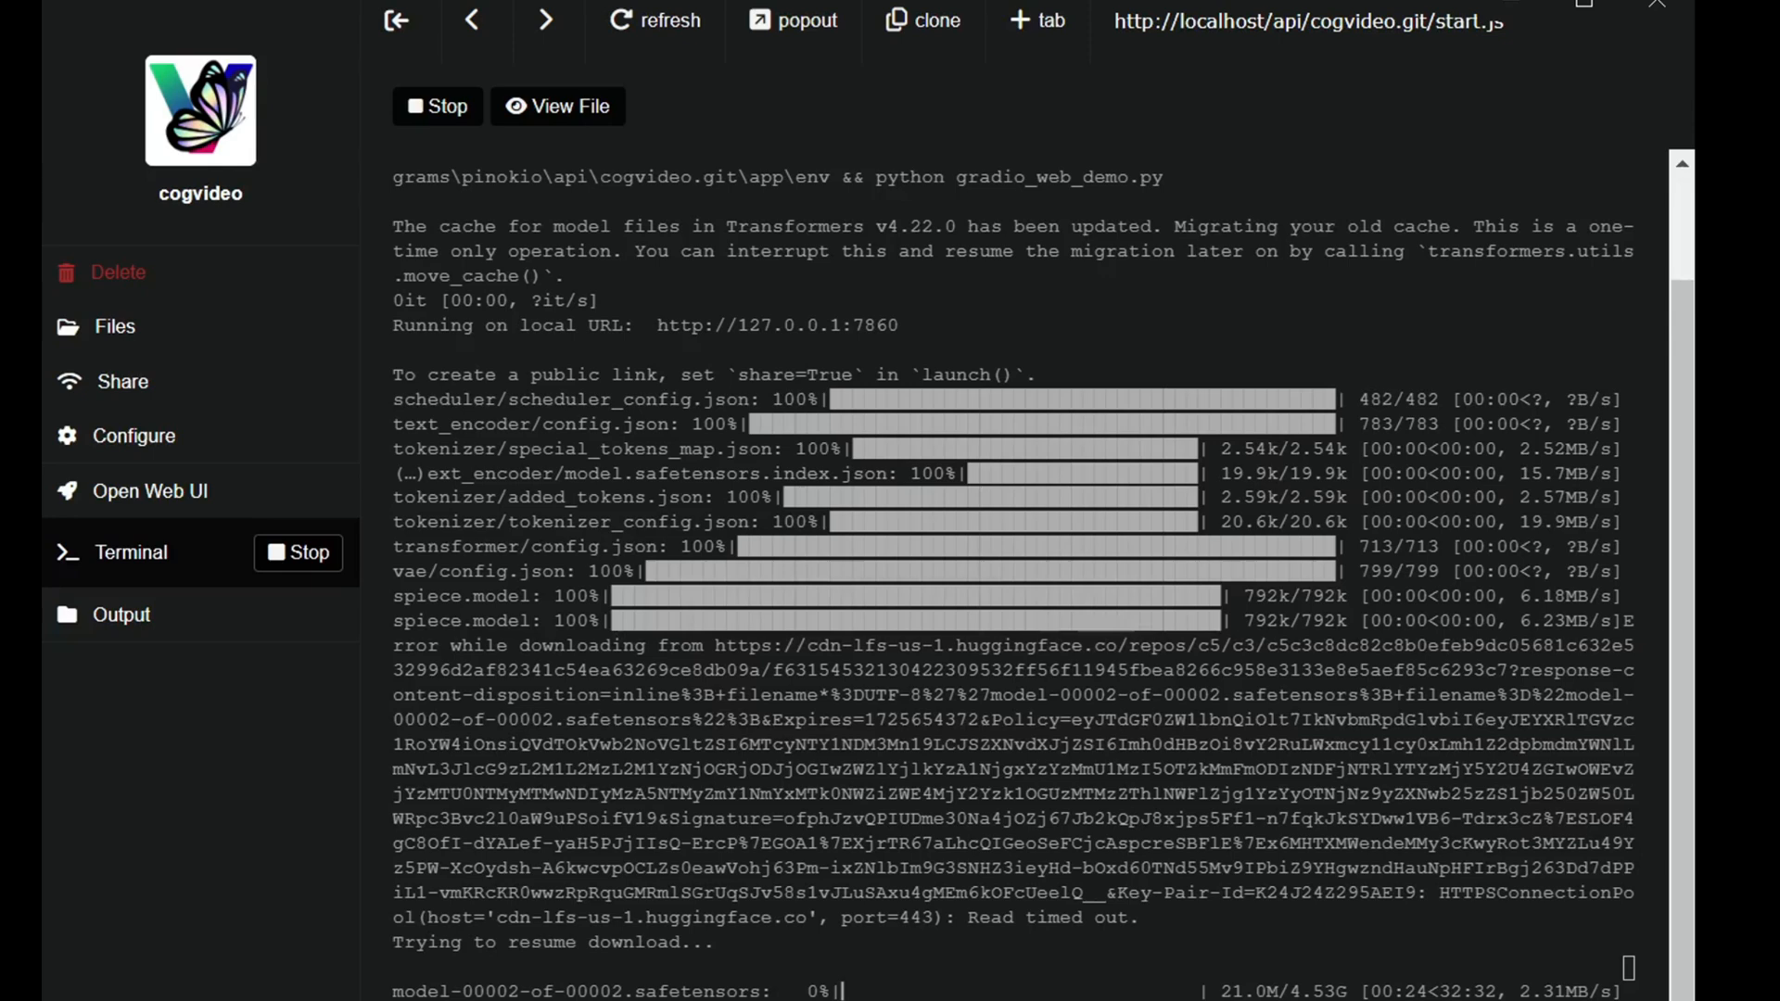
click(149, 491)
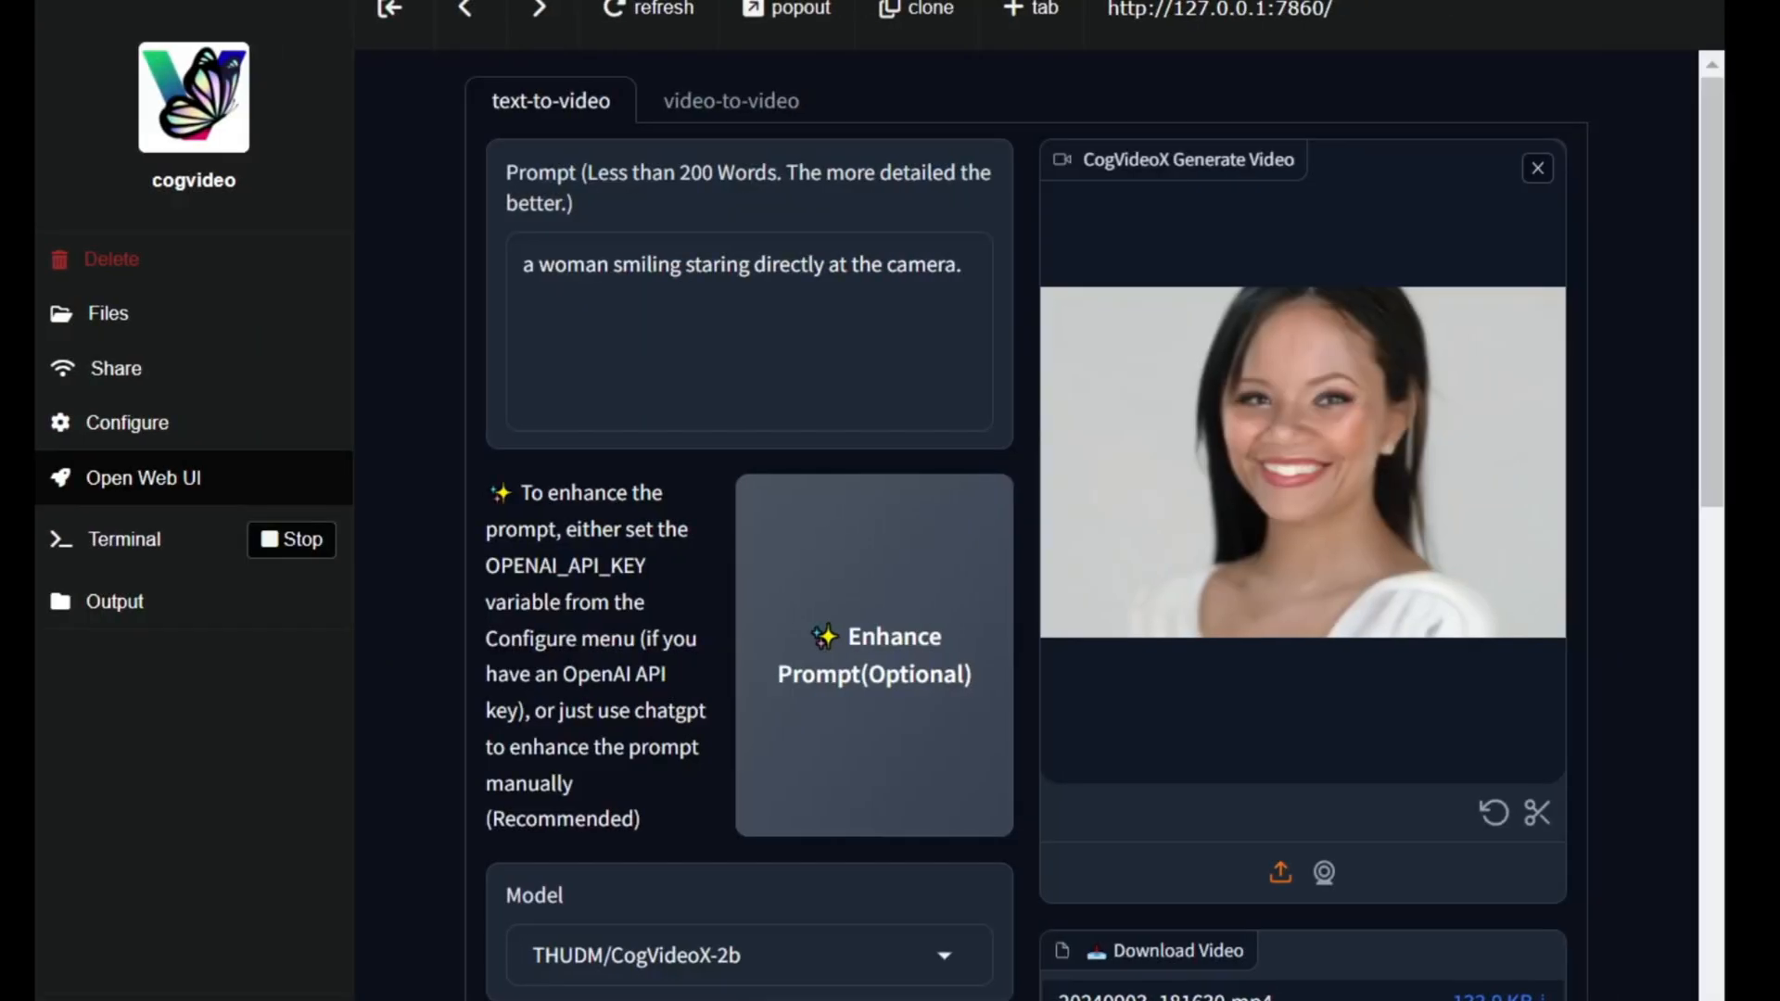
mouse_move(1648, 771)
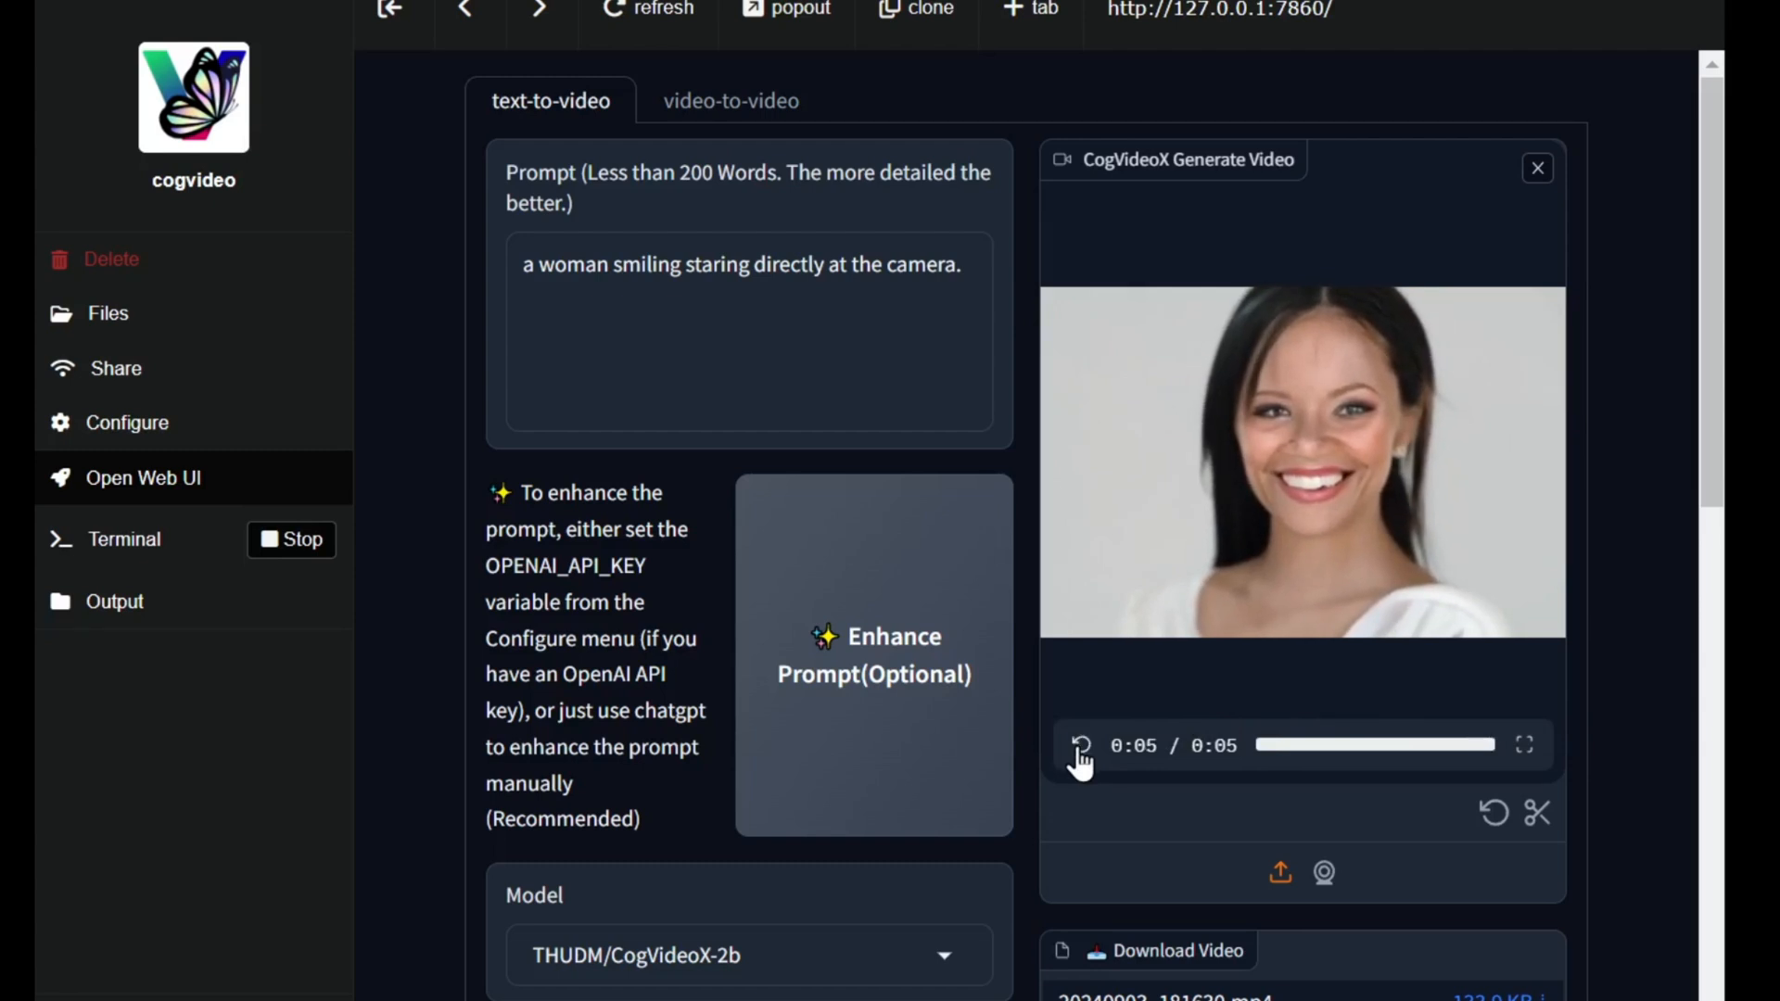
mouse_move(1528, 794)
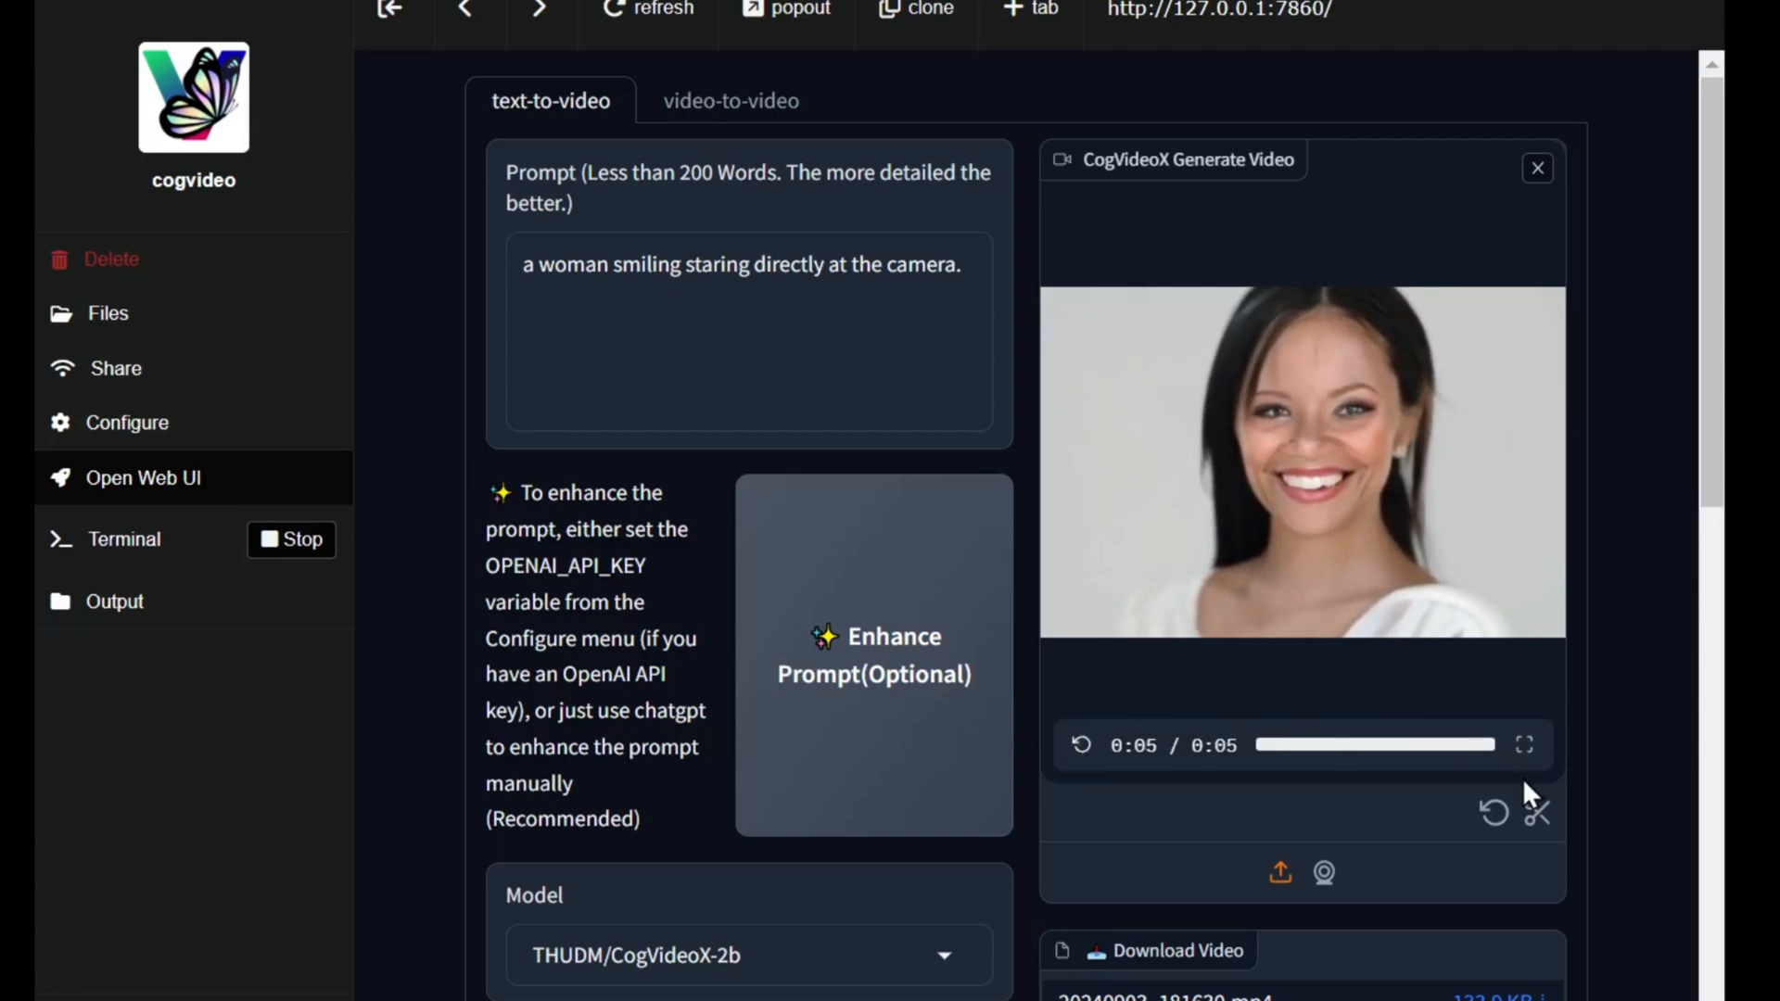
mouse_move(845, 239)
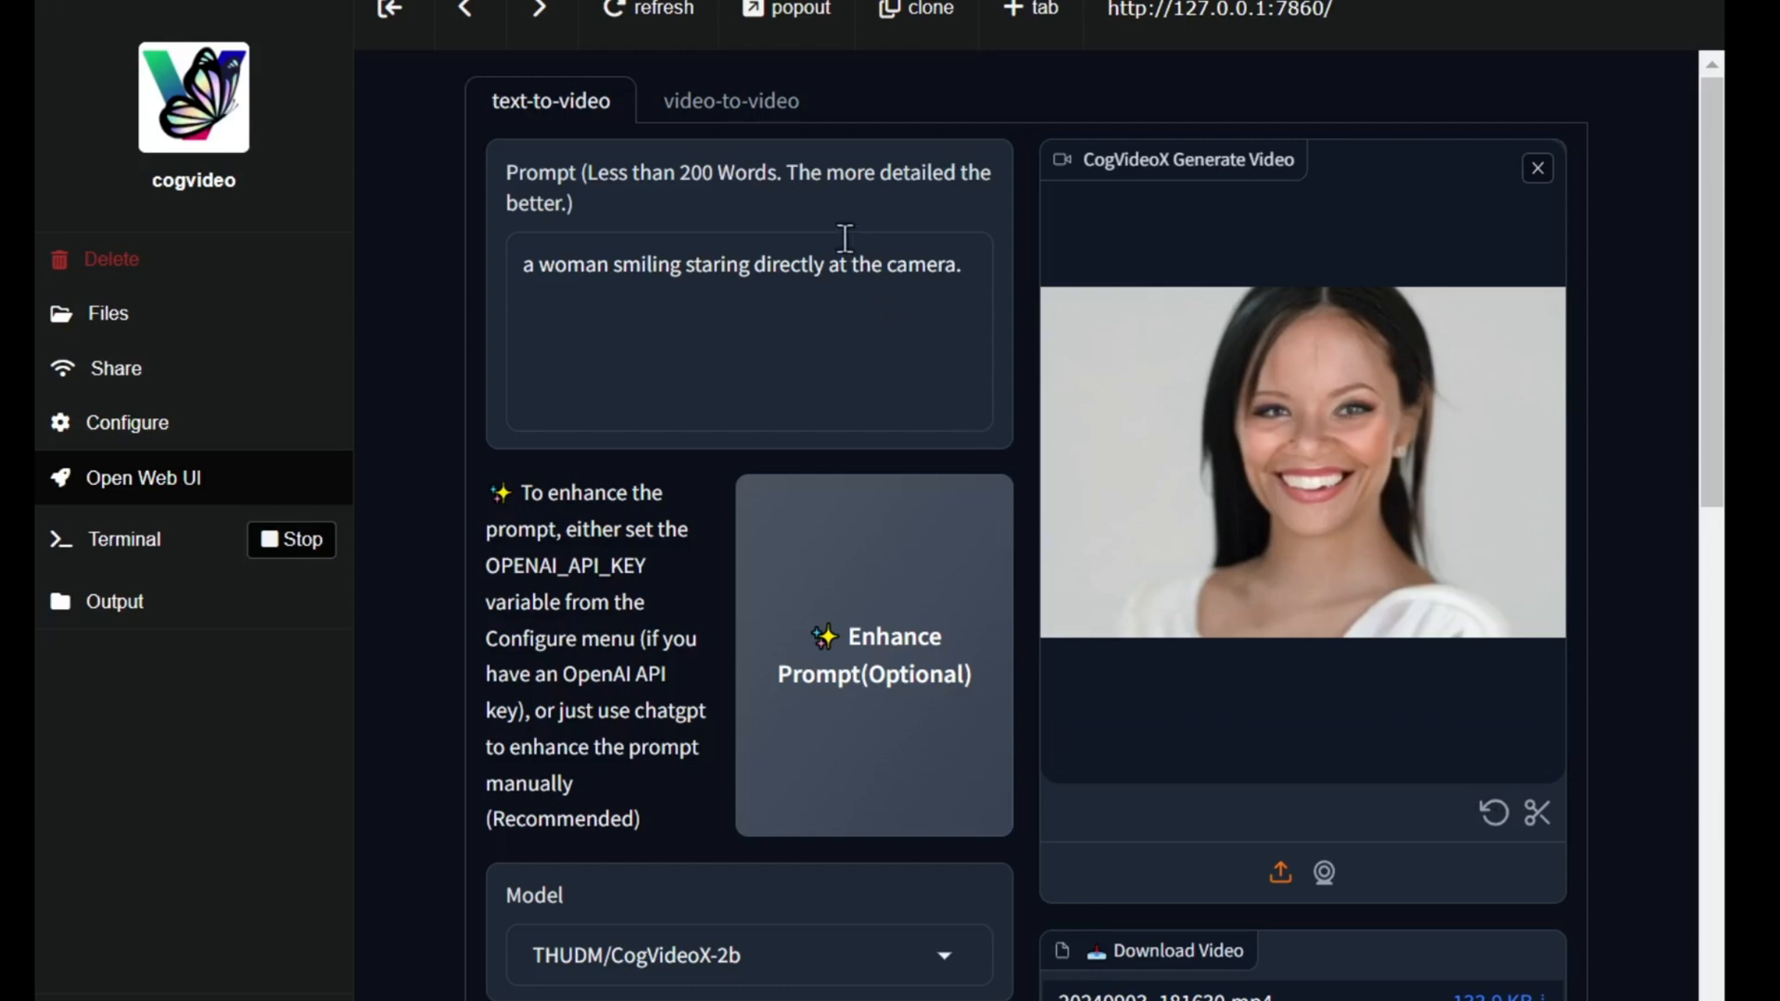
click(732, 101)
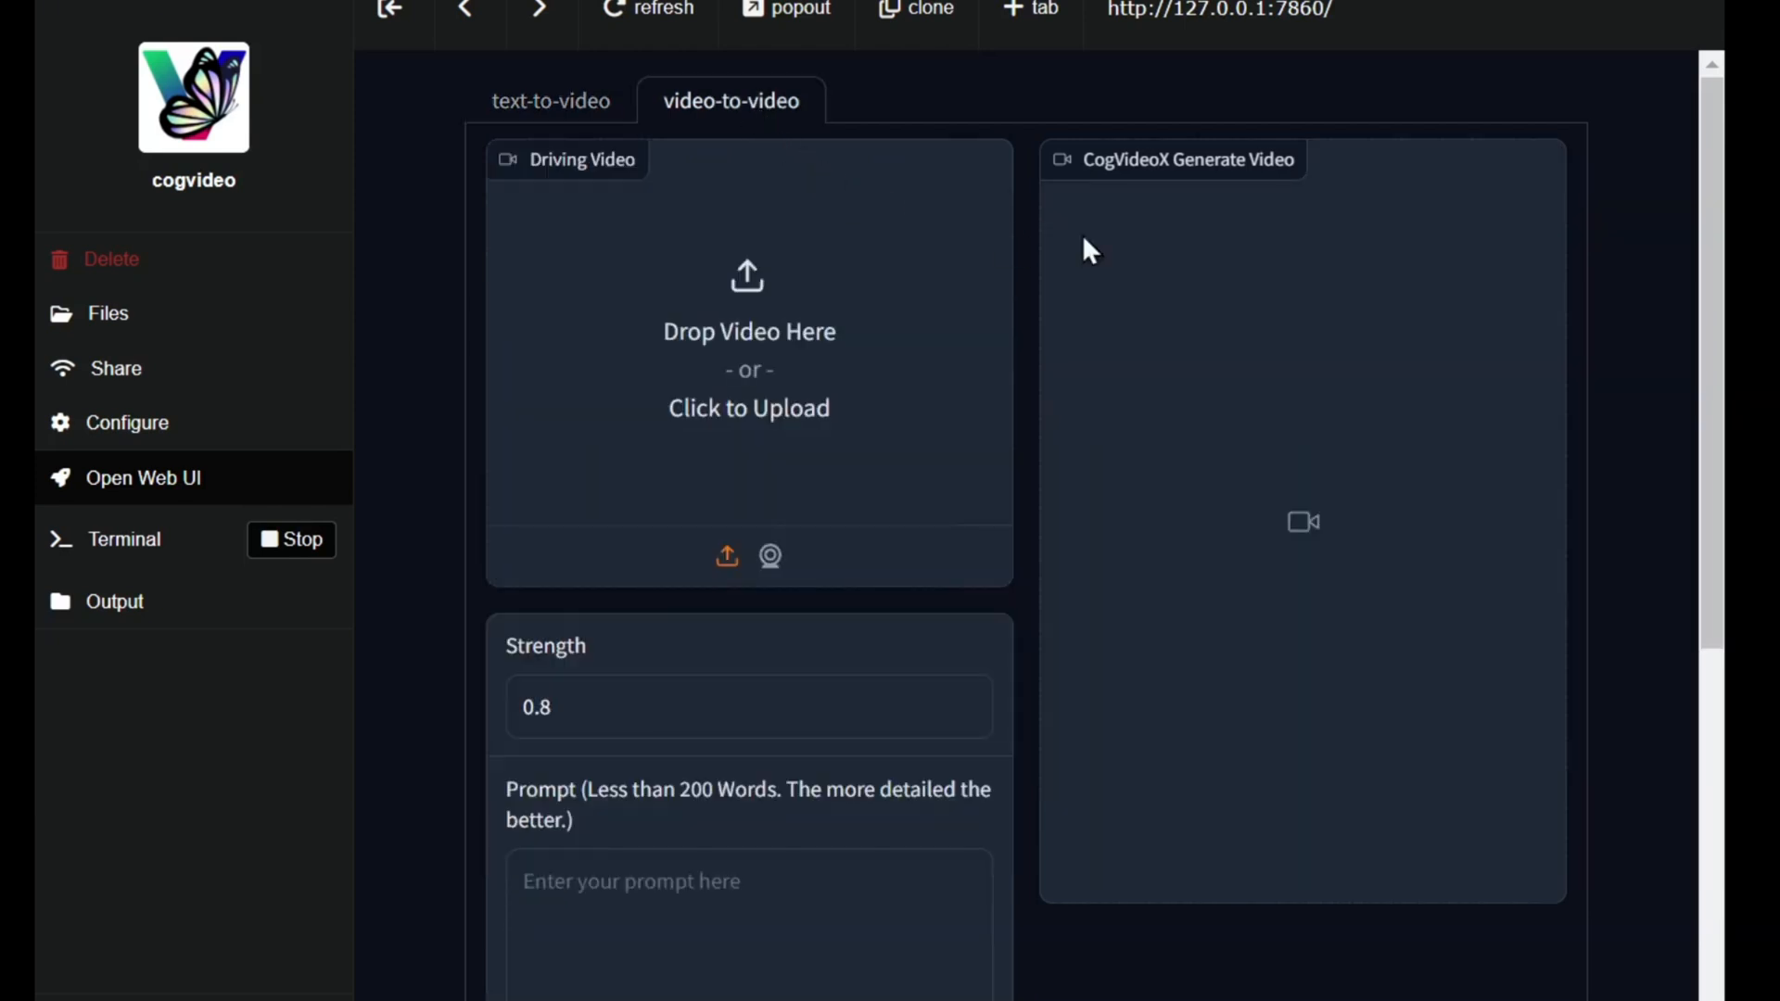
scroll(down, 3)
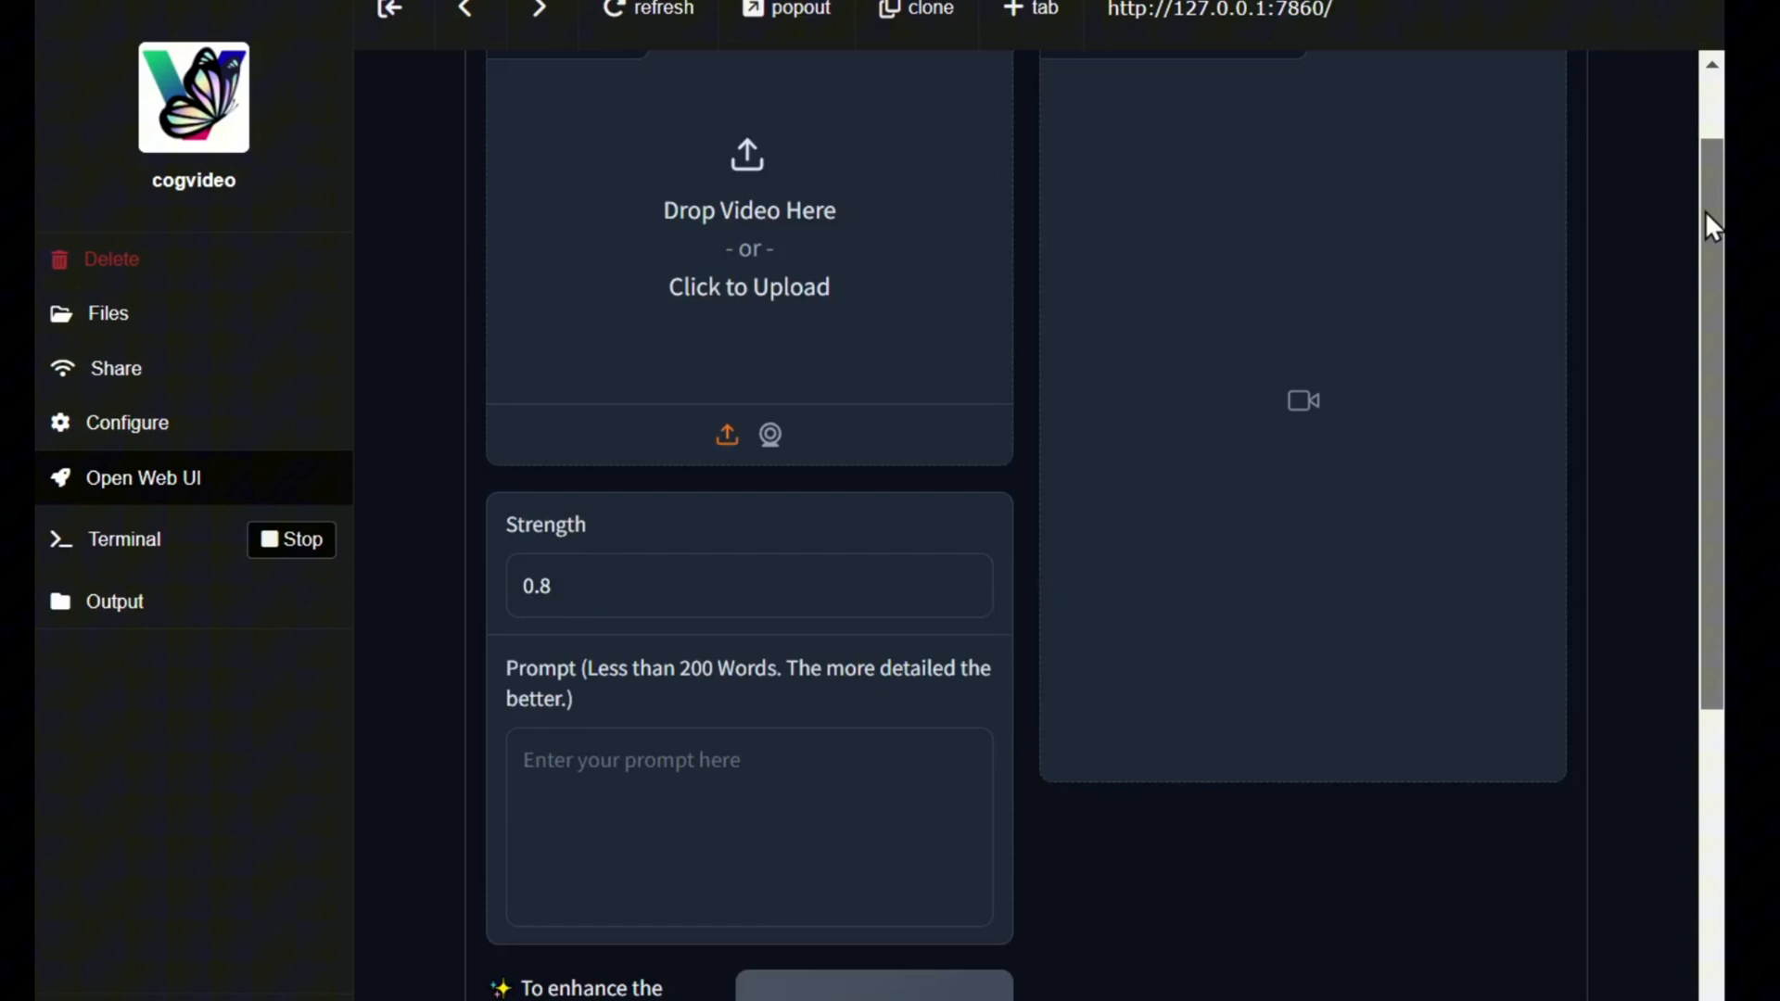
scroll(down, 3)
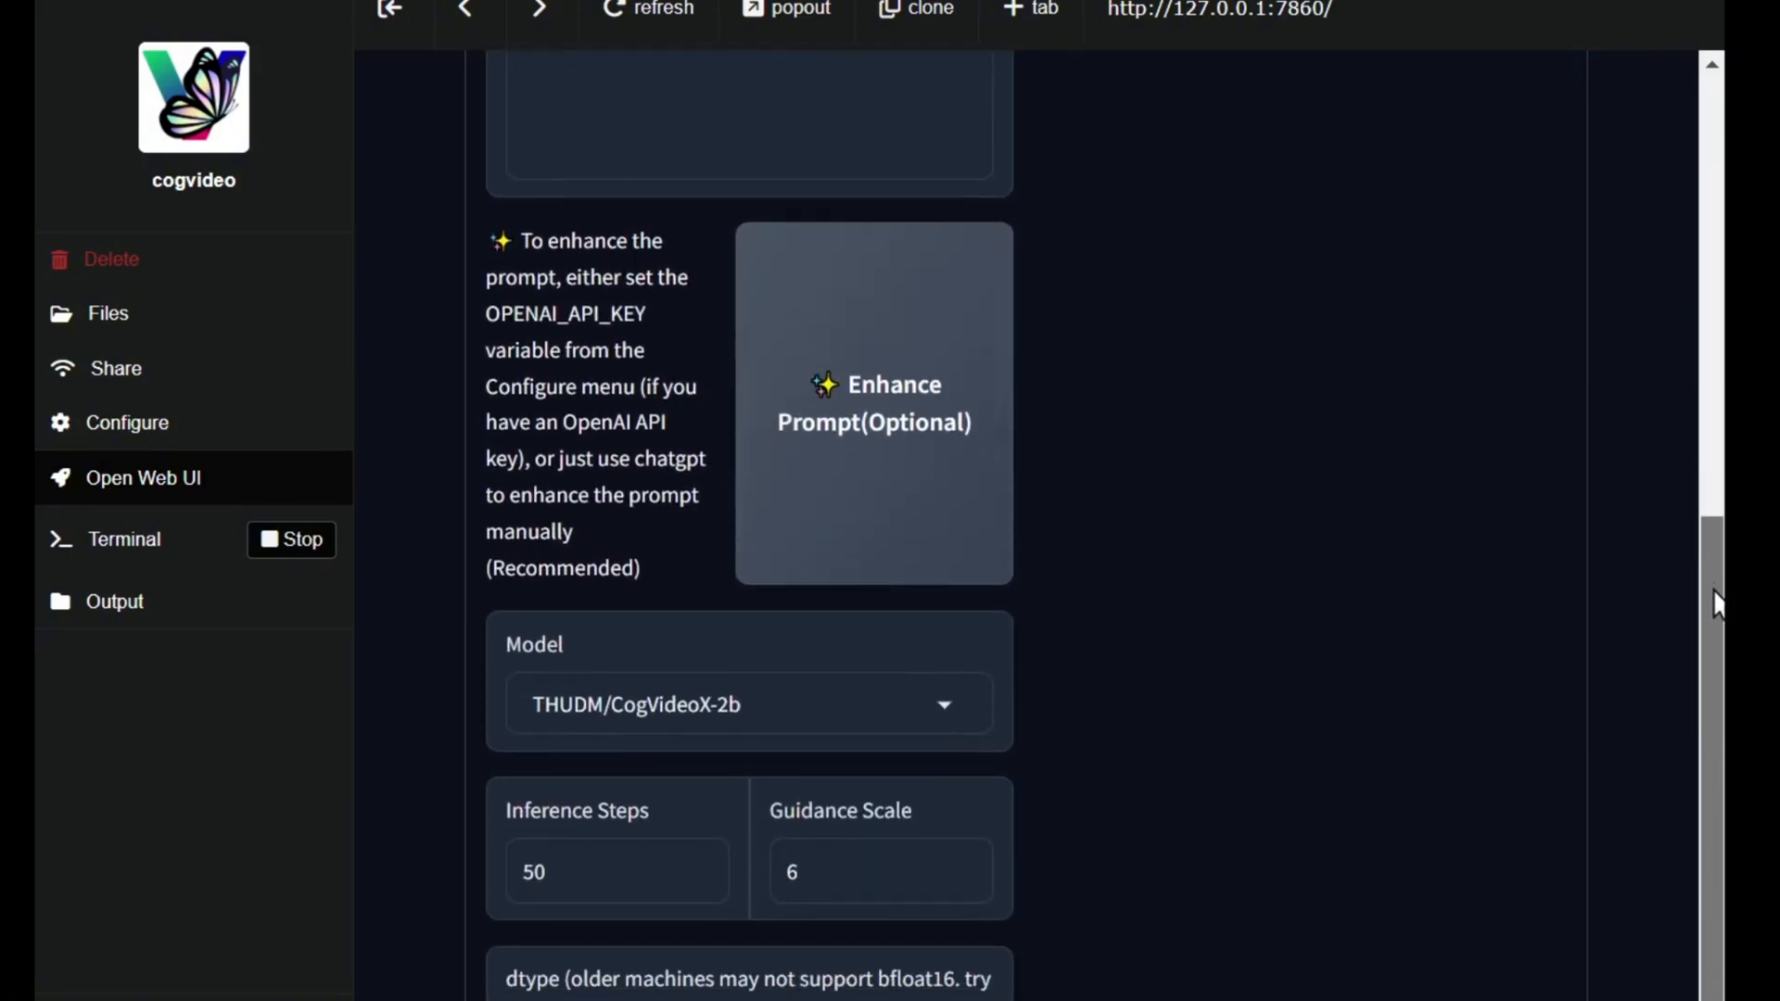
scroll(up, 3)
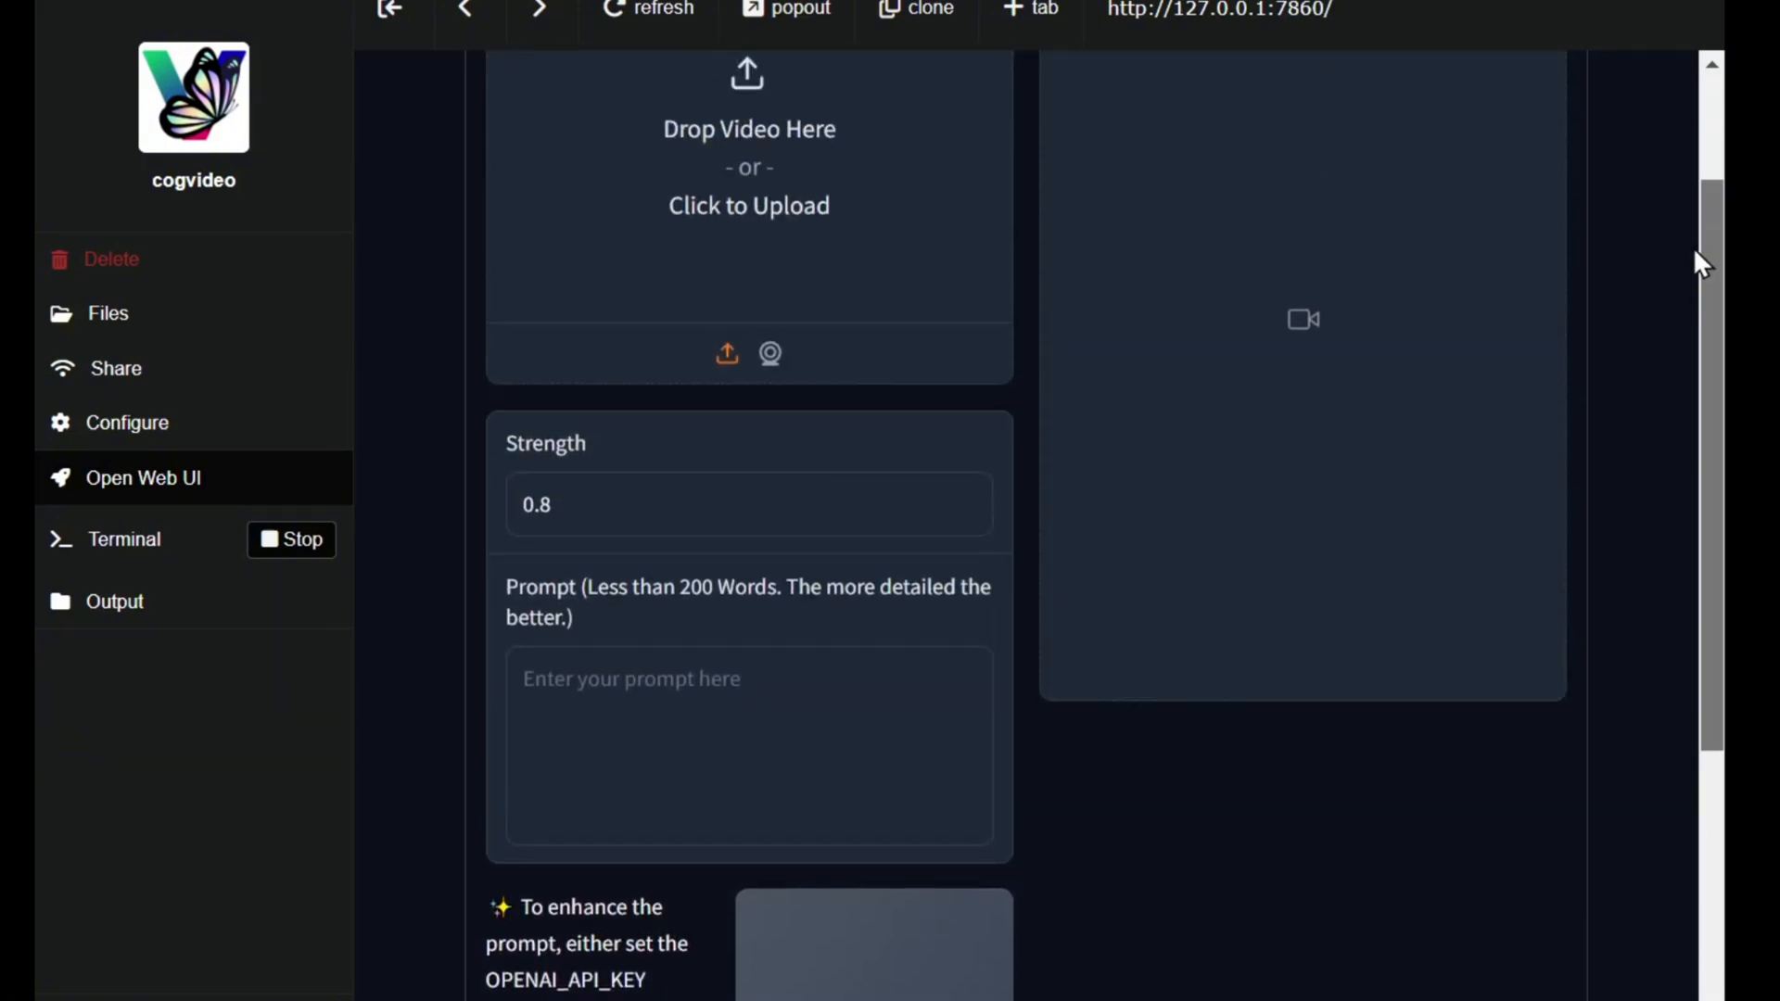
scroll(up, 3)
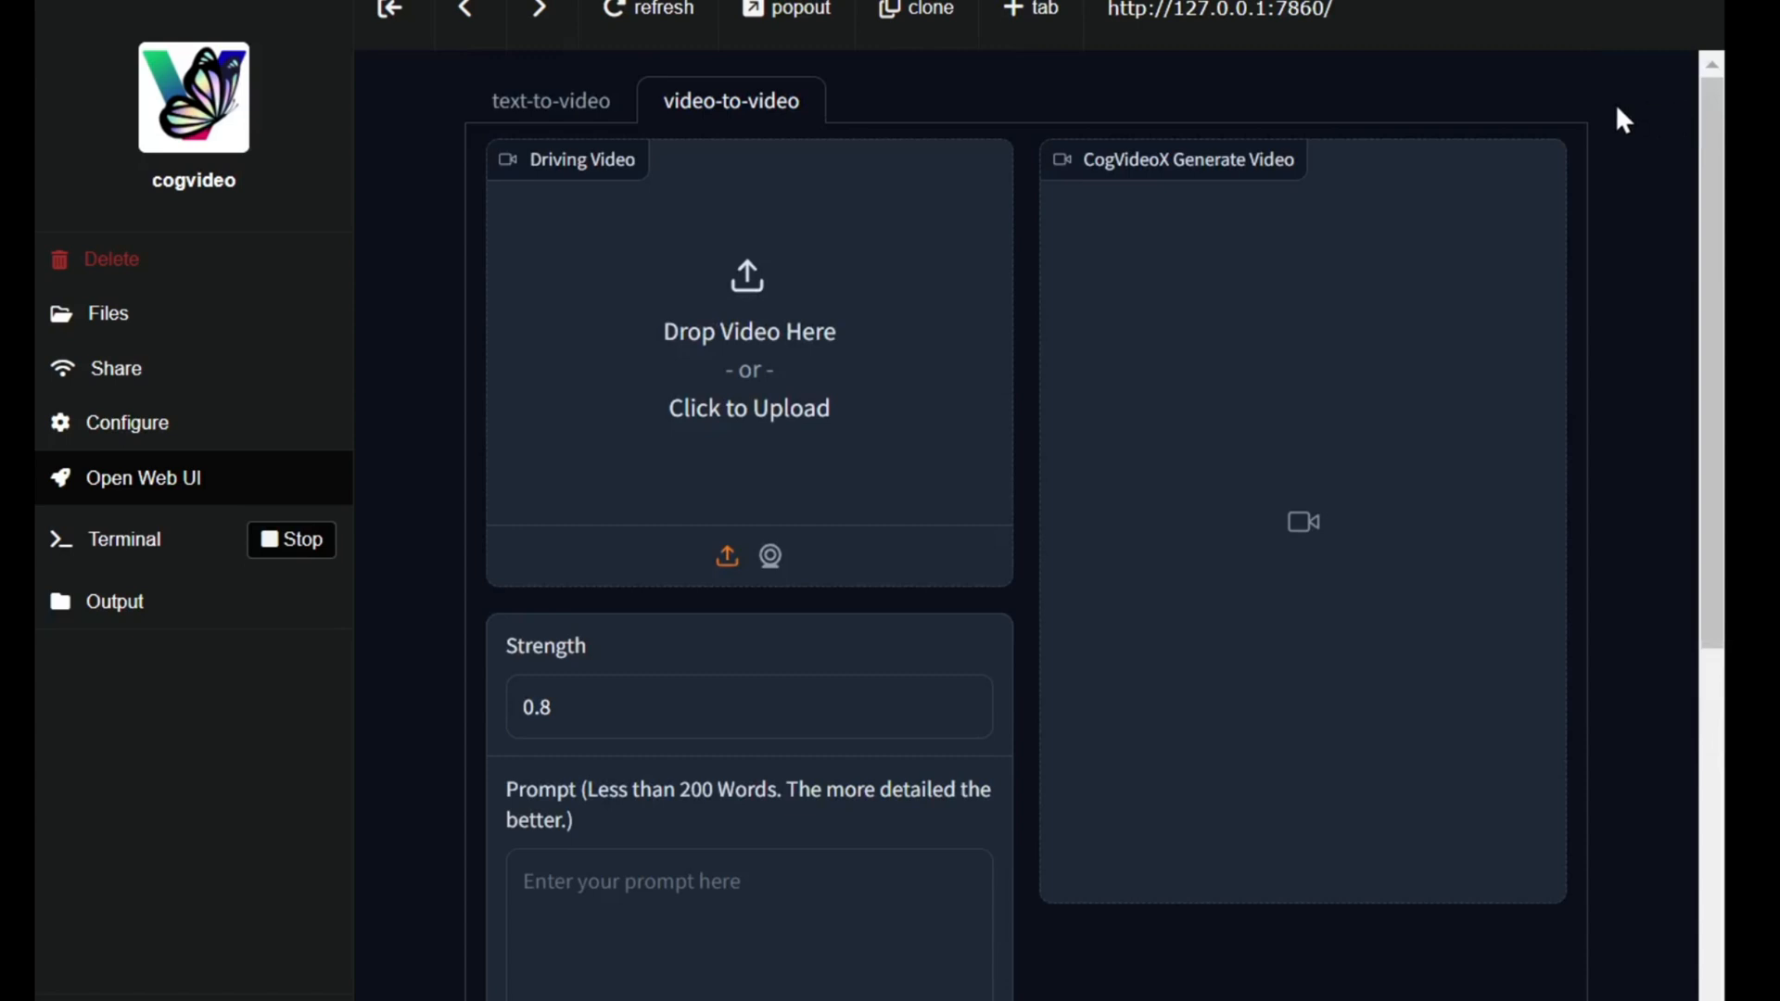
click(551, 101)
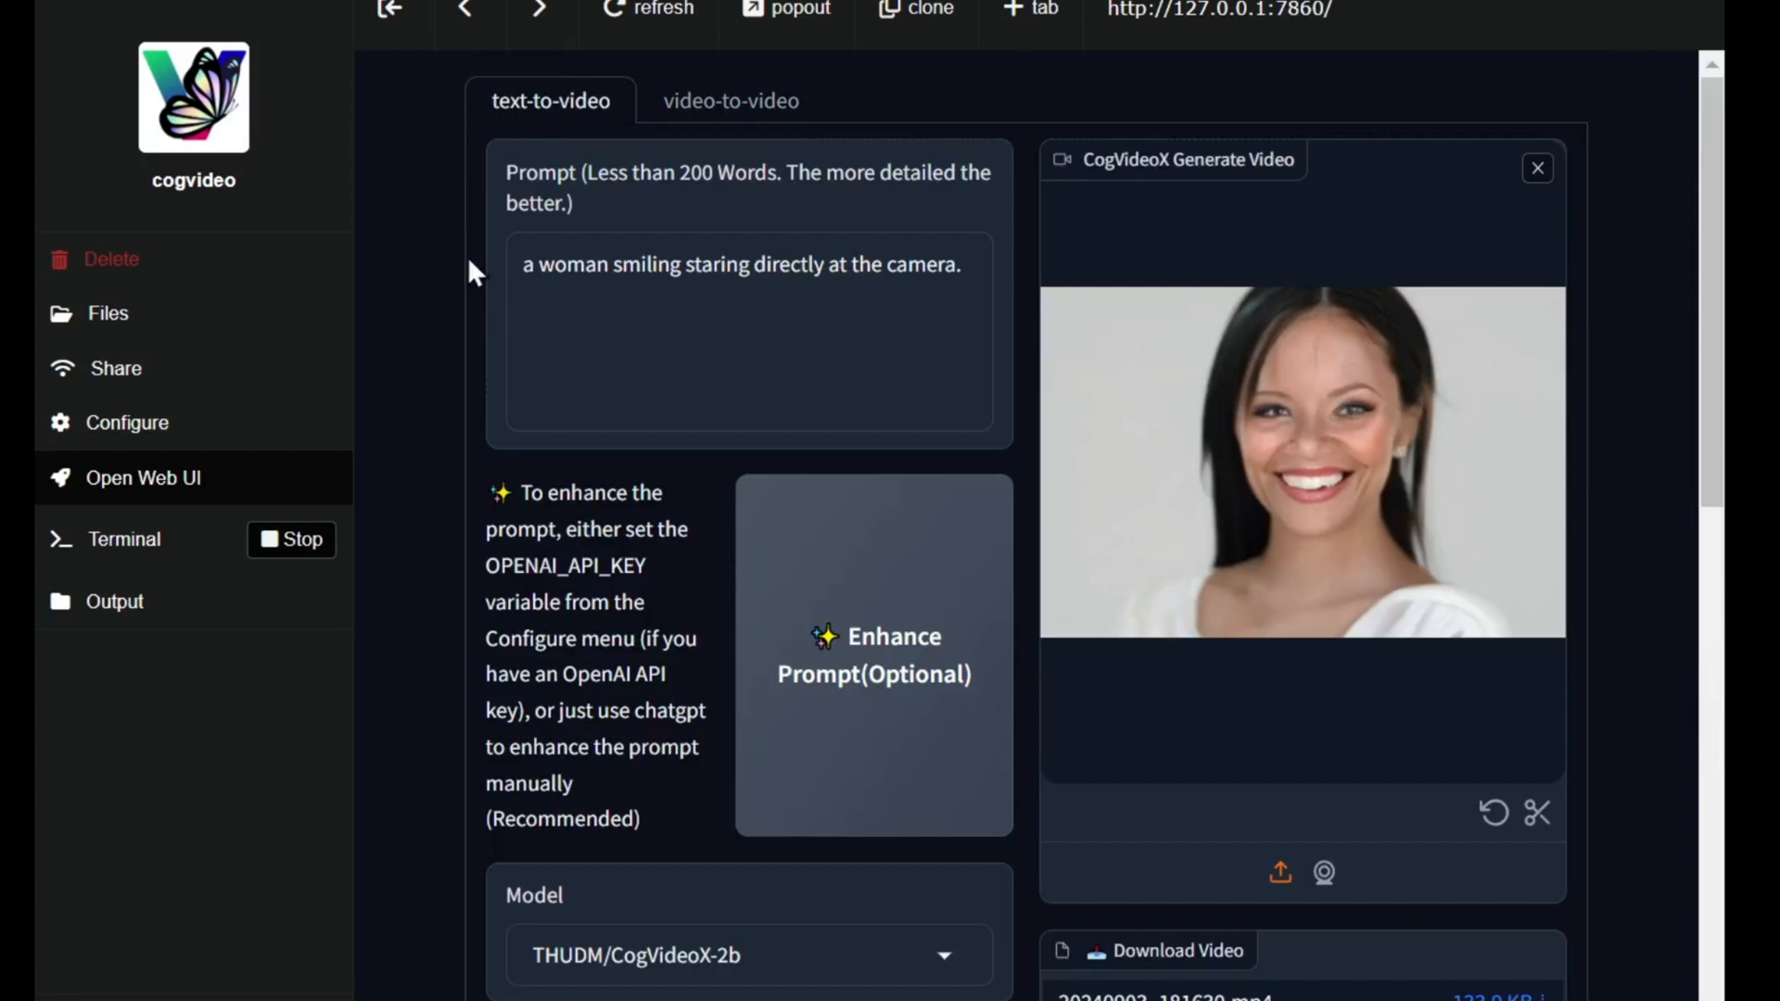
mouse_move(1690, 414)
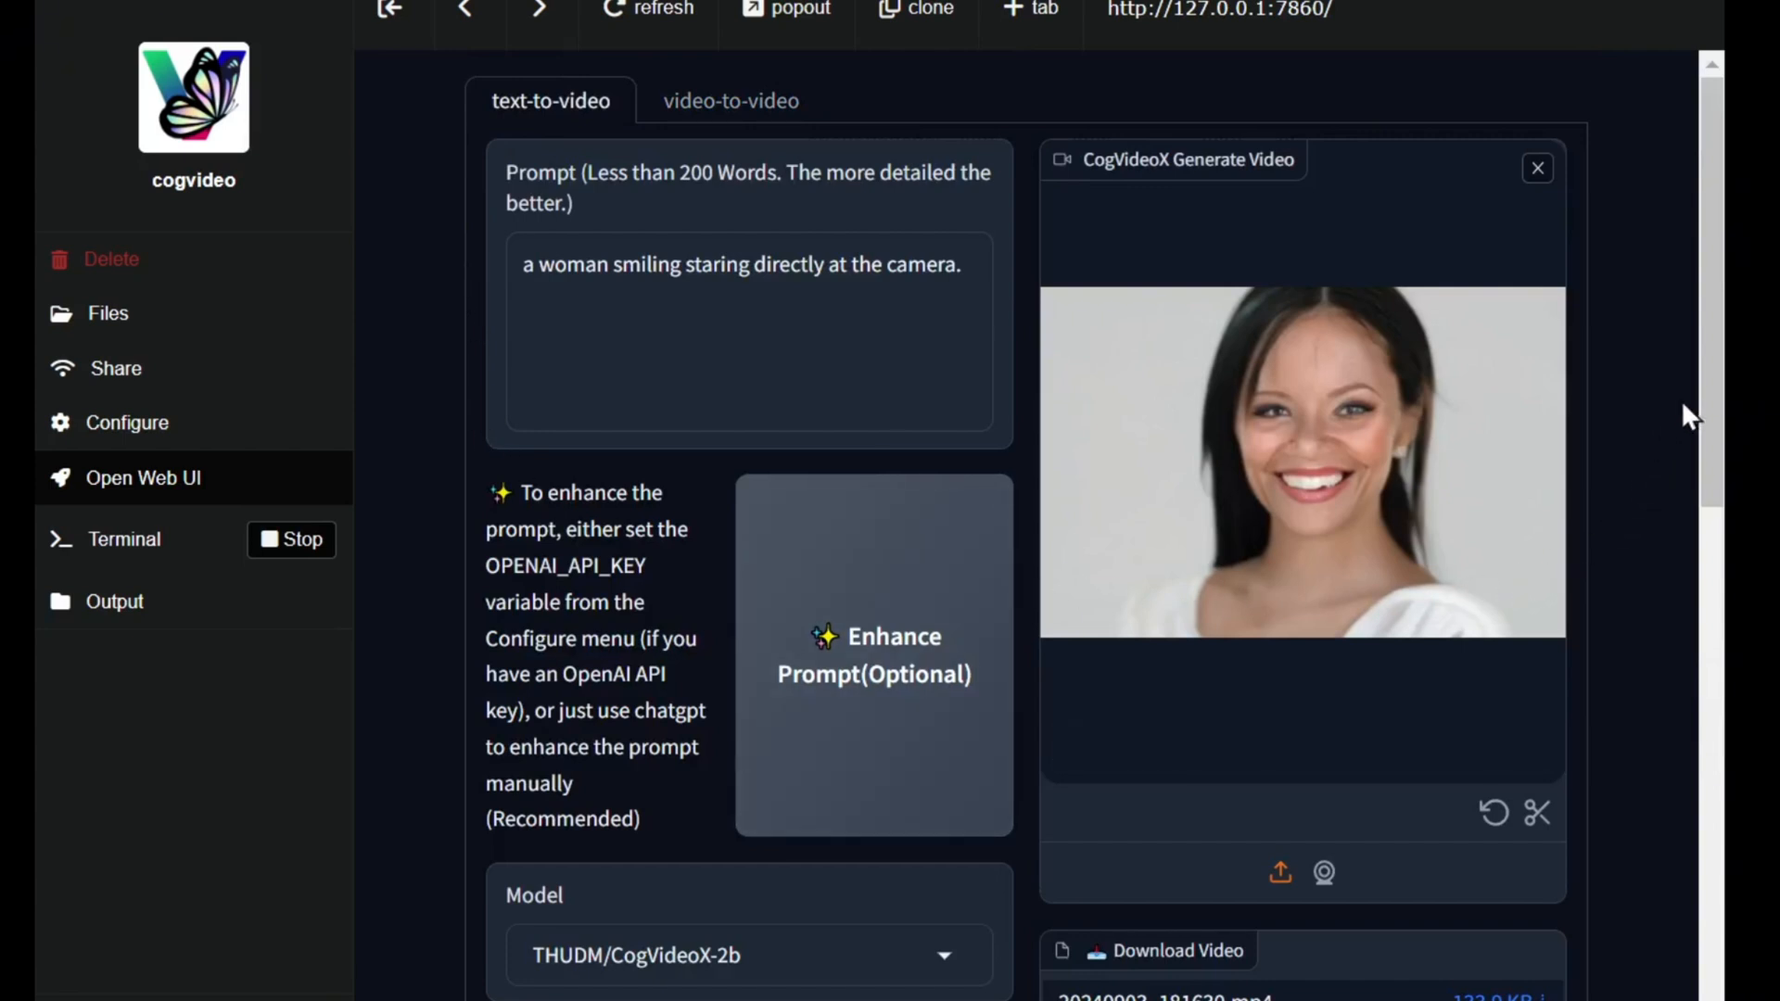
scroll(down, 3)
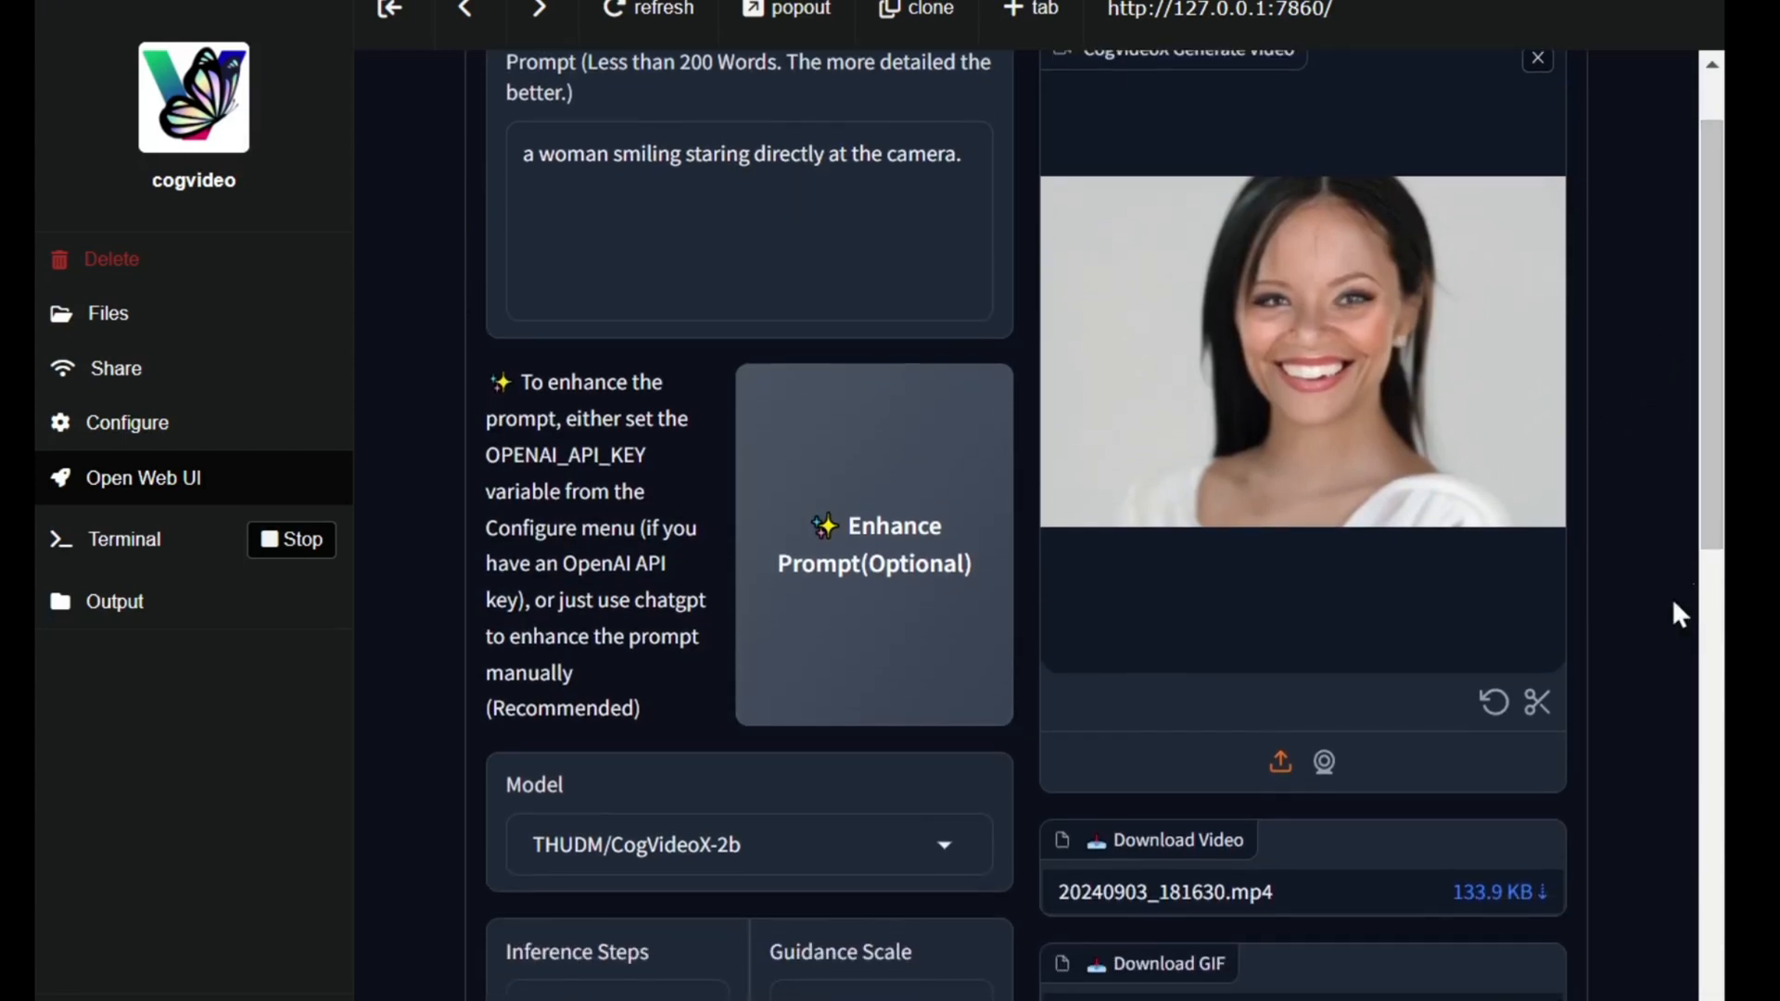